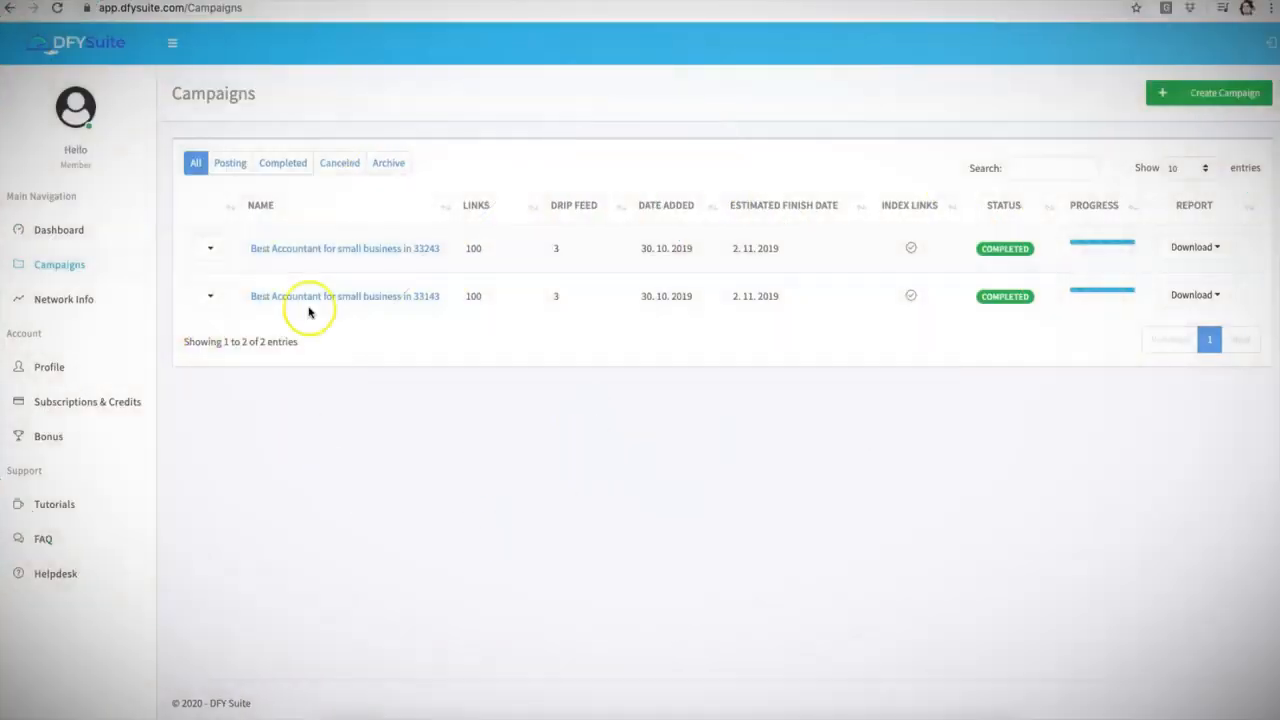
{"action": "mouse_move", "coordinate": [508, 357]}
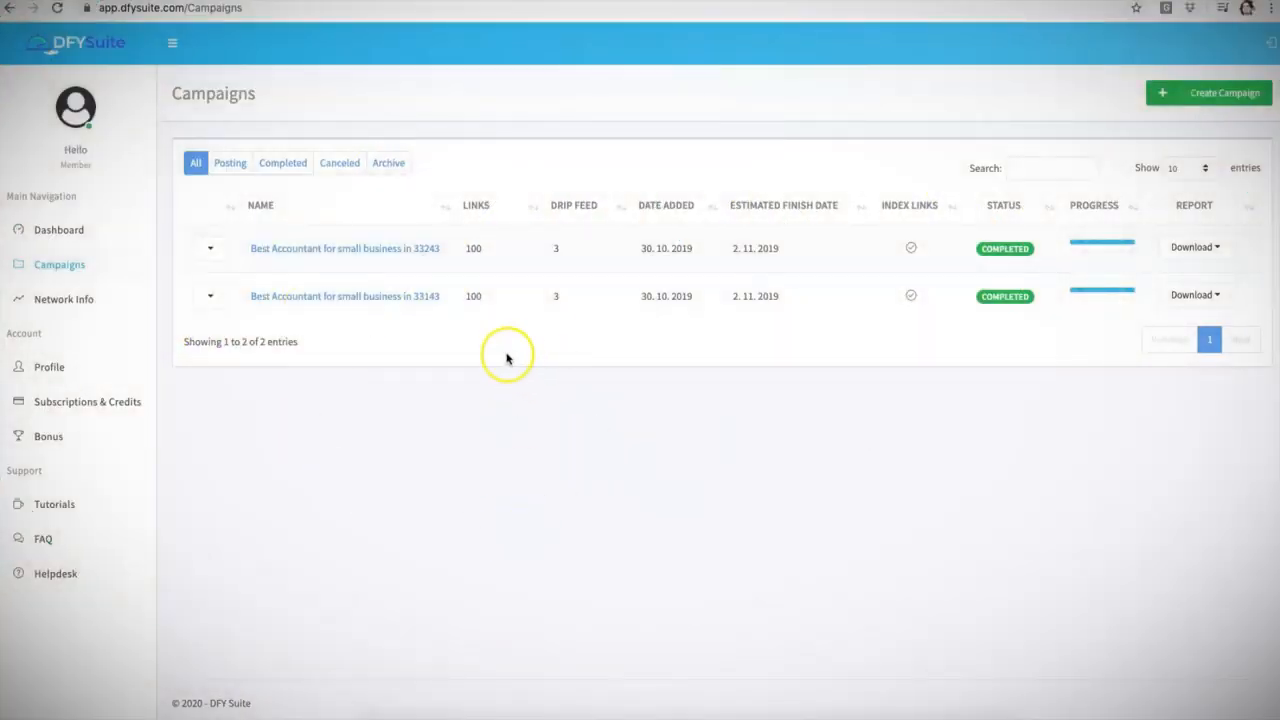
{"action": "mouse_move", "coordinate": [474, 222]}
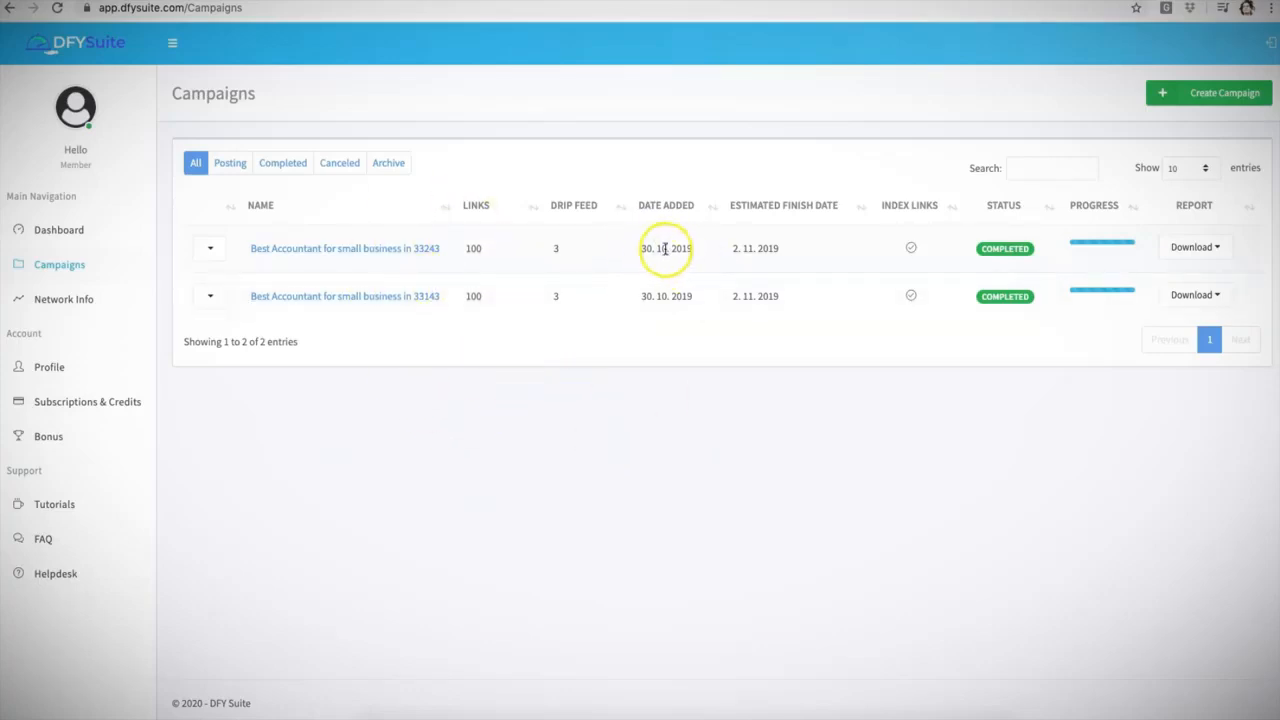
{"action": "mouse_move", "coordinate": [475, 280]}
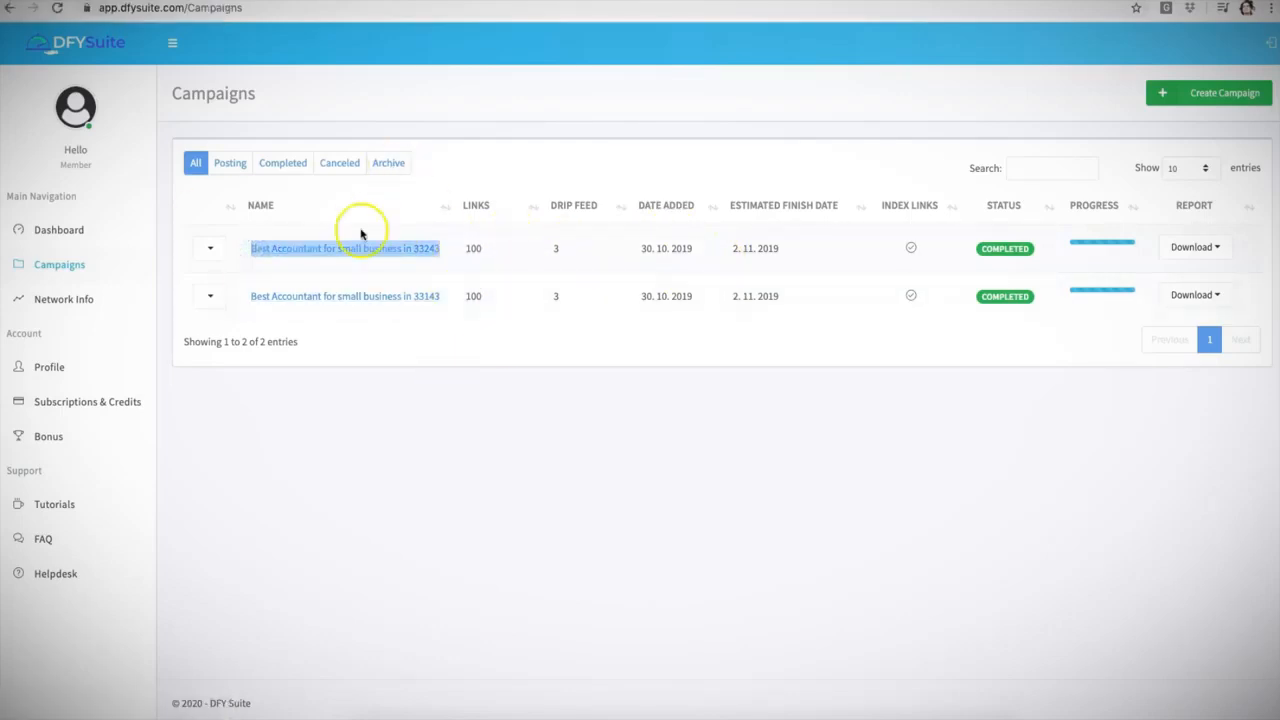
{"action": "mouse_move", "coordinate": [454, 287]}
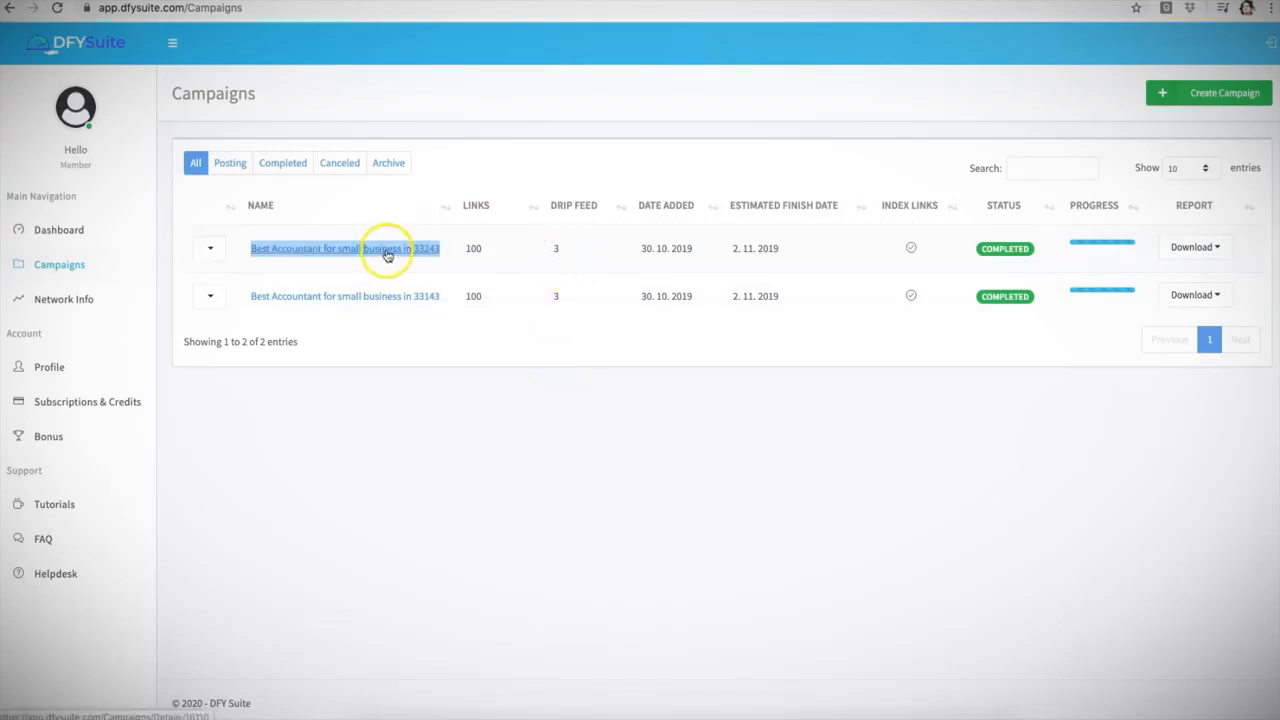
Step: Google the 33143 accountant campaign phrase, check its YouTube video results, then return to DFY Suite
{"action": "right_click", "coordinate": [388, 252]}
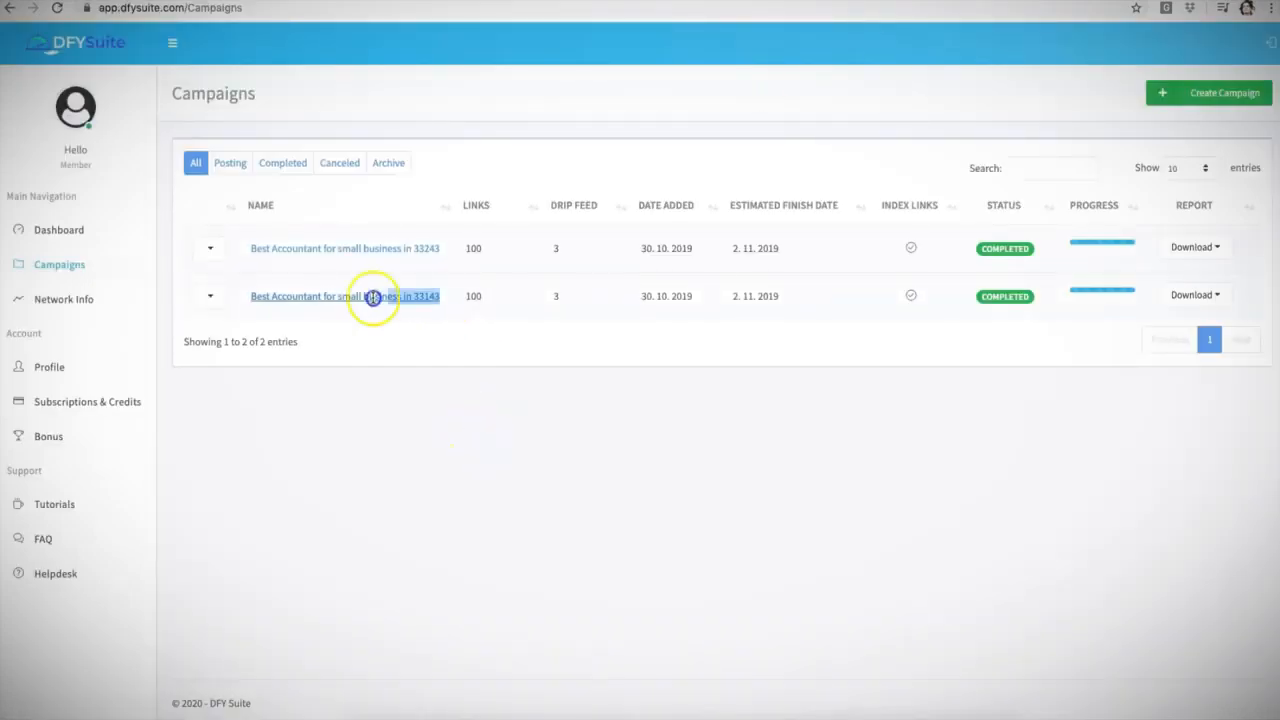
{"action": "right_click", "coordinate": [372, 296]}
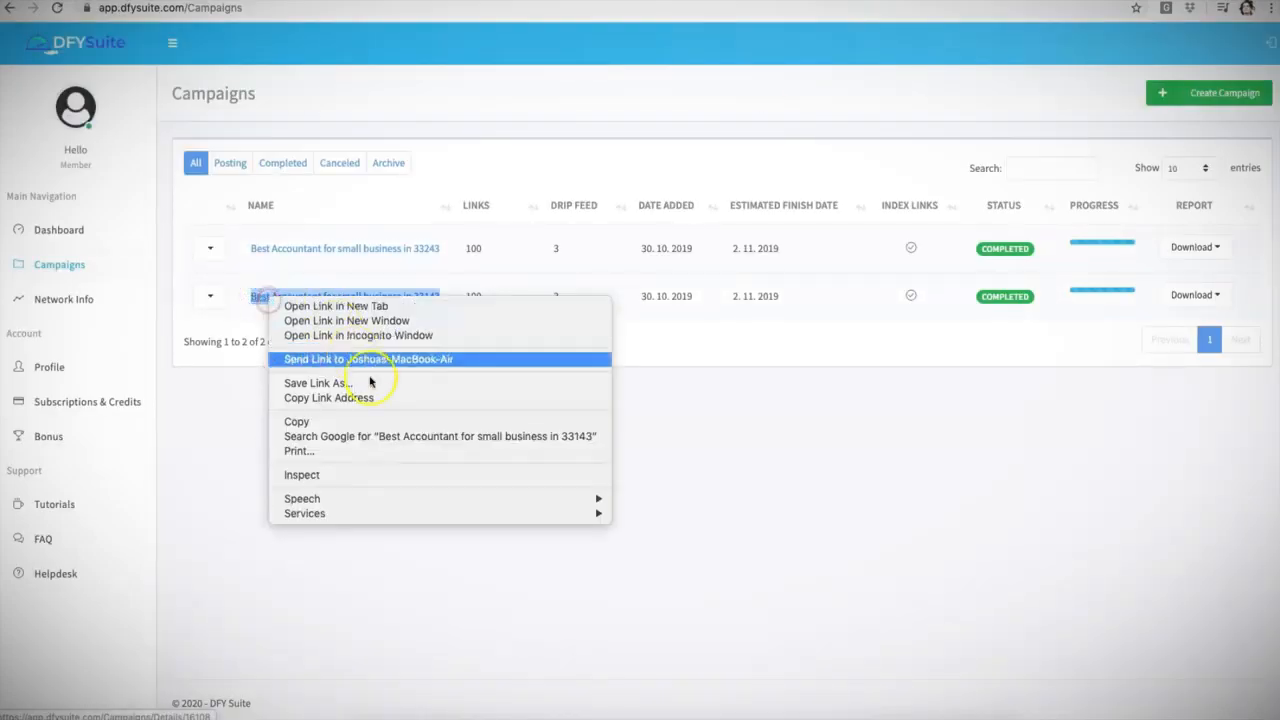
{"action": "left_click", "coordinate": [778, 344]}
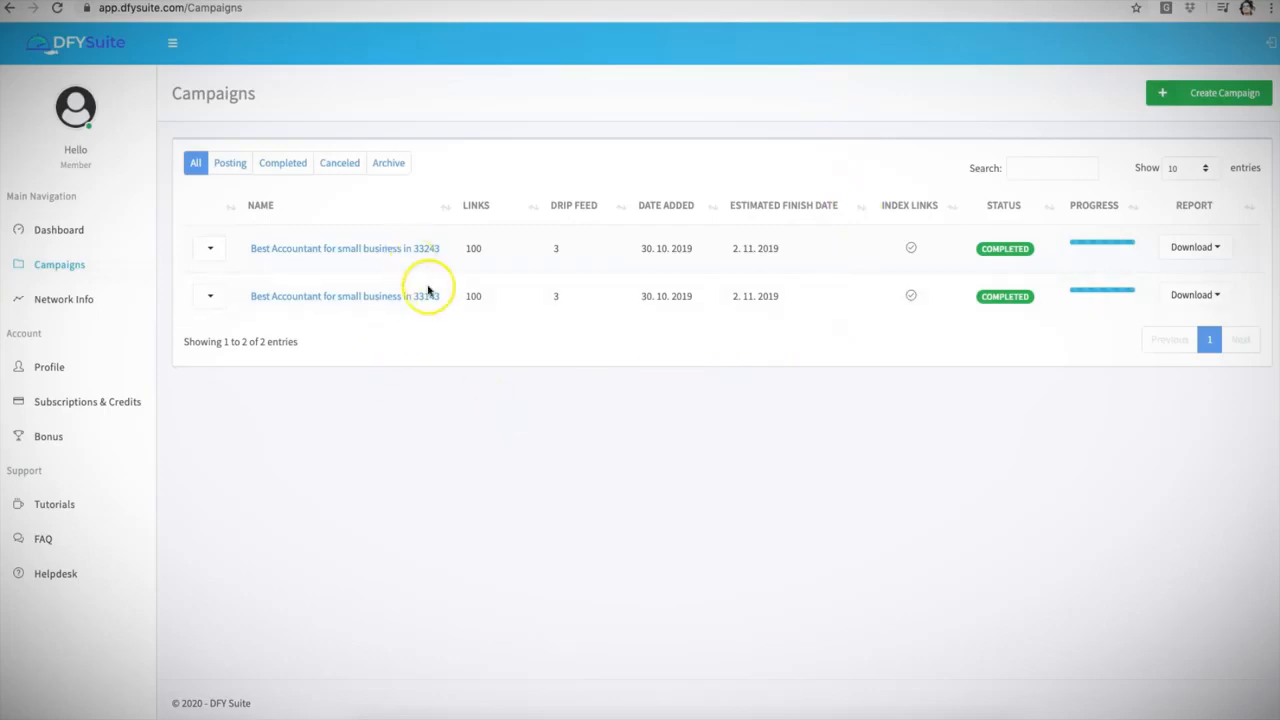
{"action": "mouse_move", "coordinate": [414, 282]}
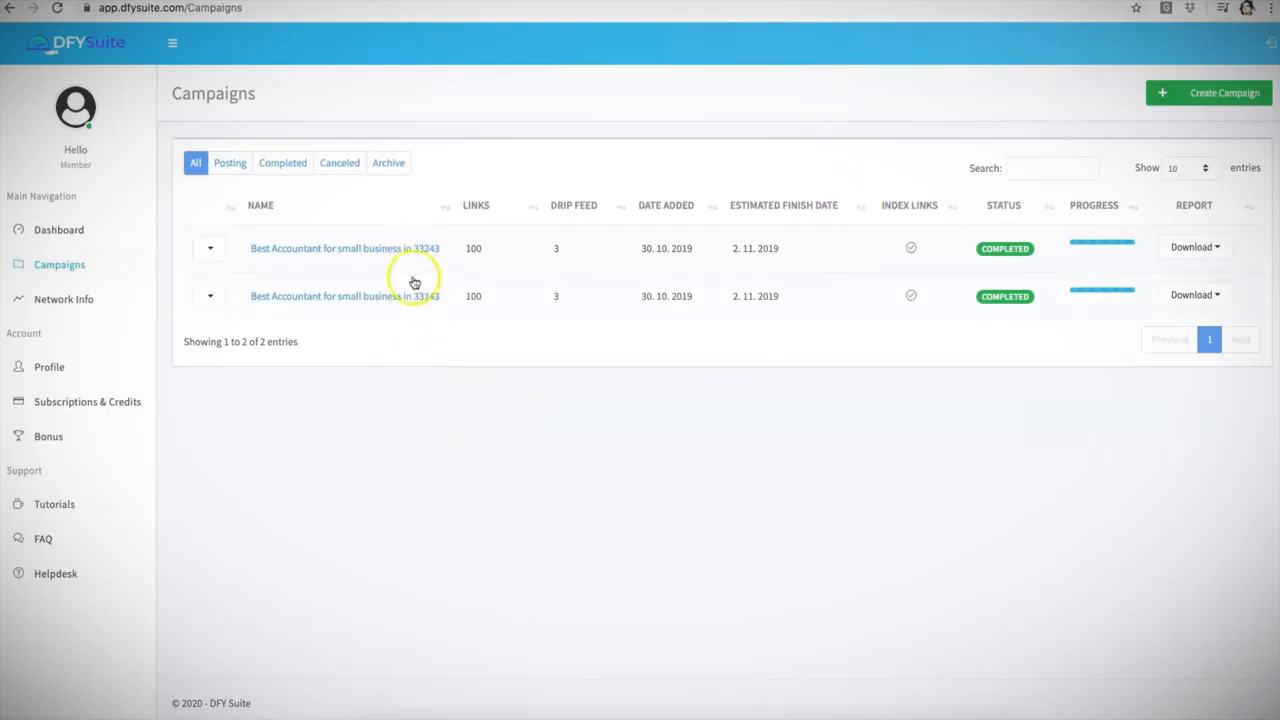
{"action": "mouse_move", "coordinate": [604, 424]}
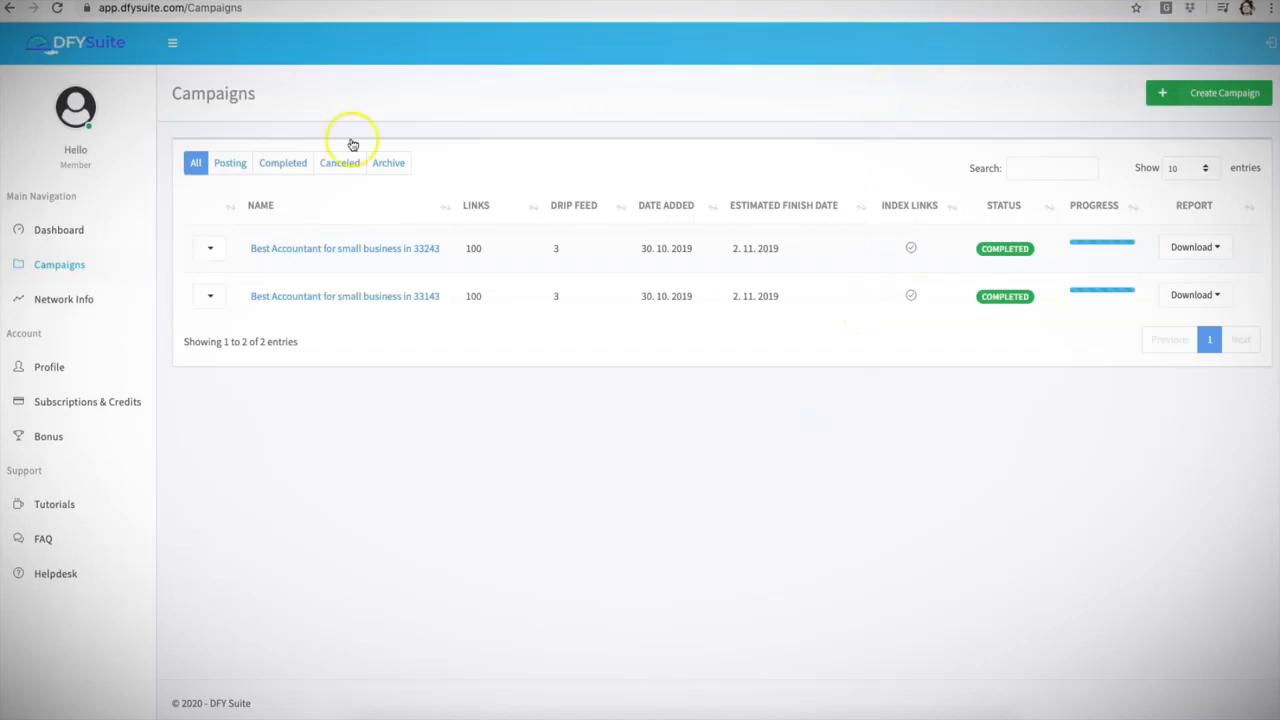
{"action": "left_click", "coordinate": [344, 248]}
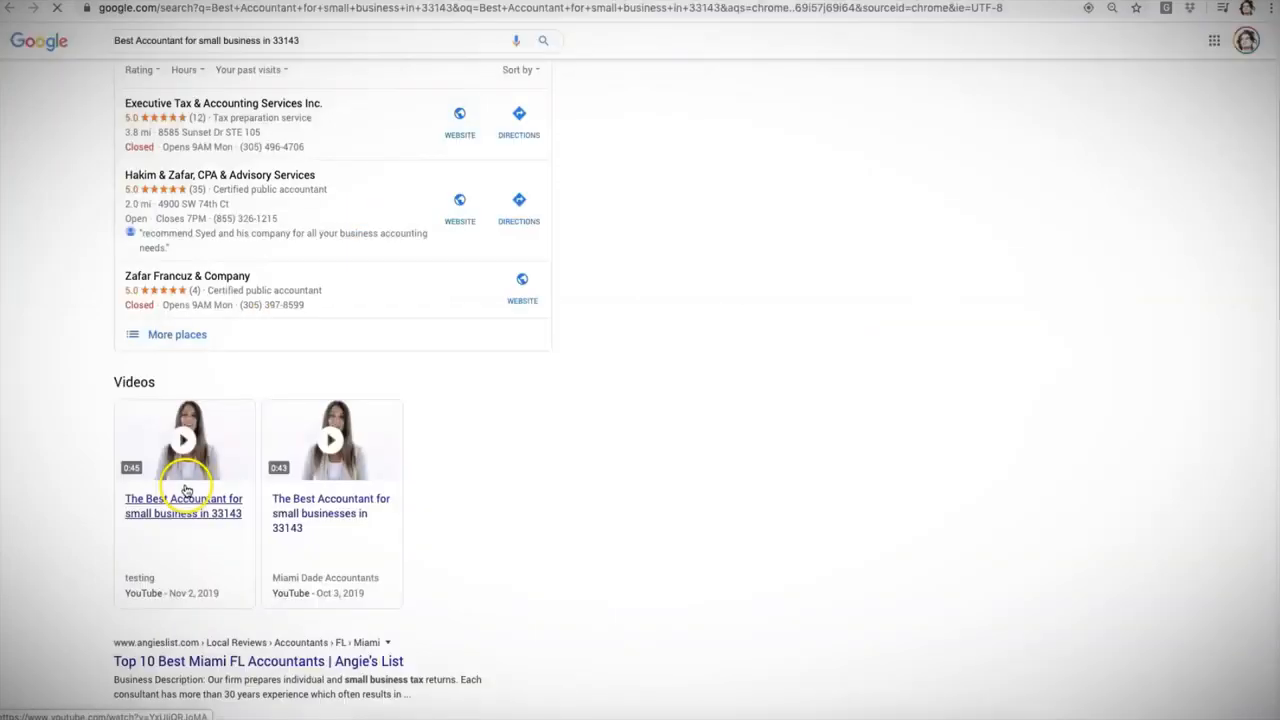
{"action": "mouse_move", "coordinate": [258, 487]}
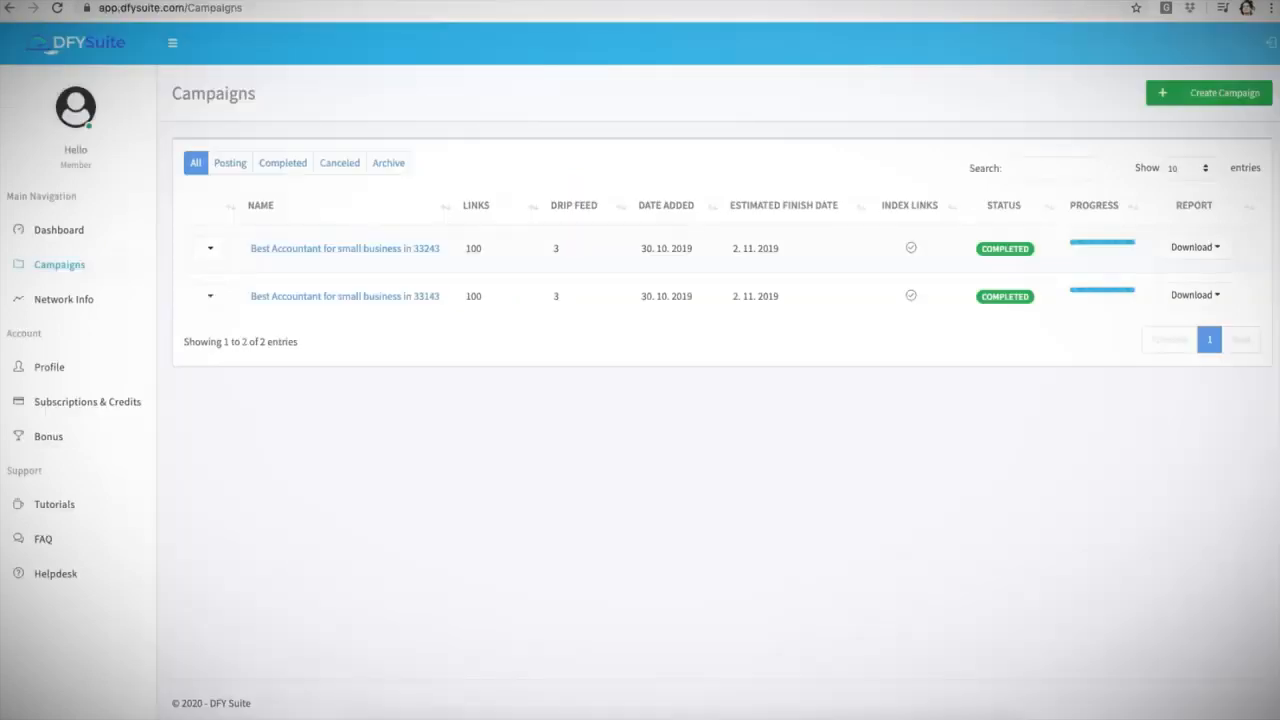
{"action": "mouse_move", "coordinate": [924, 434]}
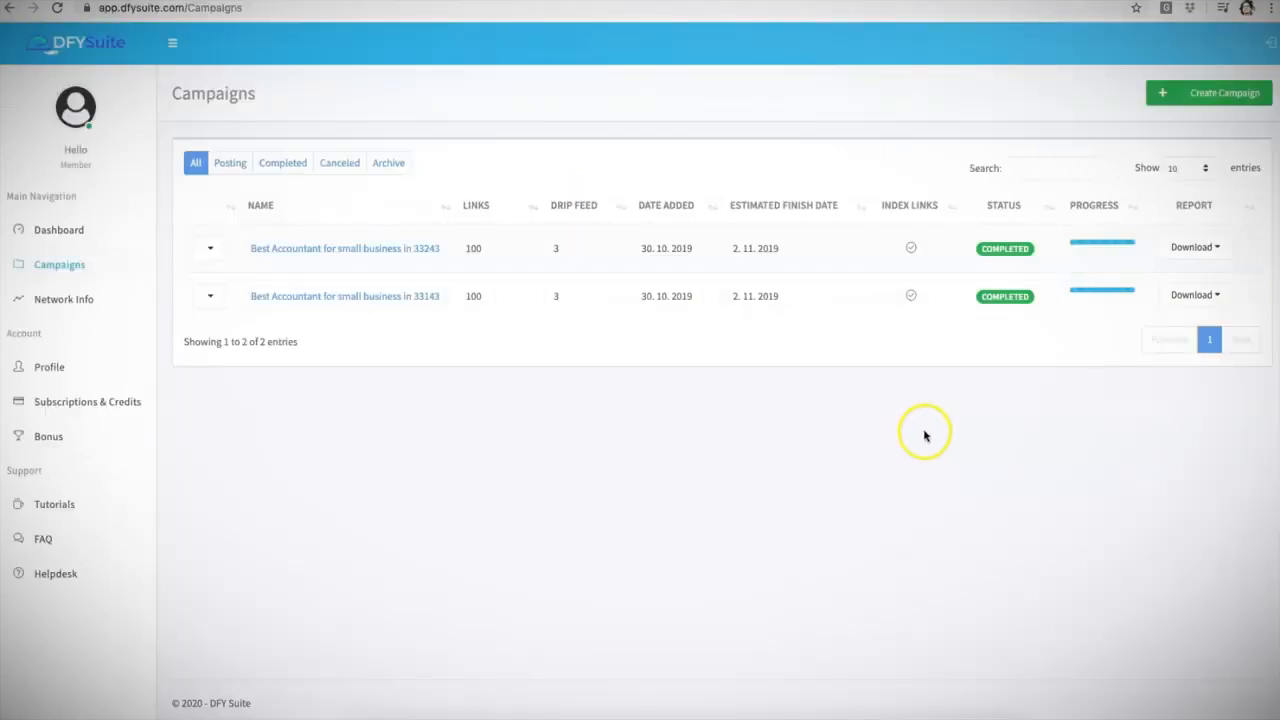
{"action": "mouse_move", "coordinate": [1219, 92]}
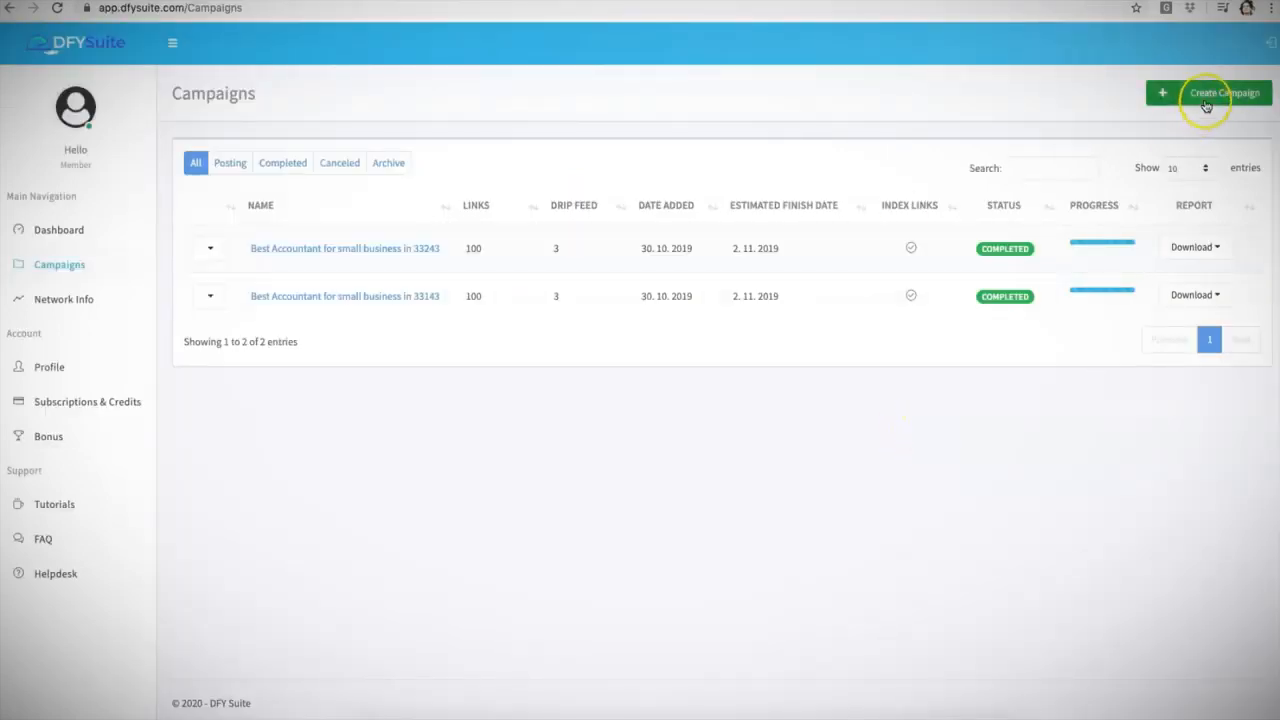
Step: Start a new campaign and name it 'Keyword'
{"action": "left_click", "coordinate": [1212, 92]}
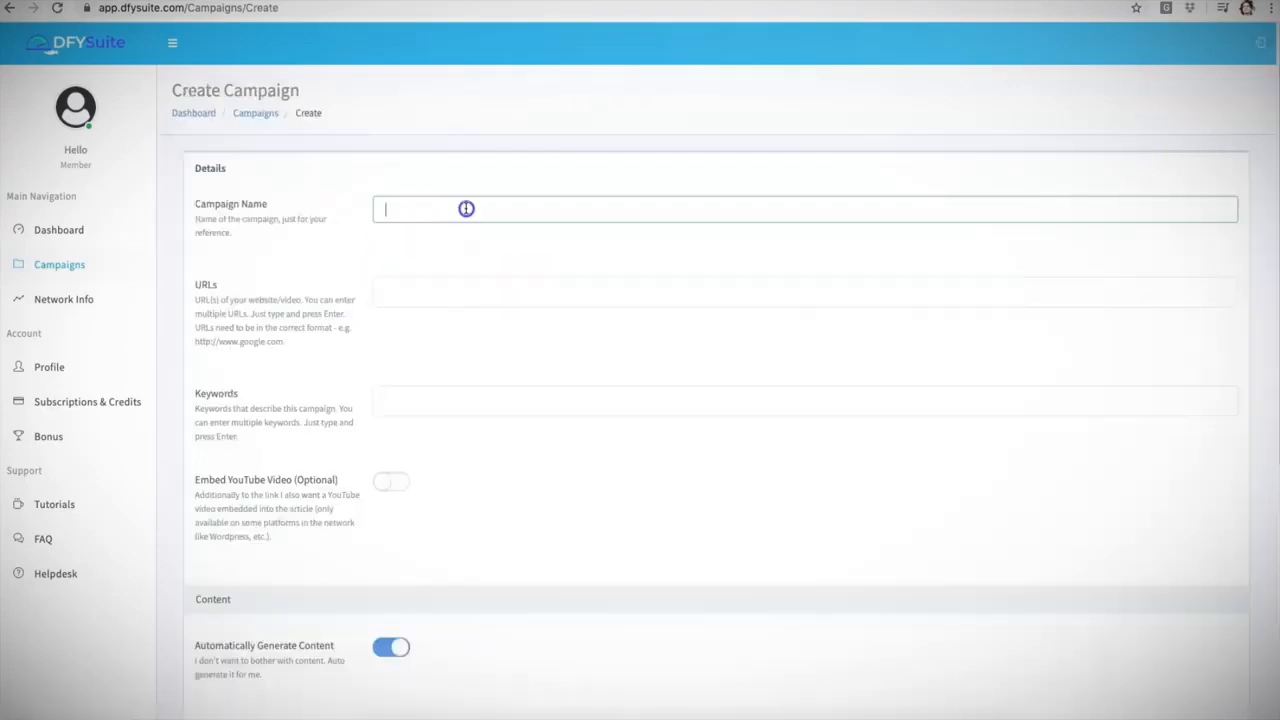
{"action": "left_click", "coordinate": [466, 209]}
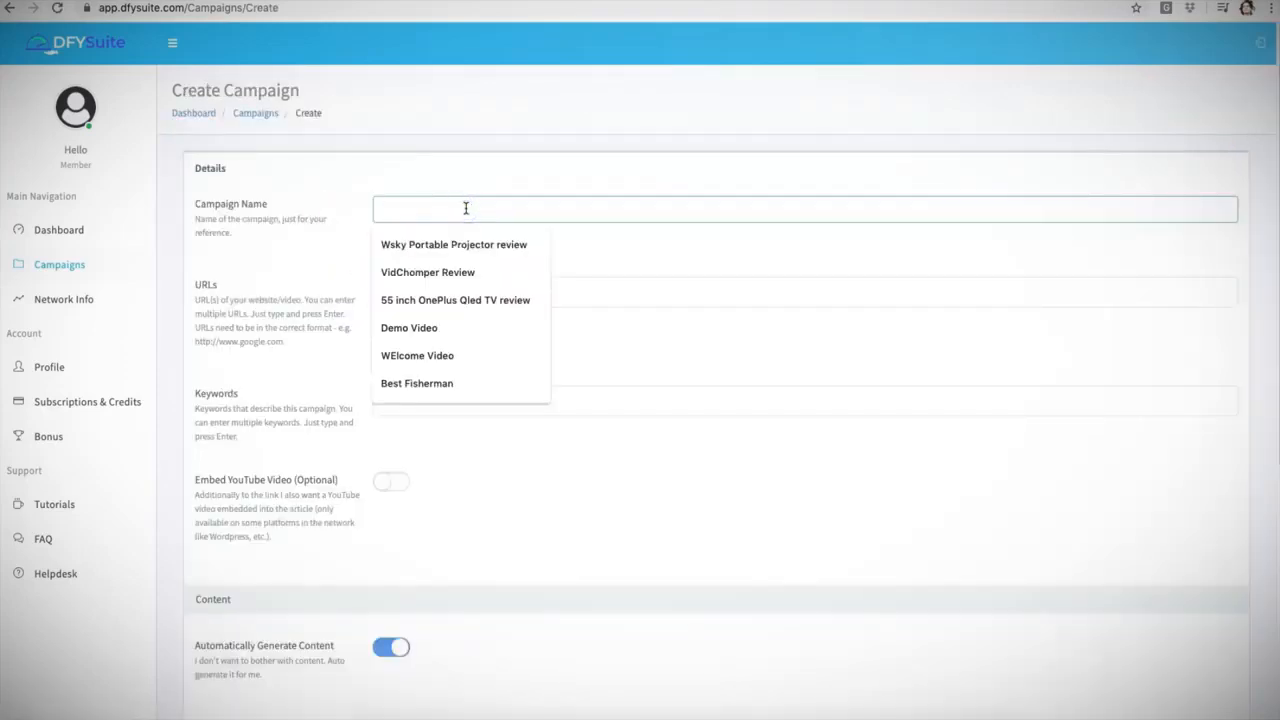
{"action": "type", "text": "Keyw"}
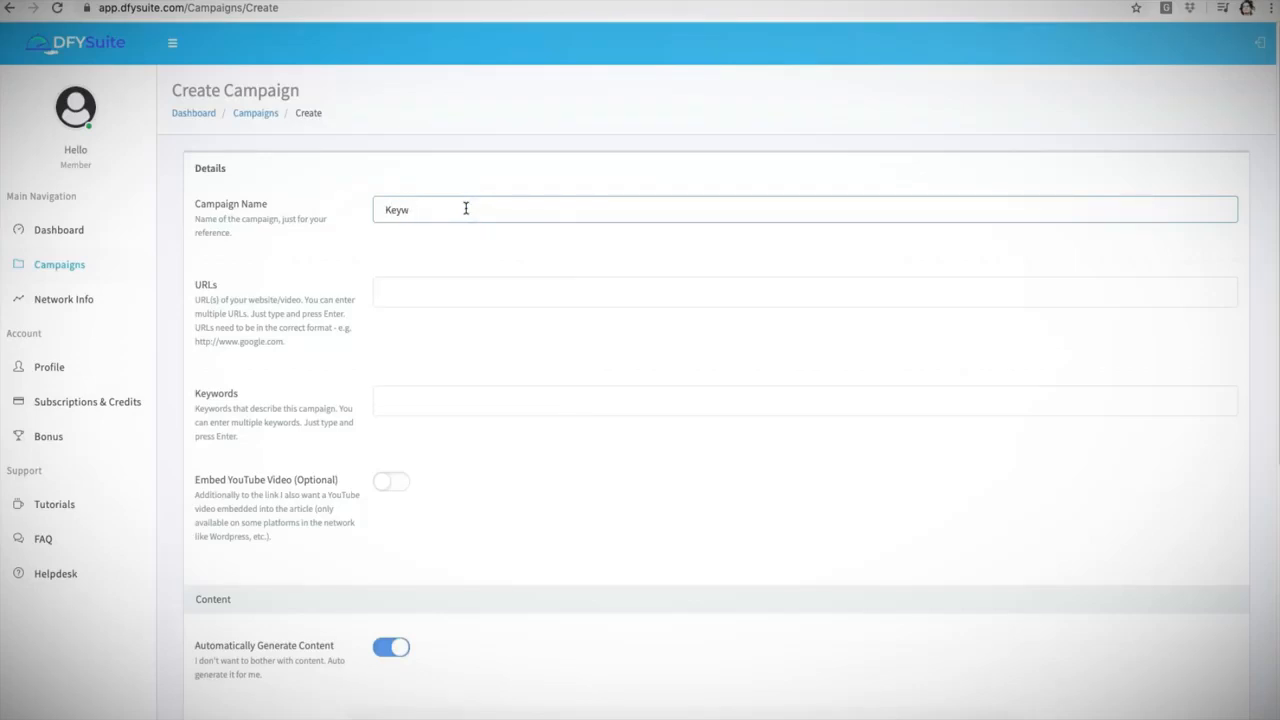
{"action": "type", "text": "ord"}
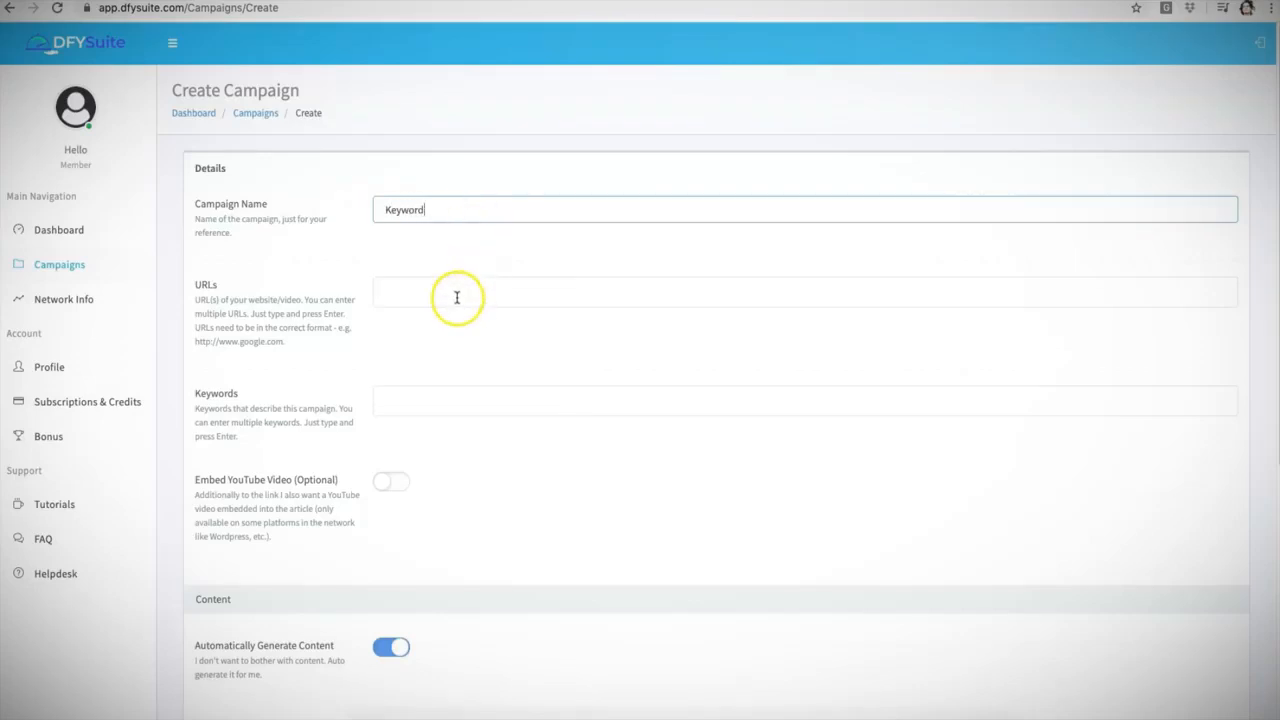
{"action": "type", "text": "http://goog"}
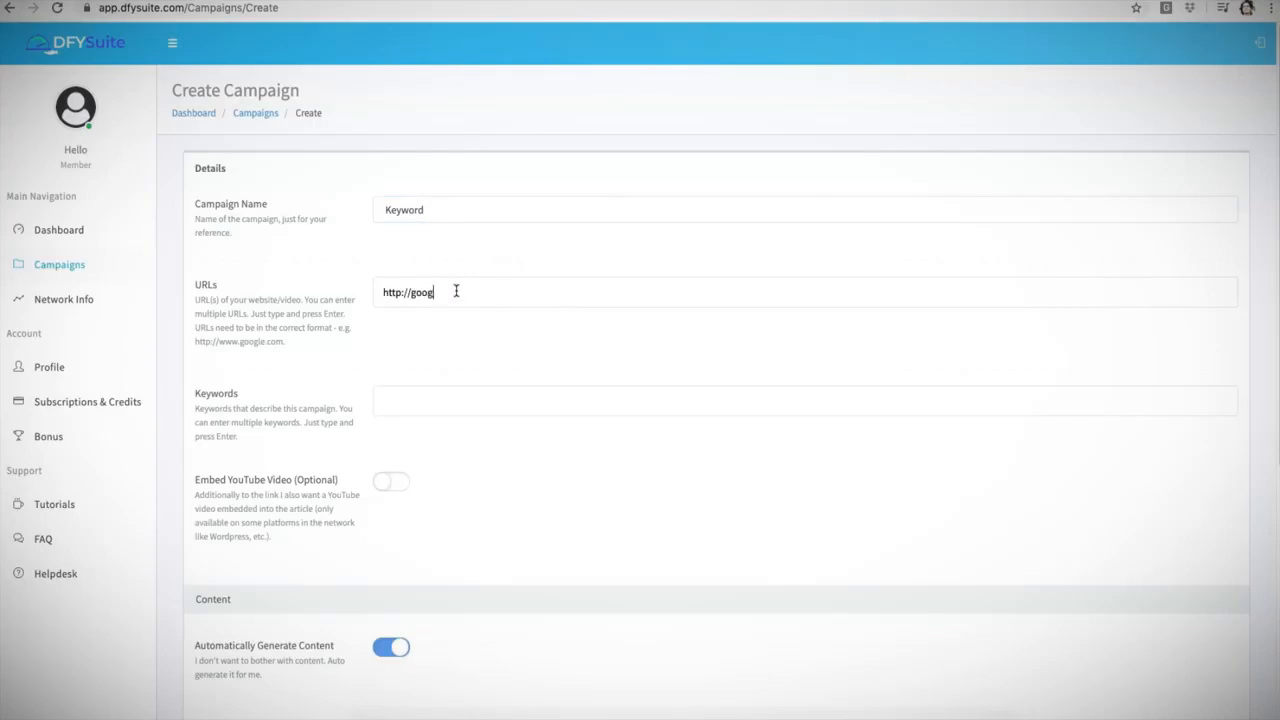
{"action": "key", "text": "Enter"}
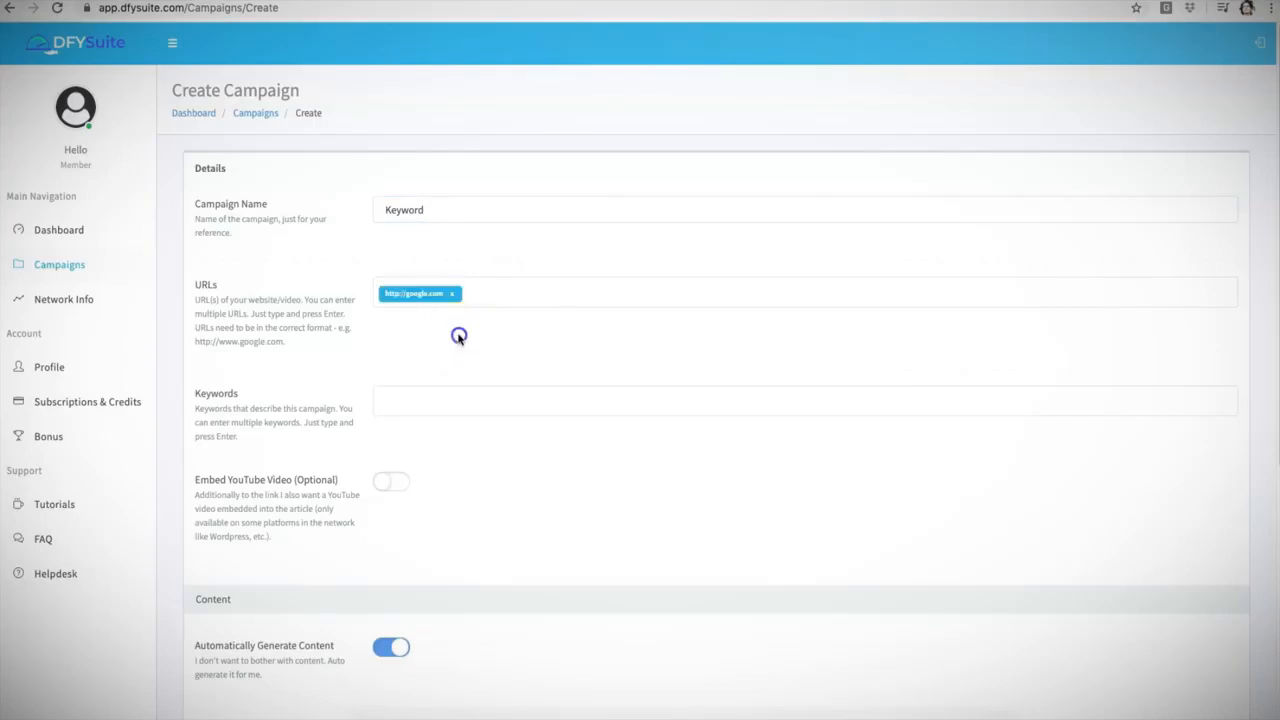
{"action": "type", "text": "Google"}
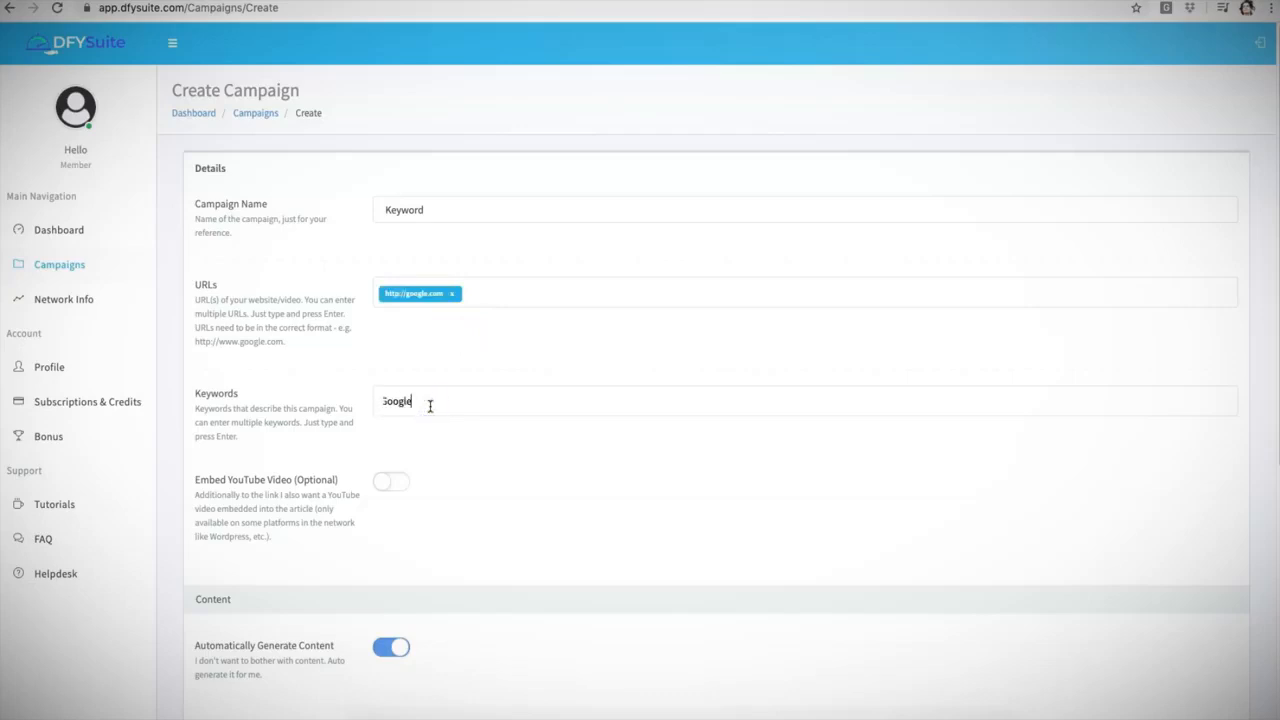
{"action": "key", "text": "Enter"}
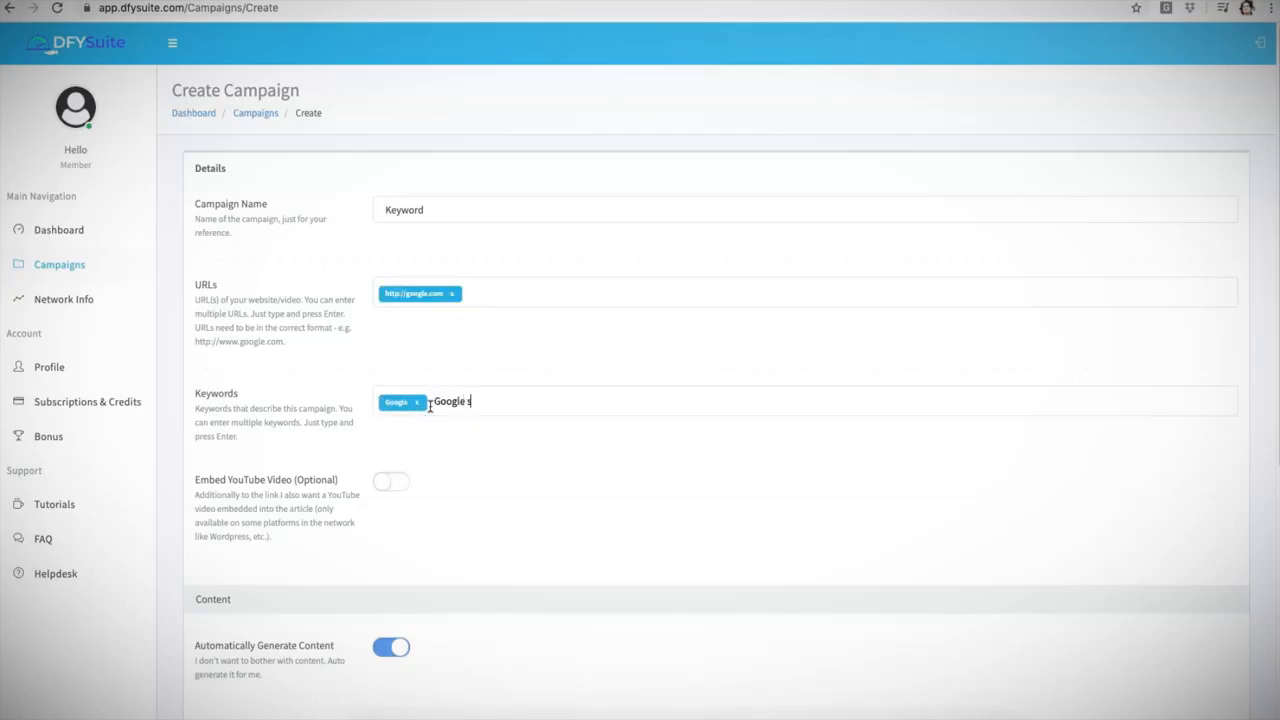
{"action": "key", "text": "Enter"}
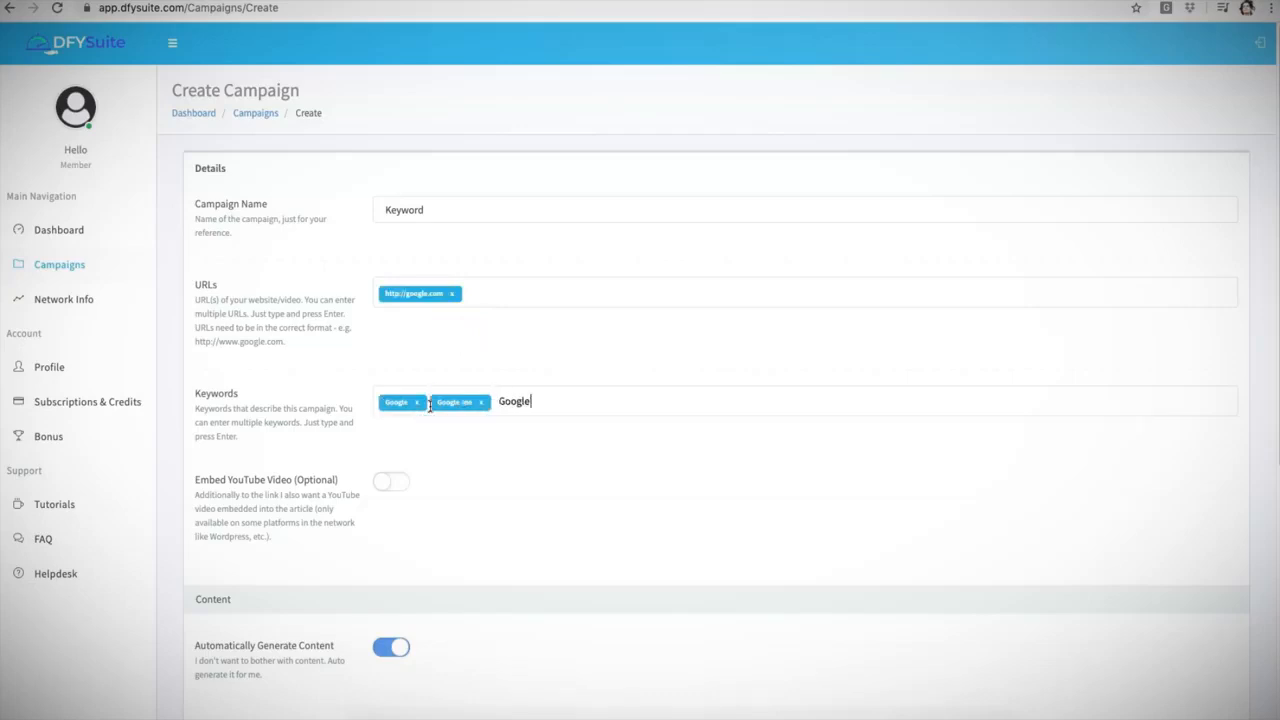
{"action": "key", "text": "Enter"}
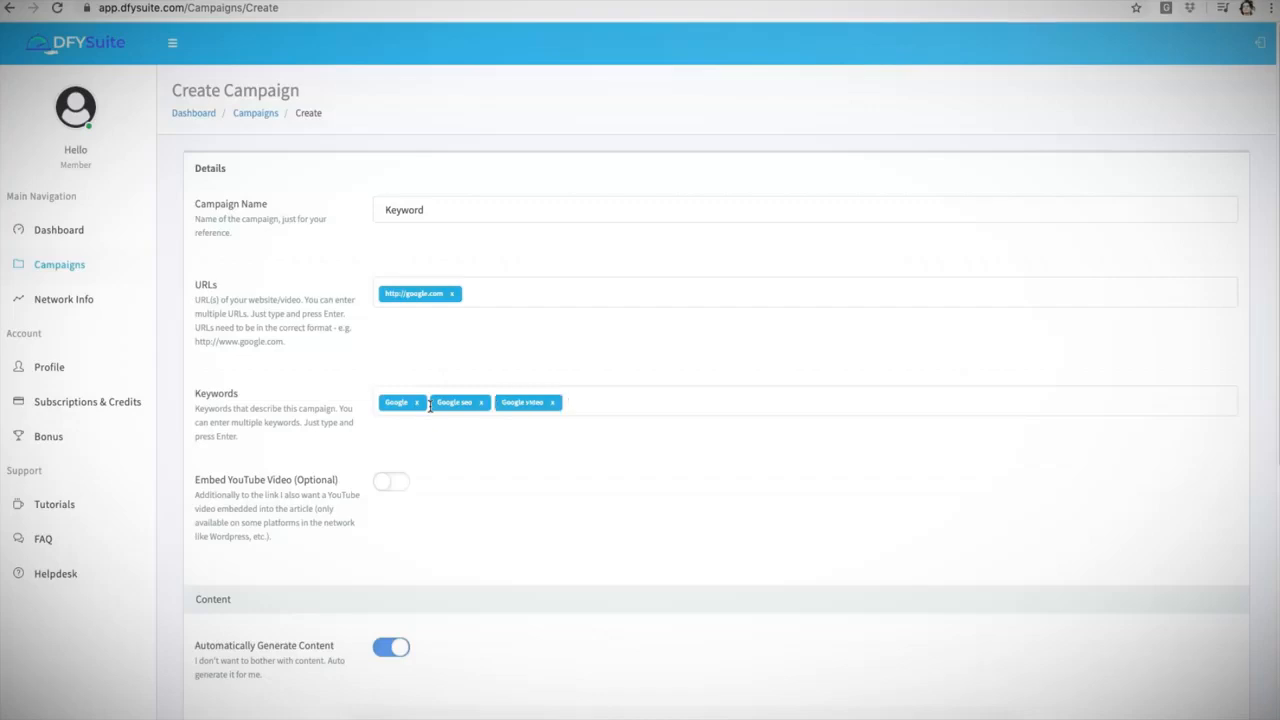
{"action": "scroll", "scroll_direction": "down", "scroll_amount": 3}
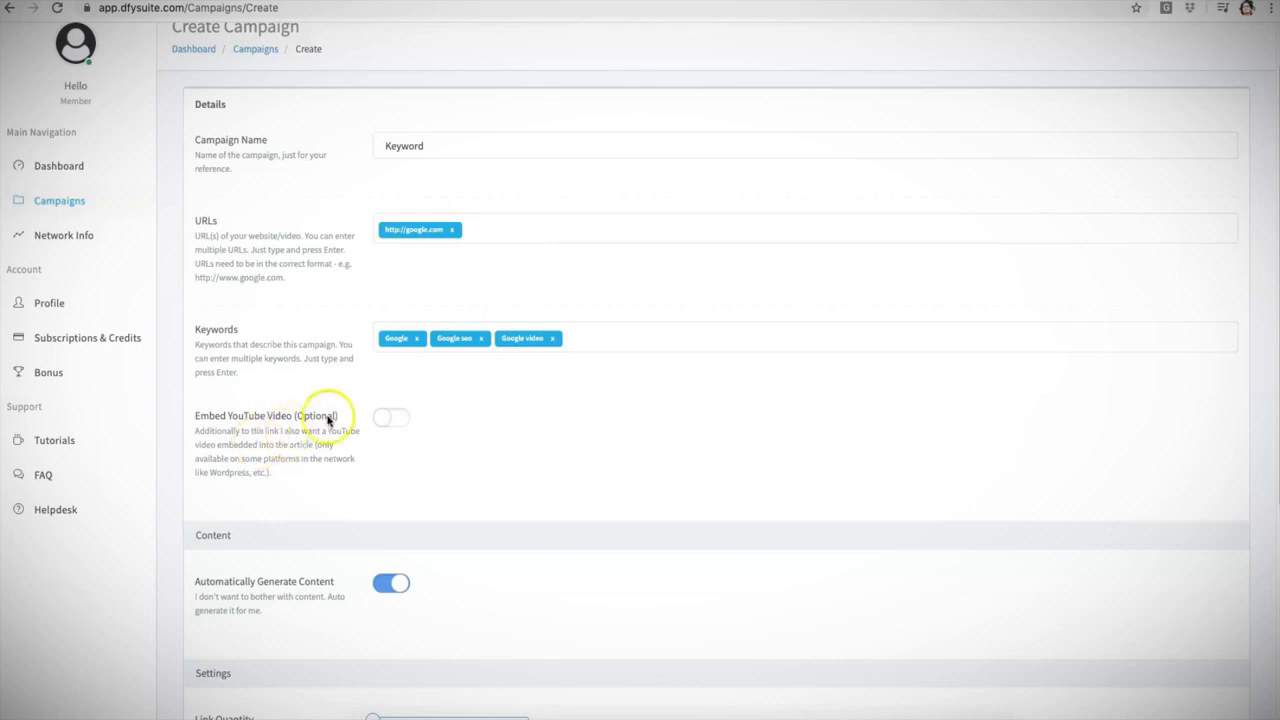
{"action": "mouse_move", "coordinate": [345, 423]}
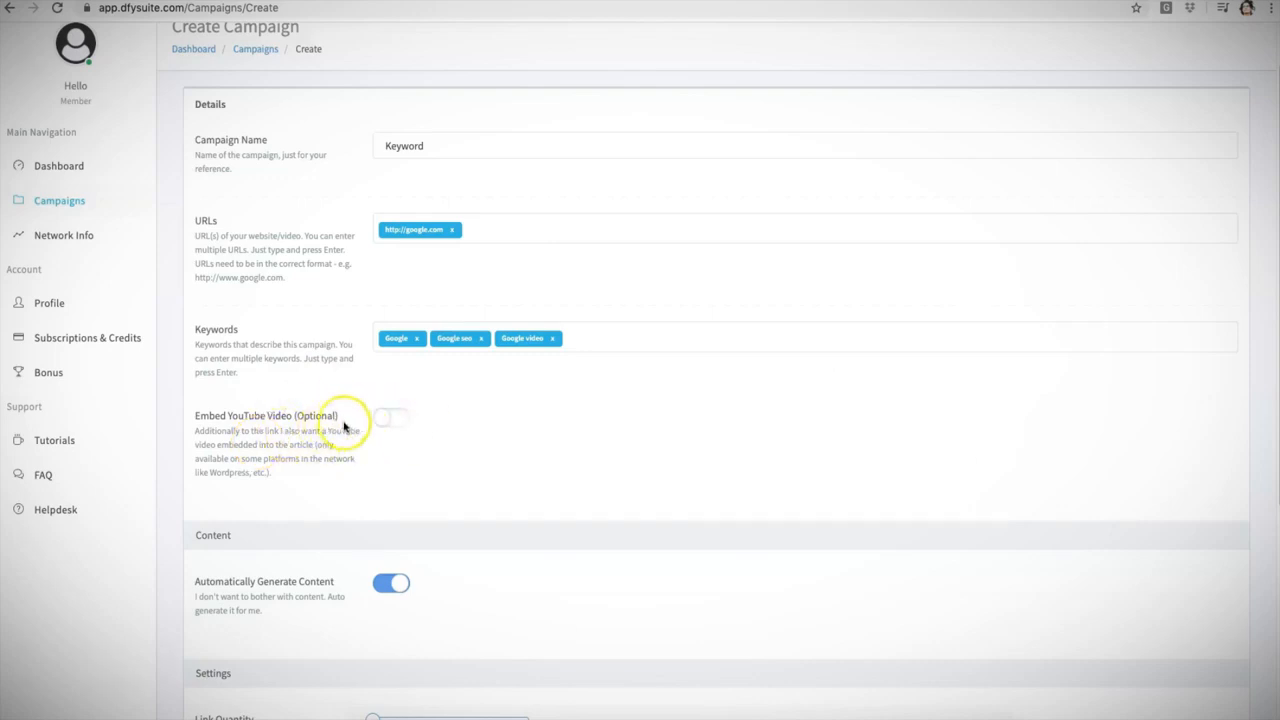
{"action": "mouse_move", "coordinate": [351, 429]}
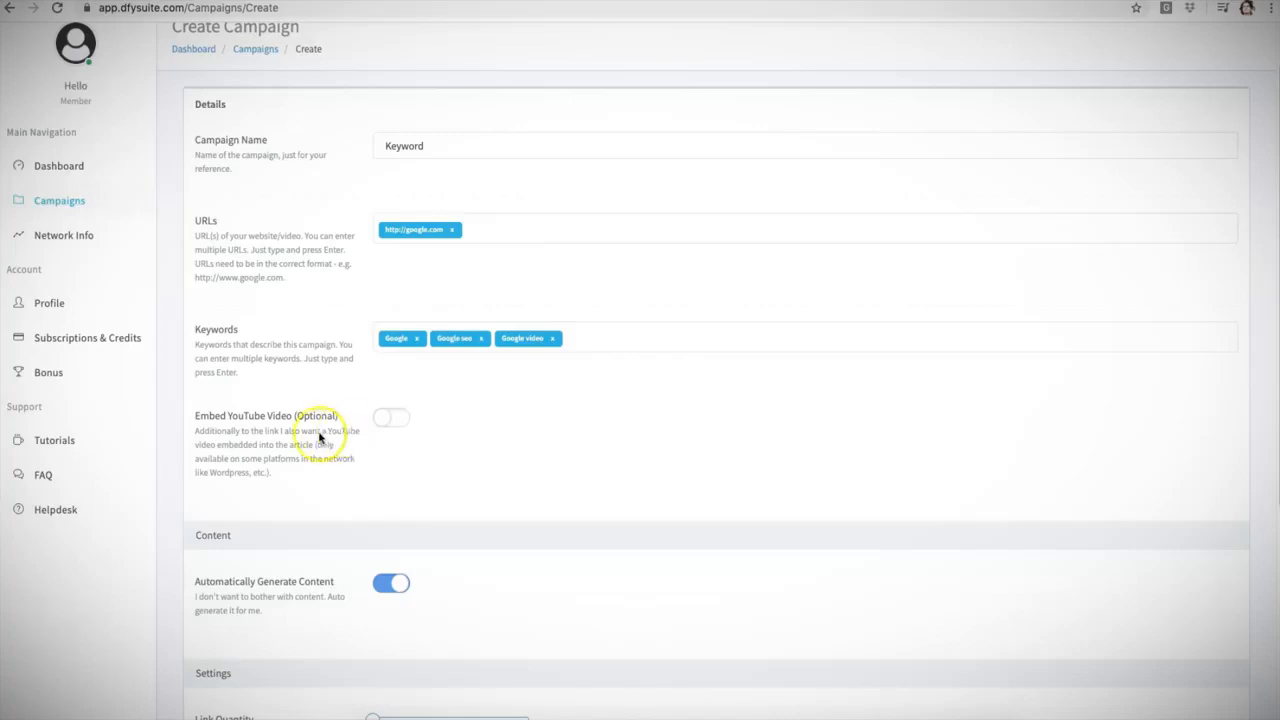
{"action": "left_click", "coordinate": [391, 418]}
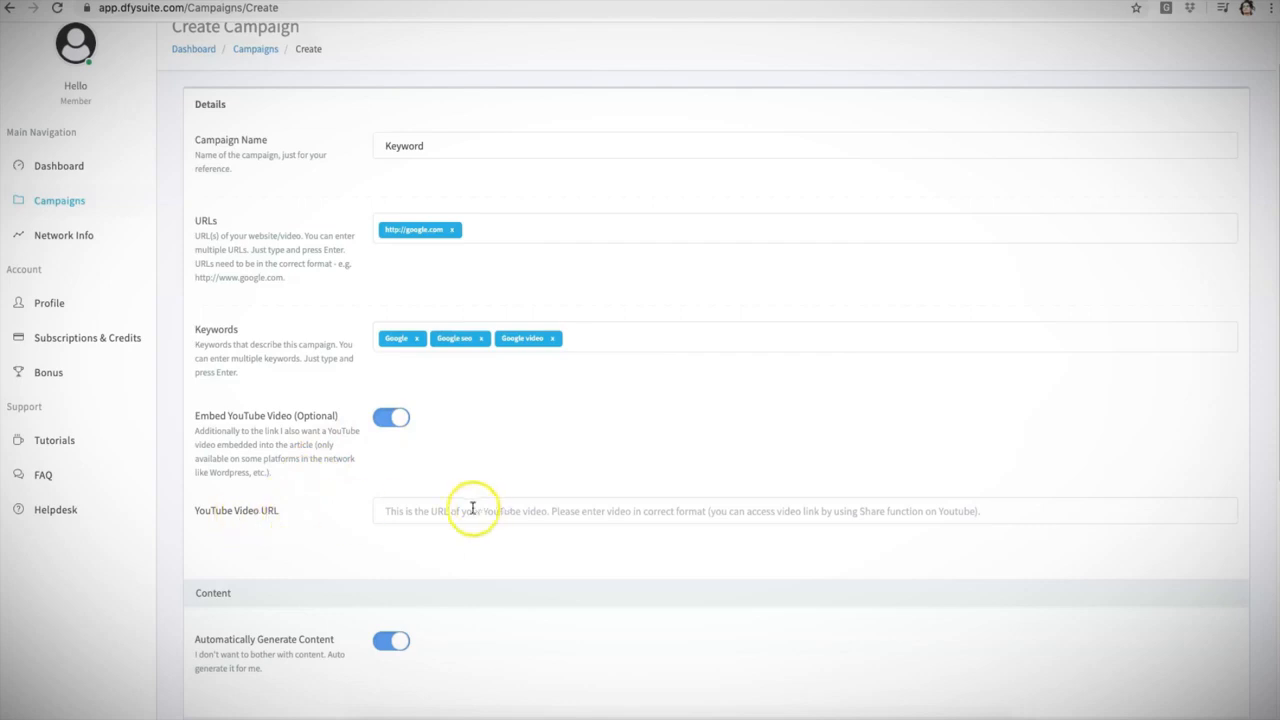
{"action": "mouse_move", "coordinate": [460, 511]}
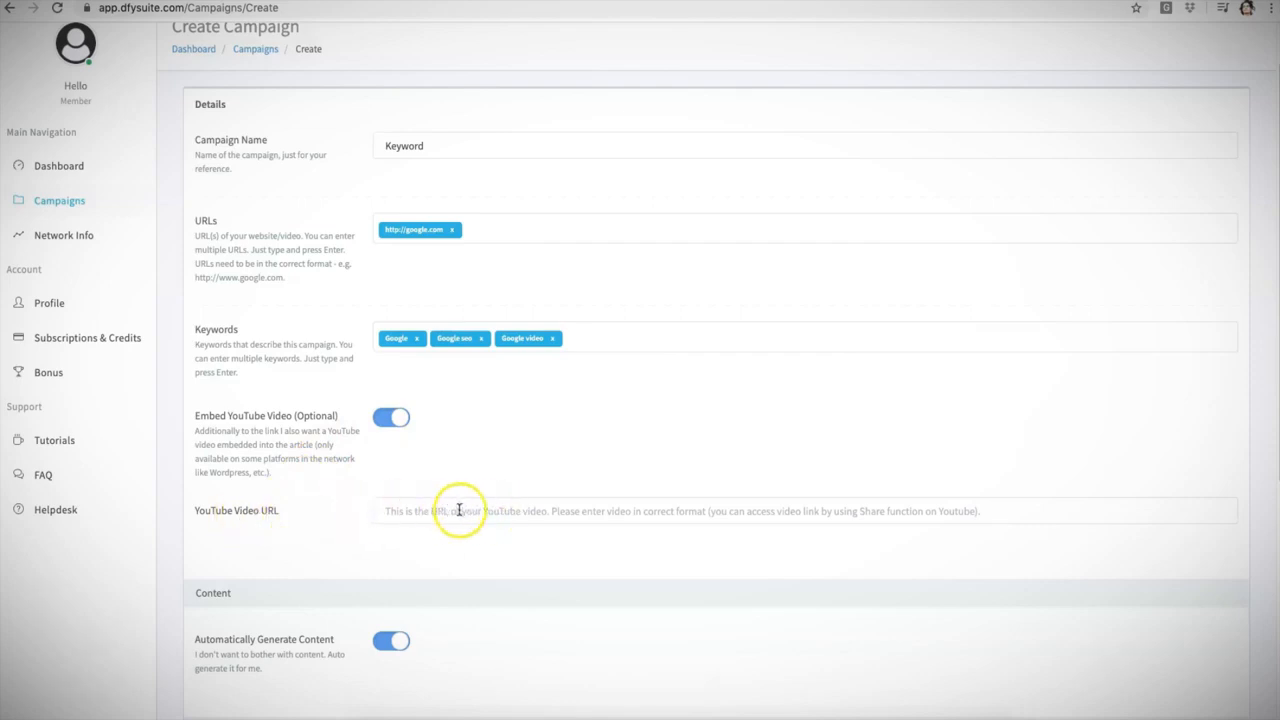
{"action": "mouse_move", "coordinate": [497, 468]}
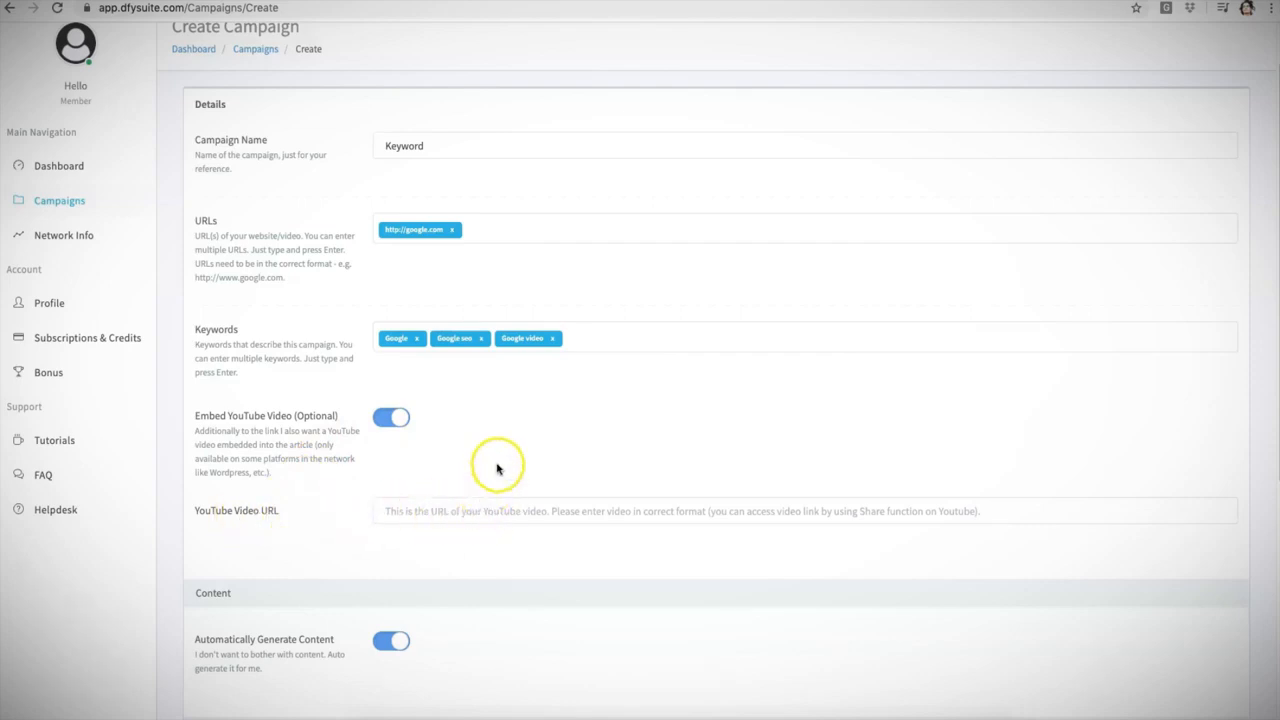
{"action": "scroll", "scroll_direction": "down", "scroll_amount": 3}
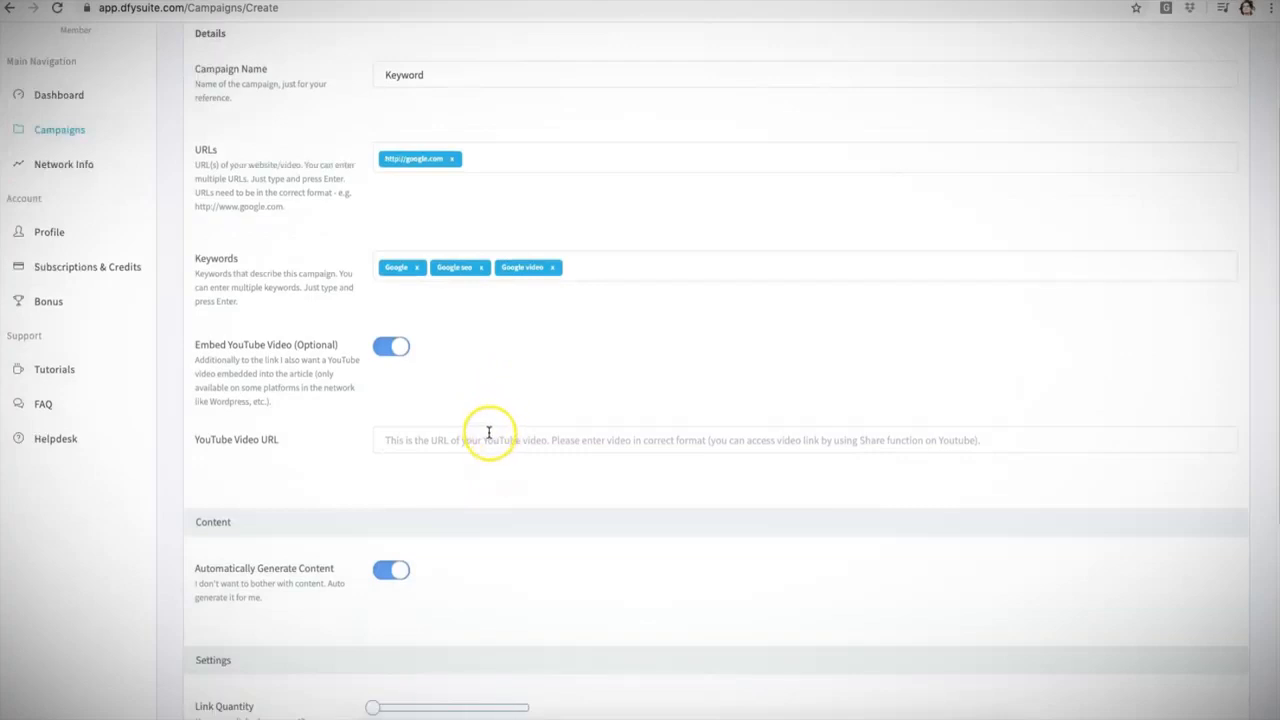
{"action": "mouse_move", "coordinate": [453, 439]}
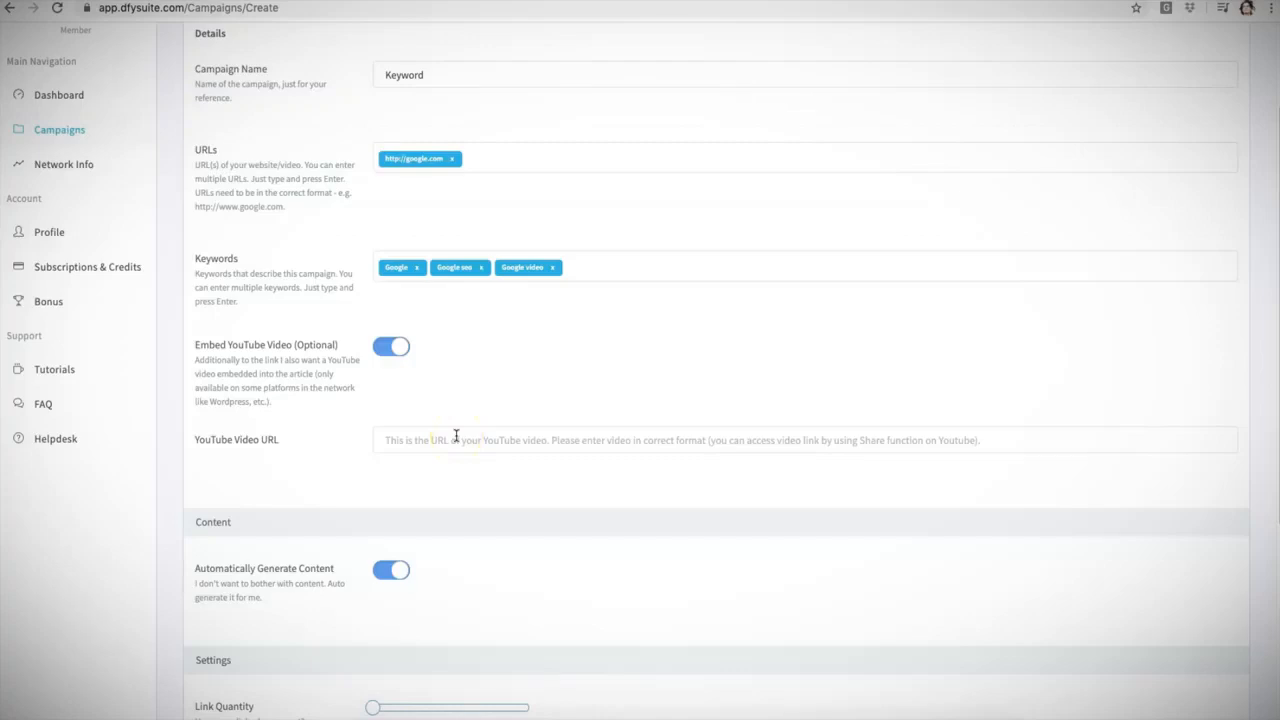
{"action": "mouse_move", "coordinate": [364, 417]}
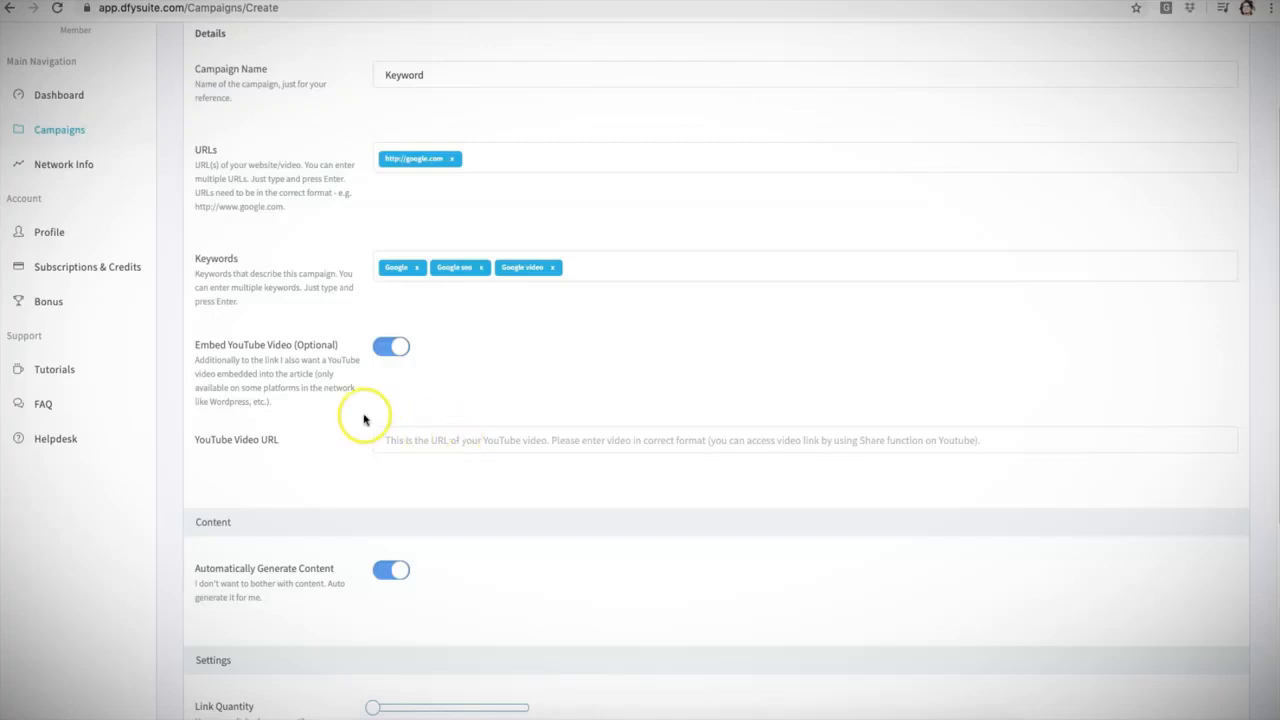
{"action": "mouse_move", "coordinate": [317, 408]}
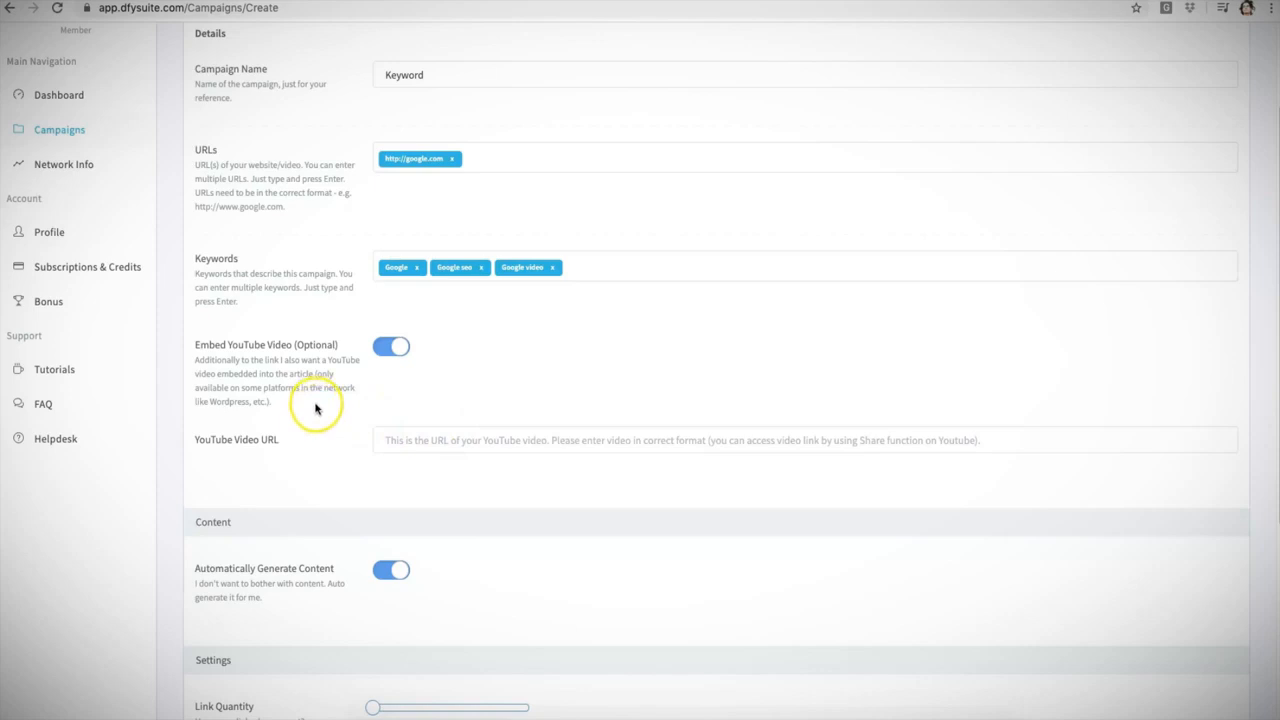
{"action": "mouse_move", "coordinate": [270, 428]}
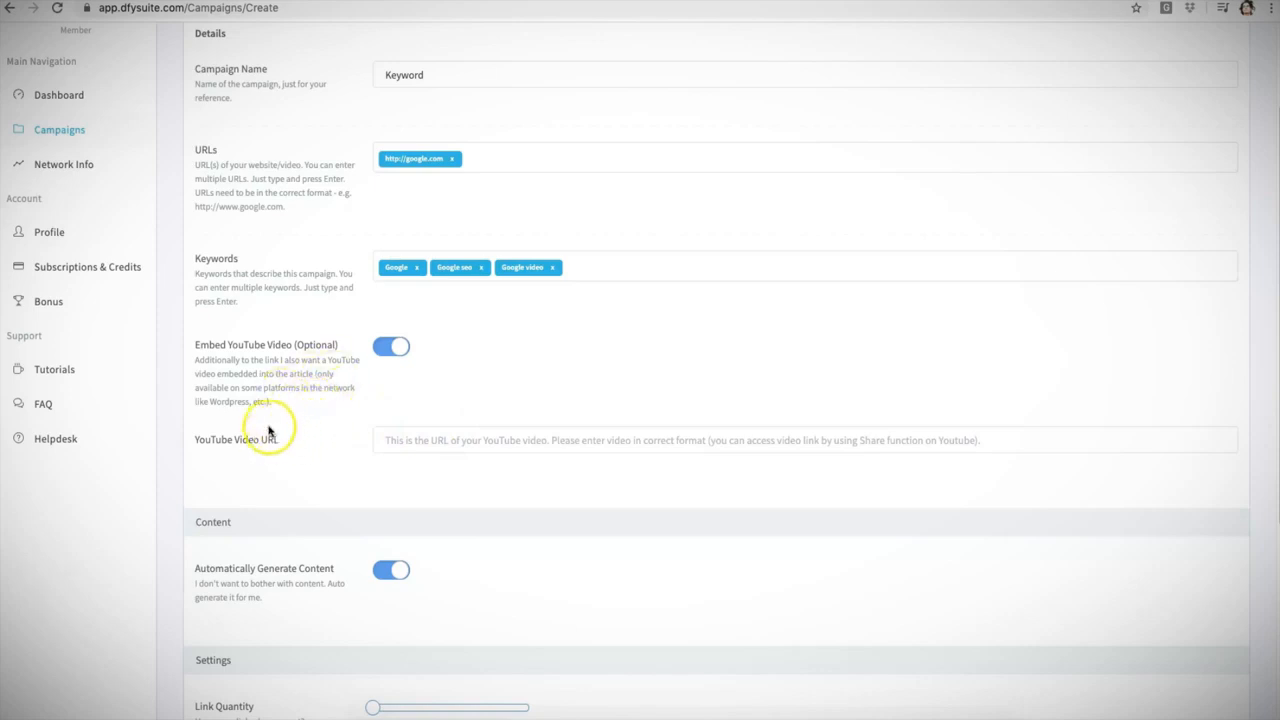
{"action": "mouse_move", "coordinate": [314, 427]}
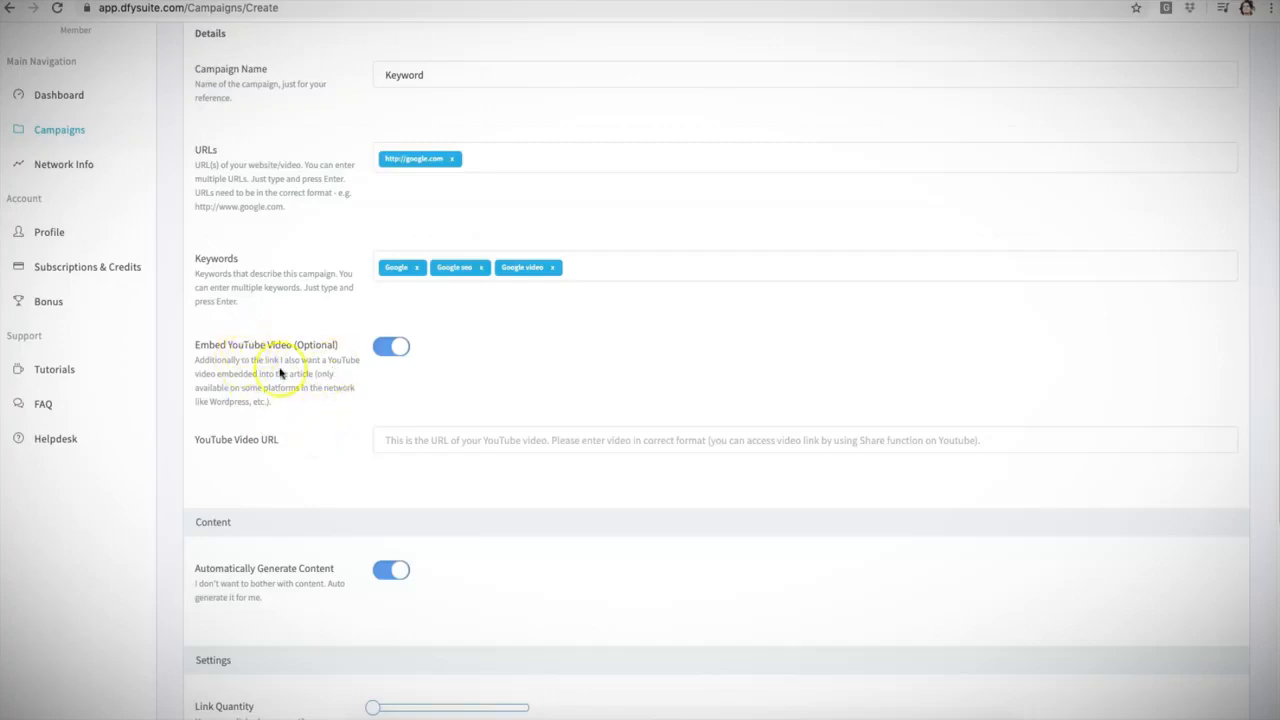
{"action": "scroll", "scroll_direction": "down", "scroll_amount": 3}
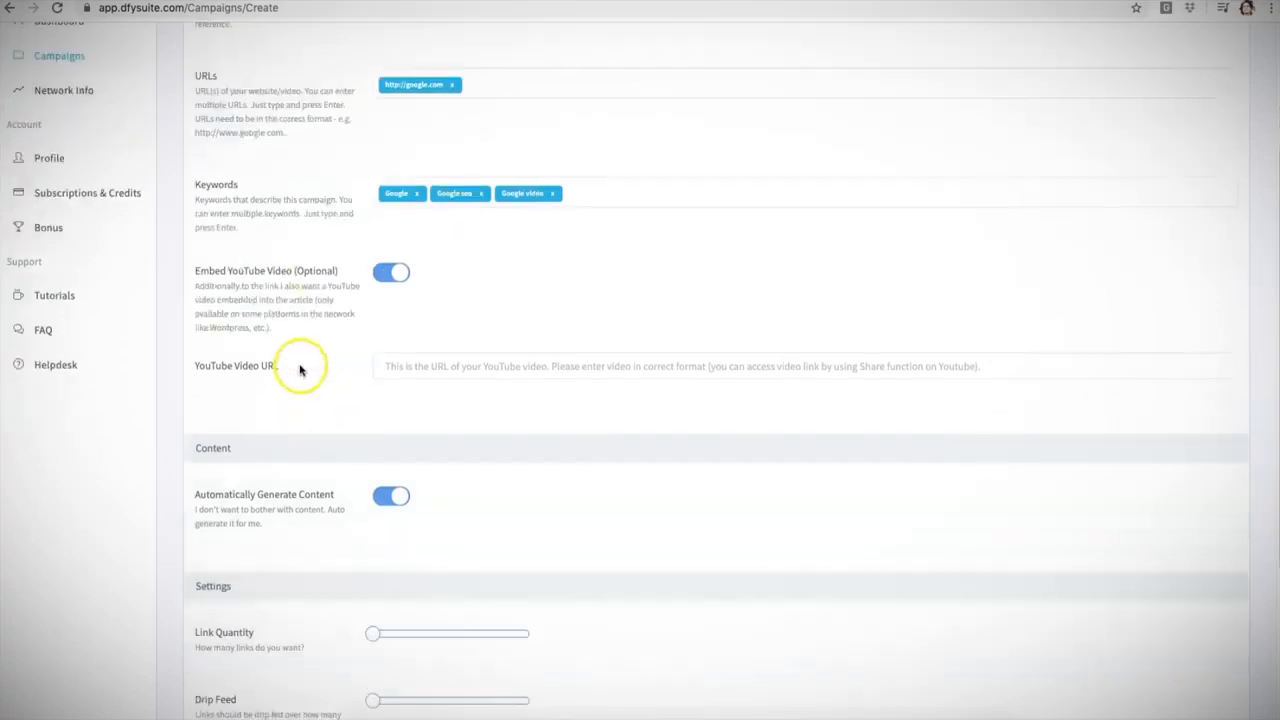
{"action": "scroll", "scroll_direction": "down", "scroll_amount": 3}
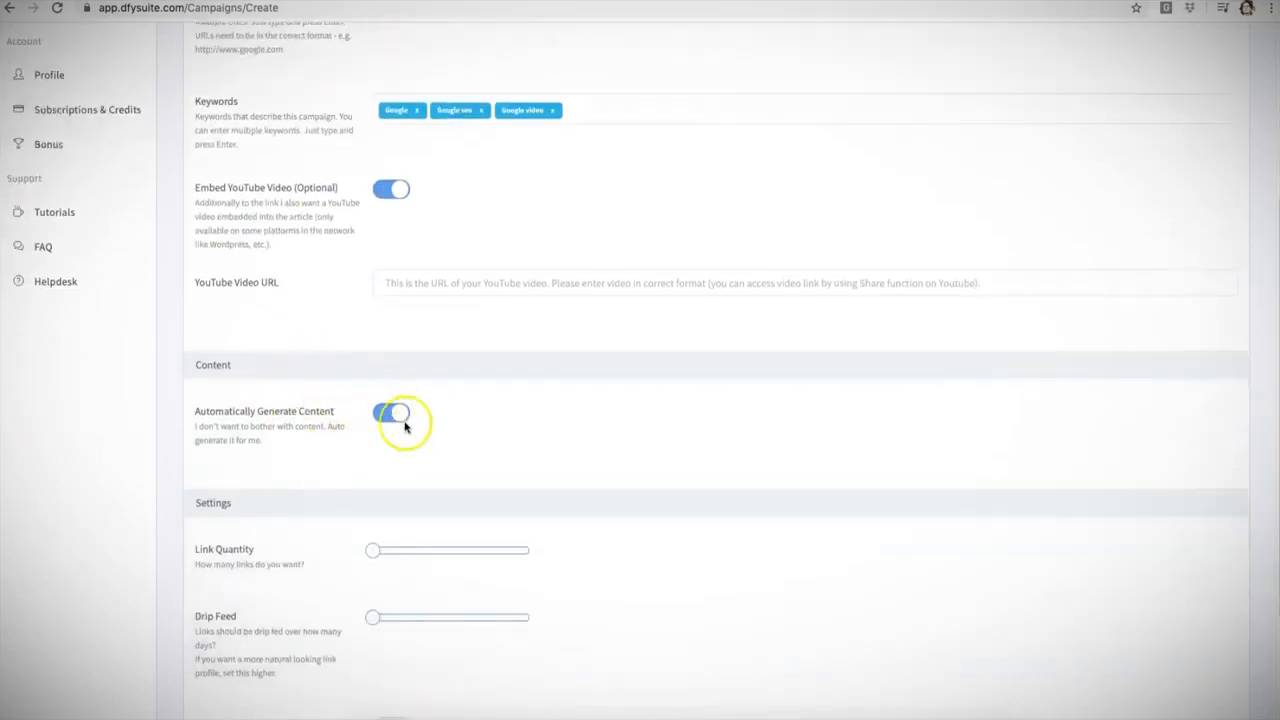
Step: Toggle Automatically Generate Content off and back on
{"action": "left_click", "coordinate": [391, 413]}
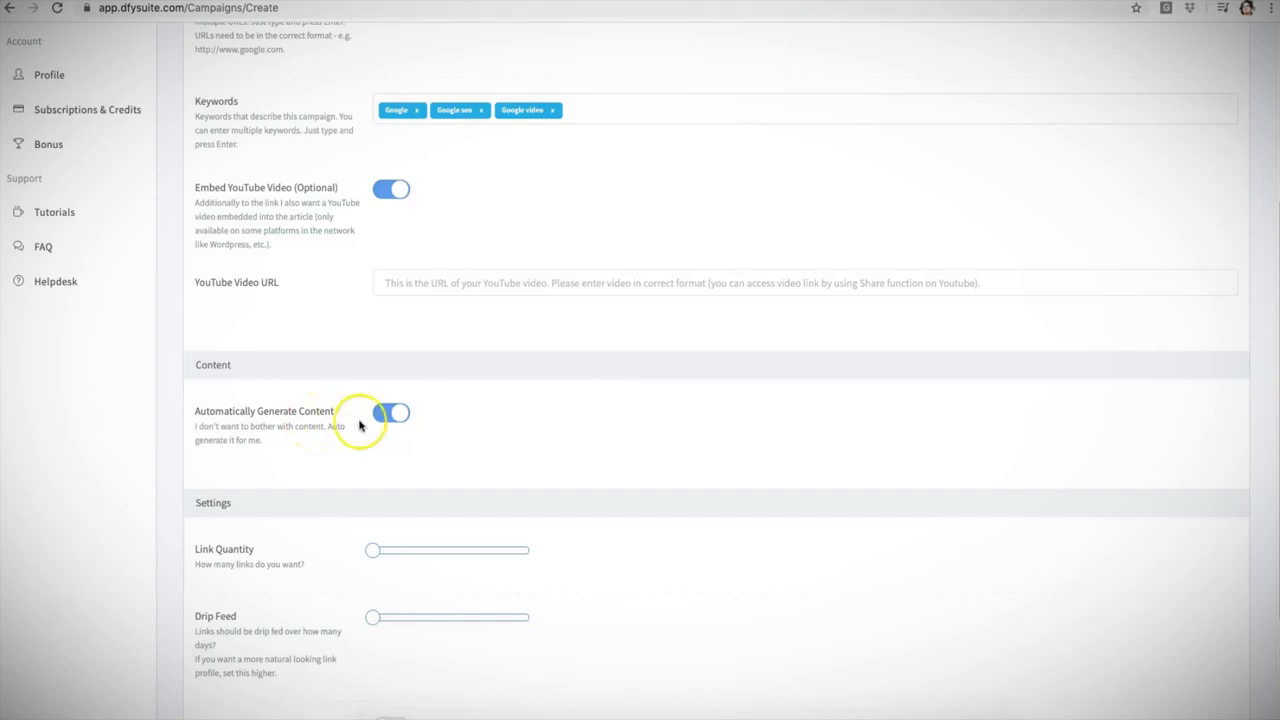
{"action": "left_click", "coordinate": [390, 413]}
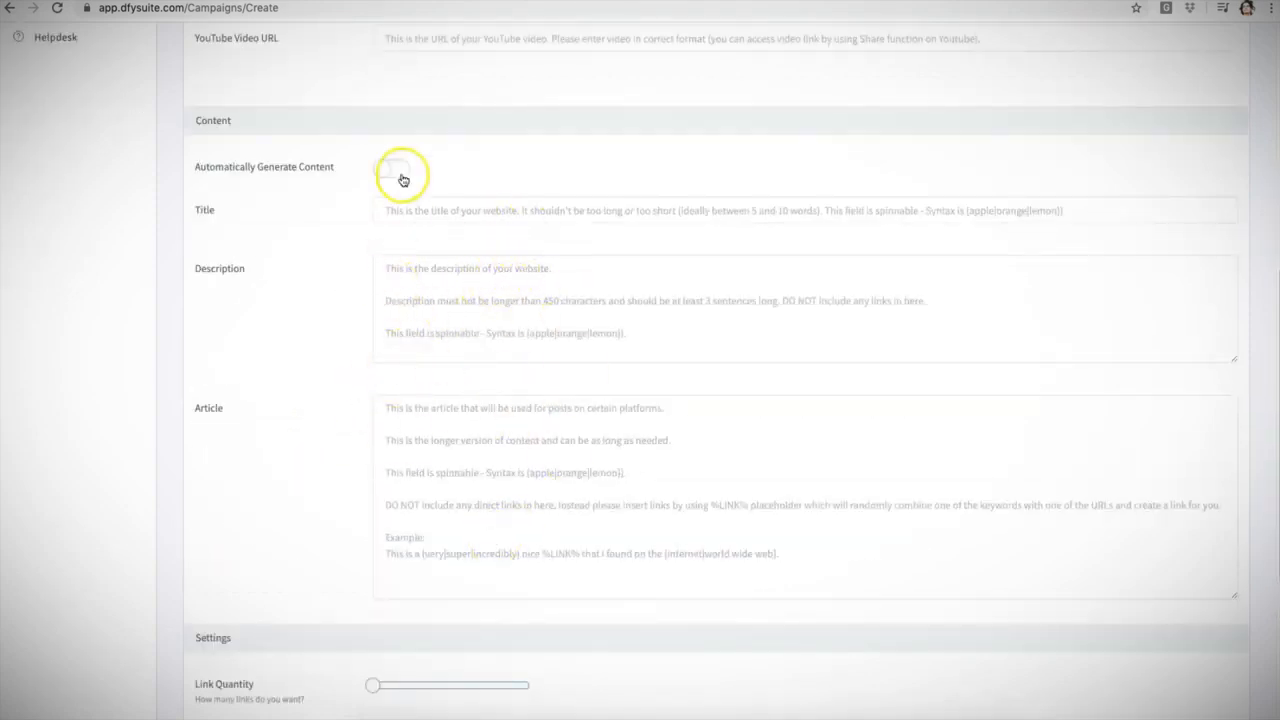
{"action": "left_click", "coordinate": [402, 178]}
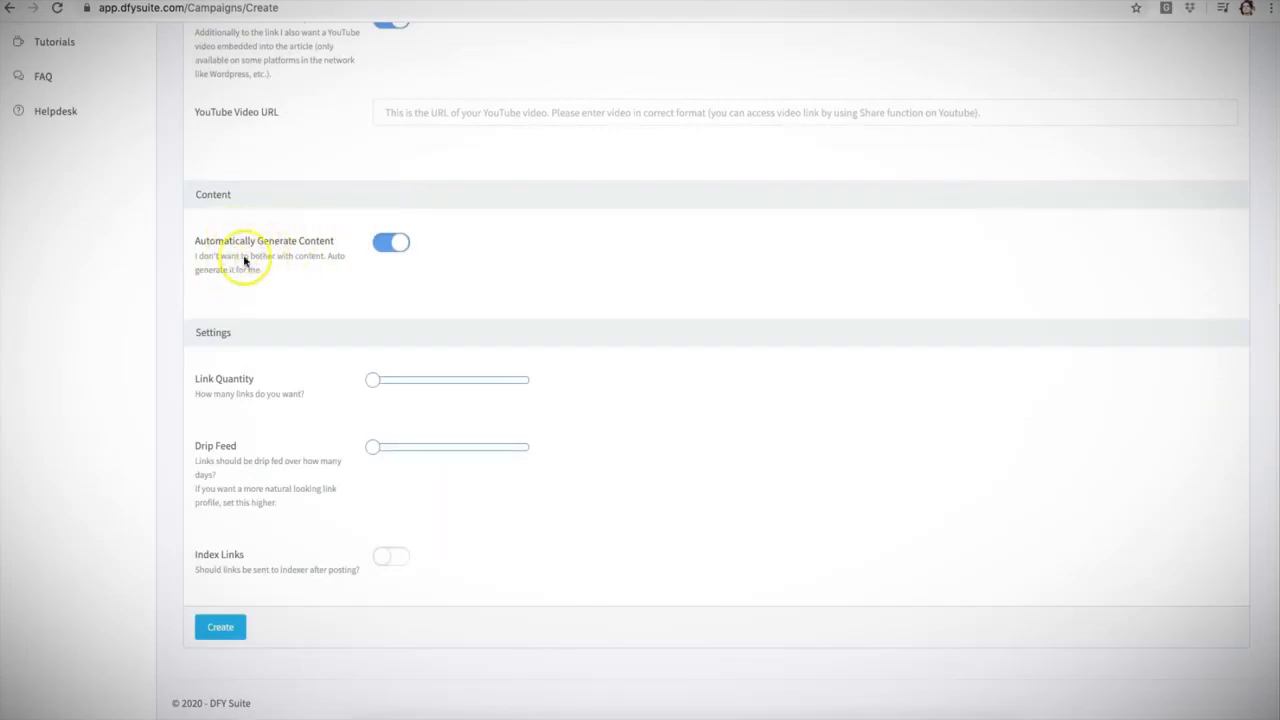
{"action": "mouse_move", "coordinate": [283, 254]}
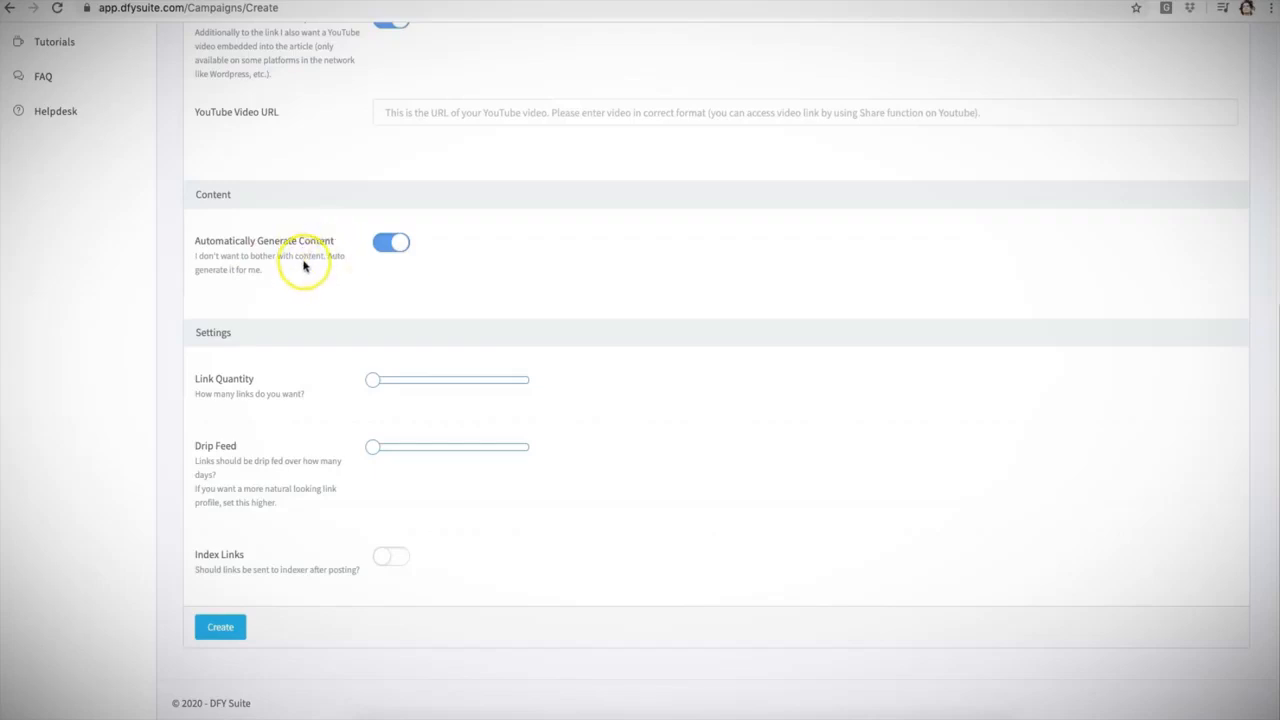
{"action": "mouse_move", "coordinate": [228, 390]}
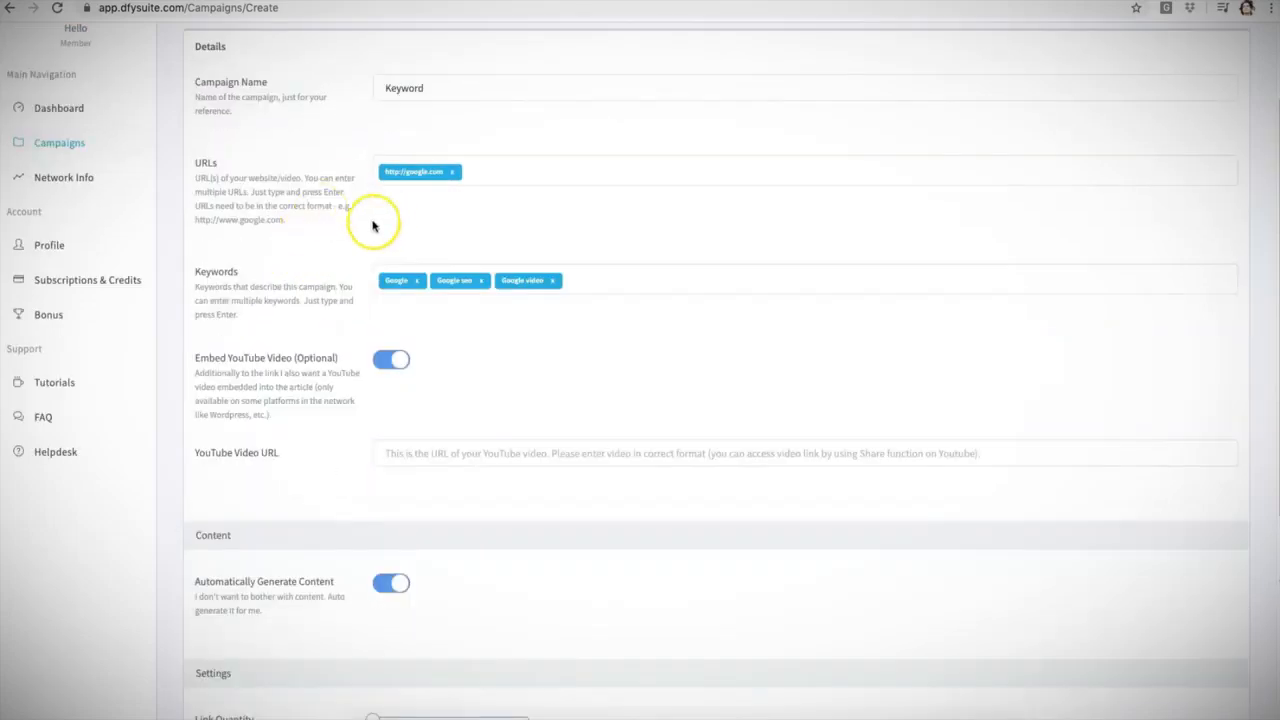
Step: Set the Link Quantity slider to its maximum
{"action": "scroll", "scroll_direction": "down", "scroll_amount": 3}
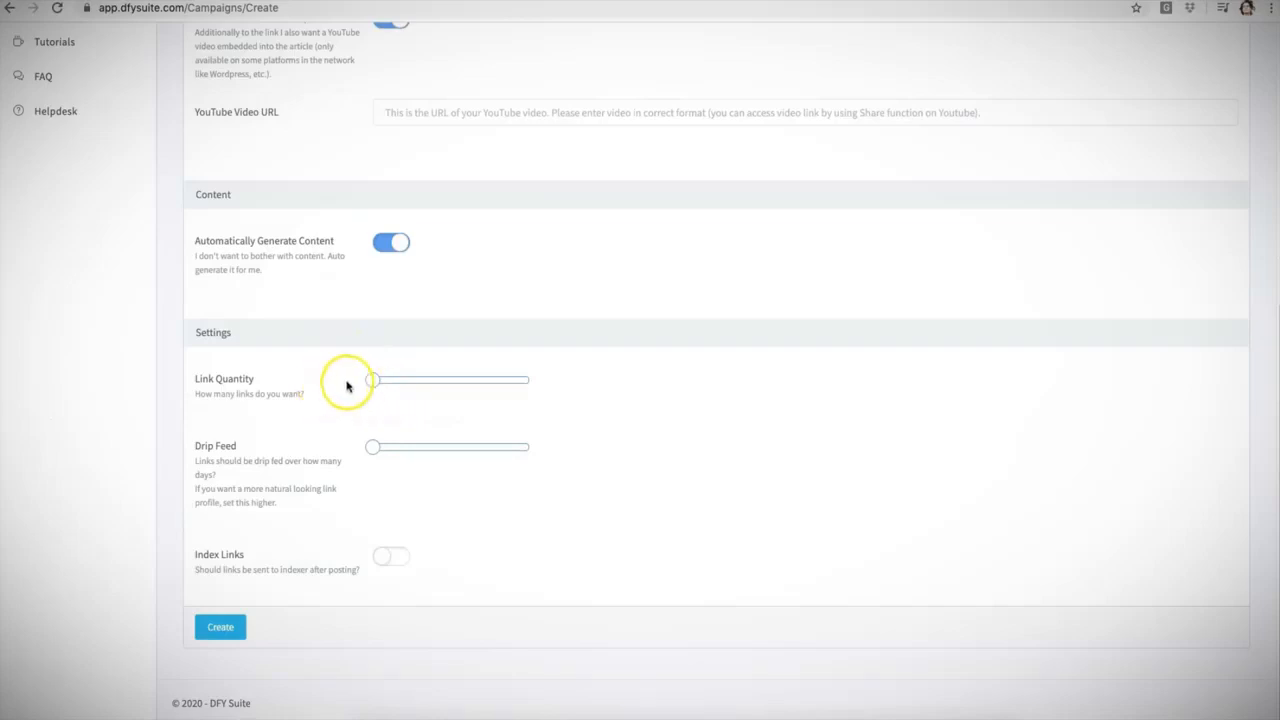
{"action": "mouse_move", "coordinate": [589, 379]}
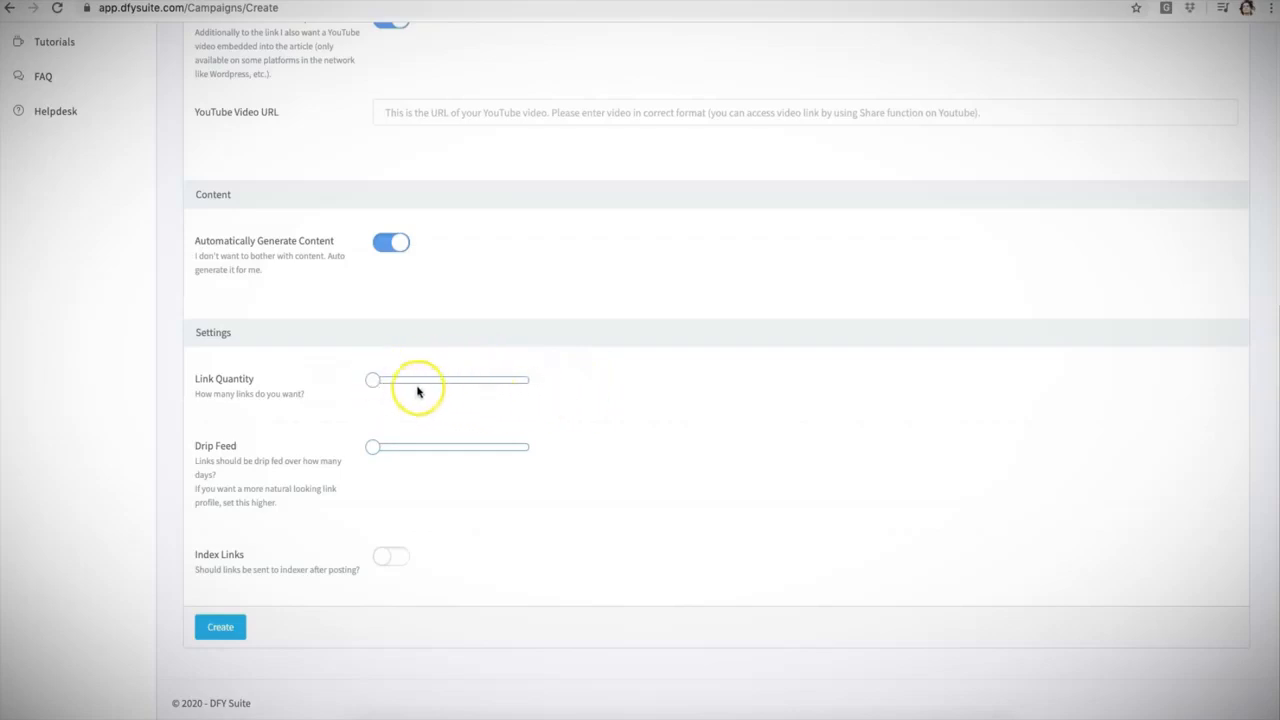
{"action": "left_click_drag", "start_coordinate": [373, 379], "coordinate": [532, 379]}
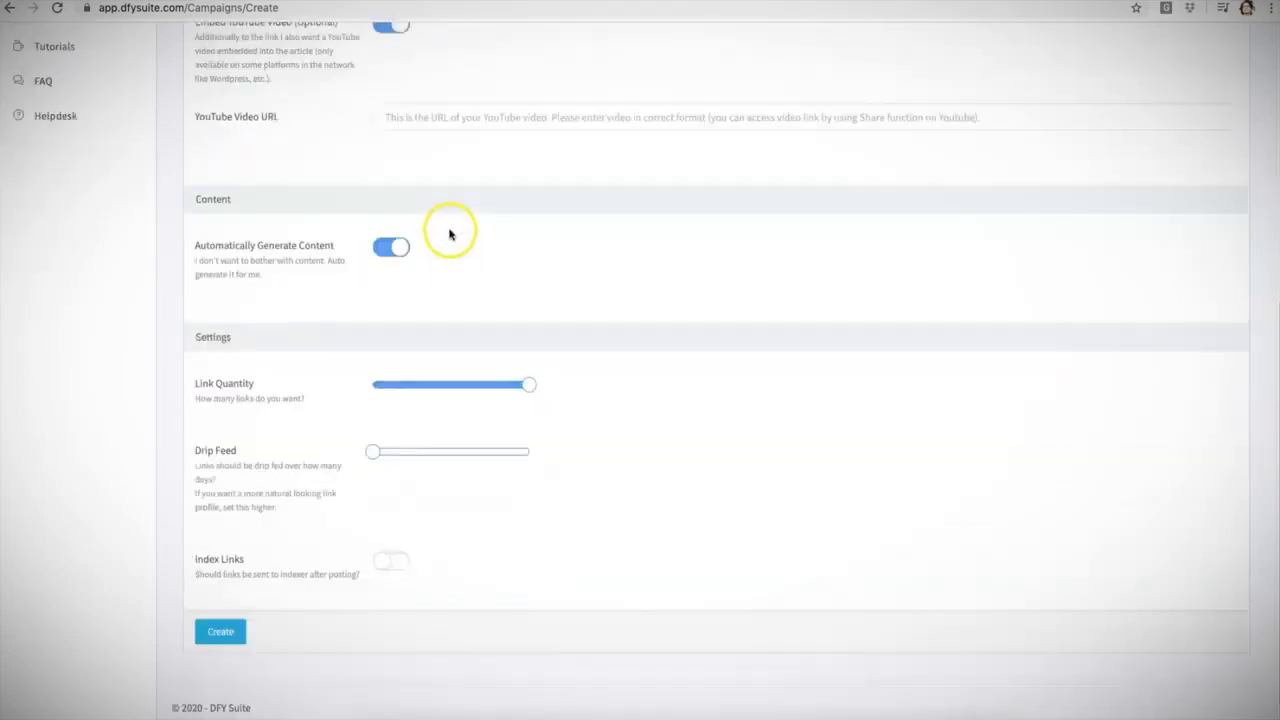
{"action": "left_click_drag", "start_coordinate": [528, 384], "coordinate": [412, 380]}
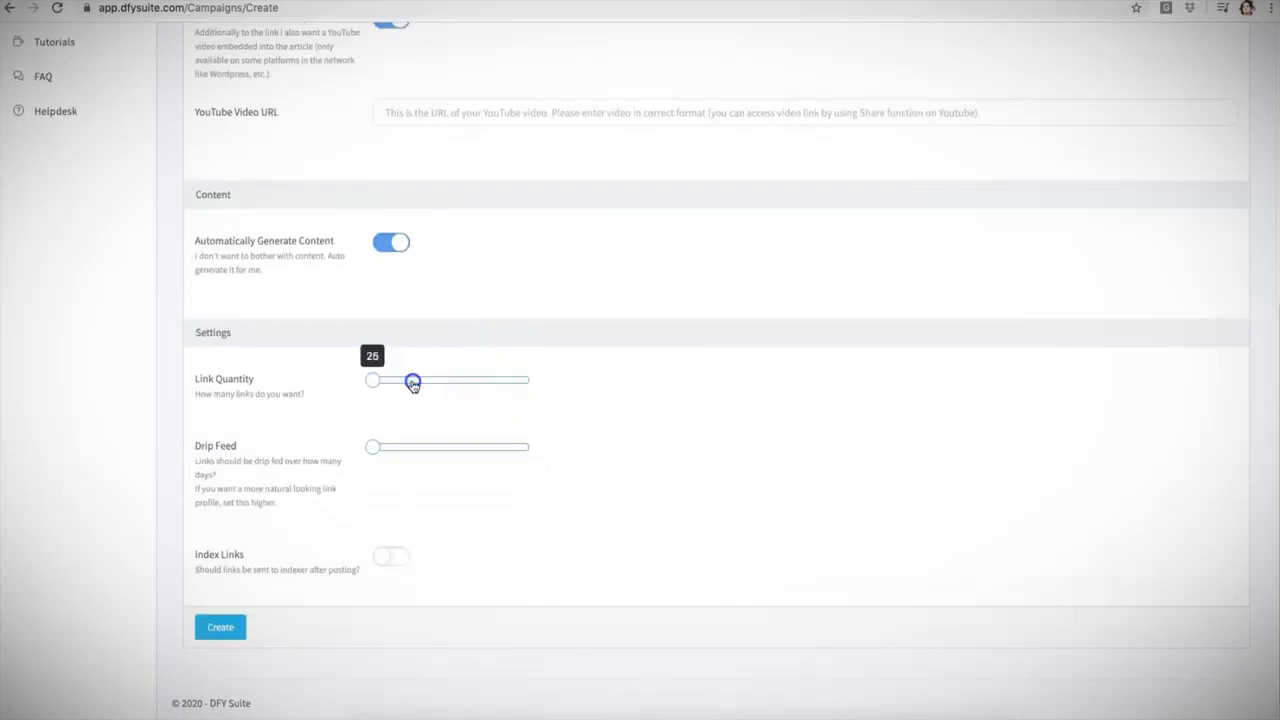
{"action": "left_click_drag", "start_coordinate": [413, 380], "coordinate": [535, 380]}
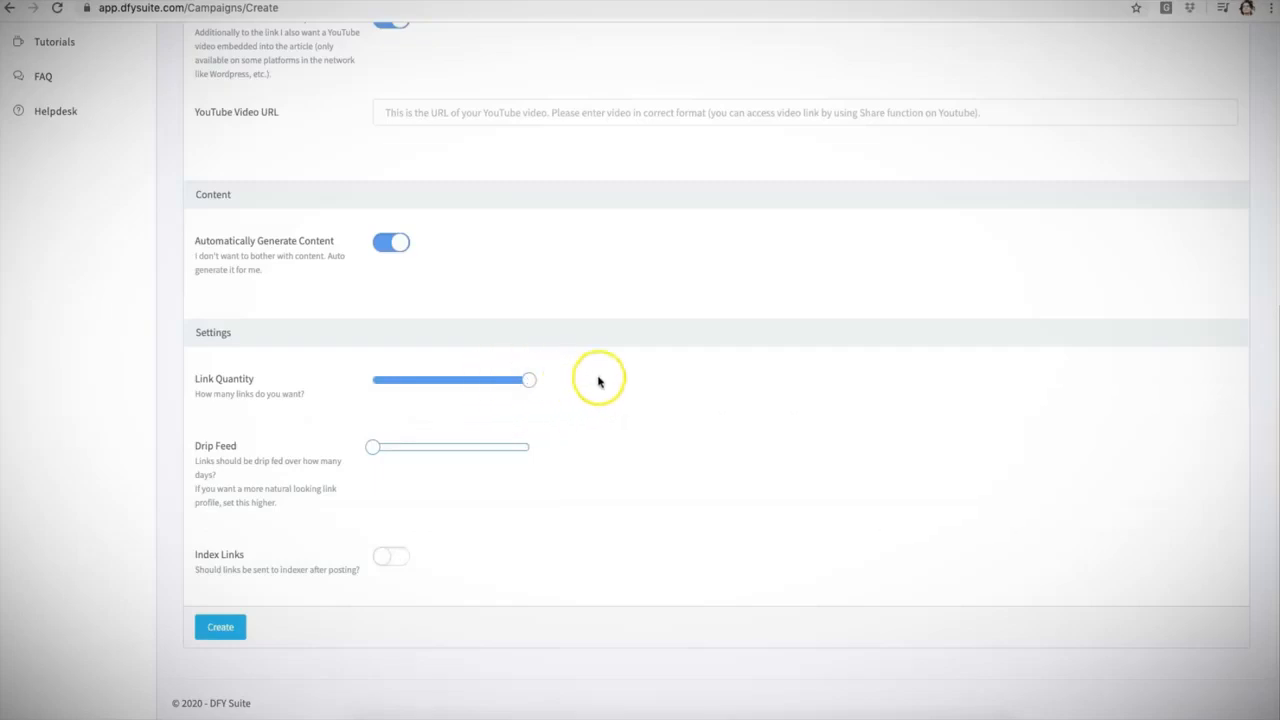
{"action": "mouse_move", "coordinate": [654, 384]}
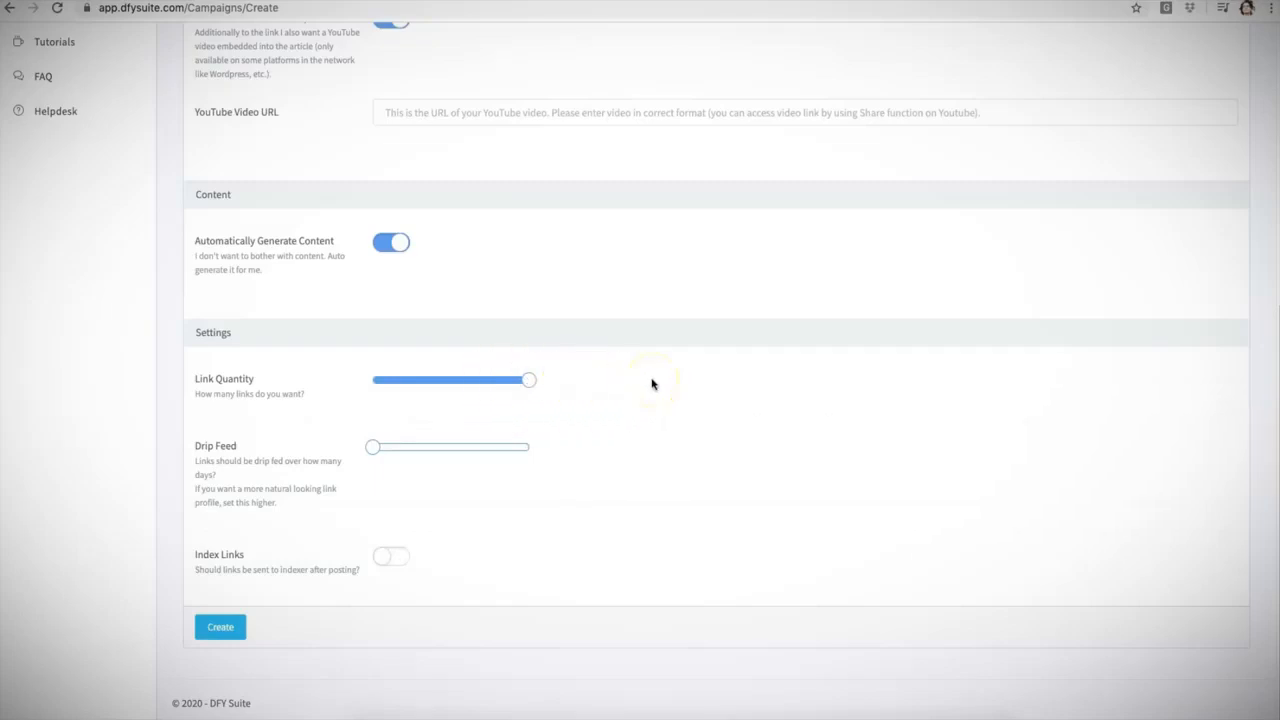
{"action": "mouse_move", "coordinate": [590, 286]}
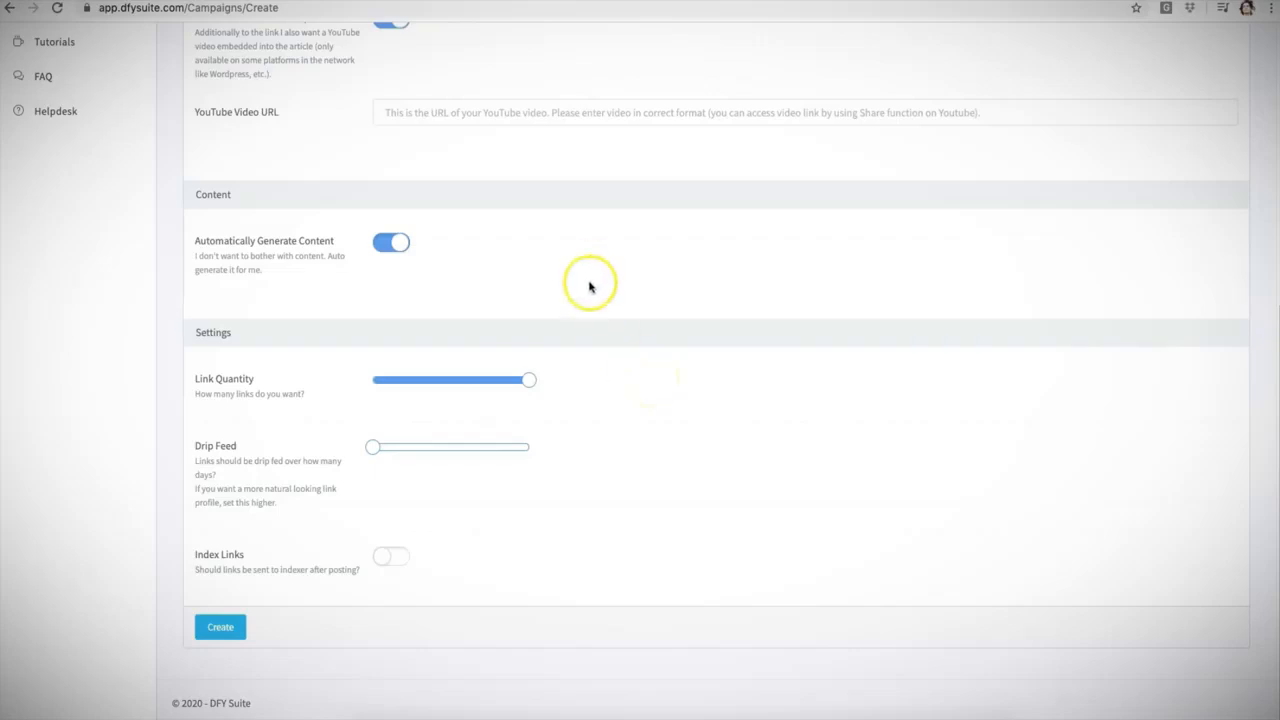
{"action": "left_click_drag", "start_coordinate": [528, 379], "coordinate": [387, 379]}
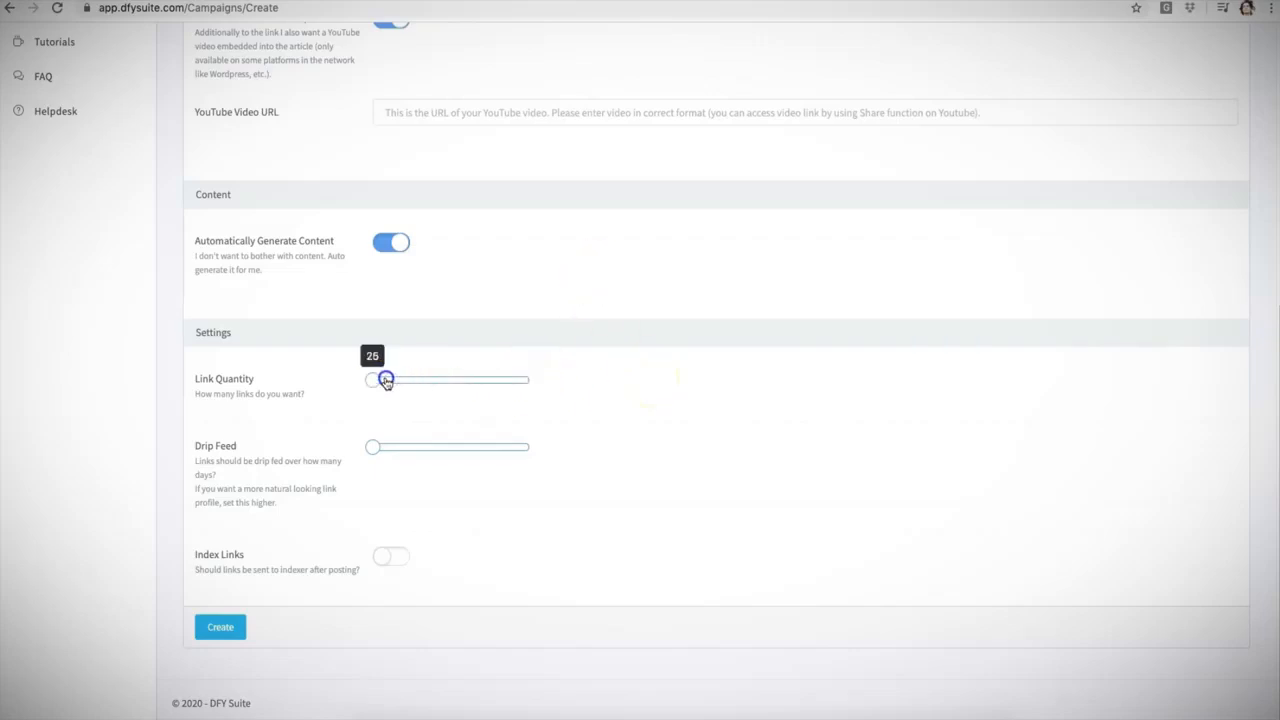
{"action": "left_click_drag", "start_coordinate": [387, 379], "coordinate": [527, 379]}
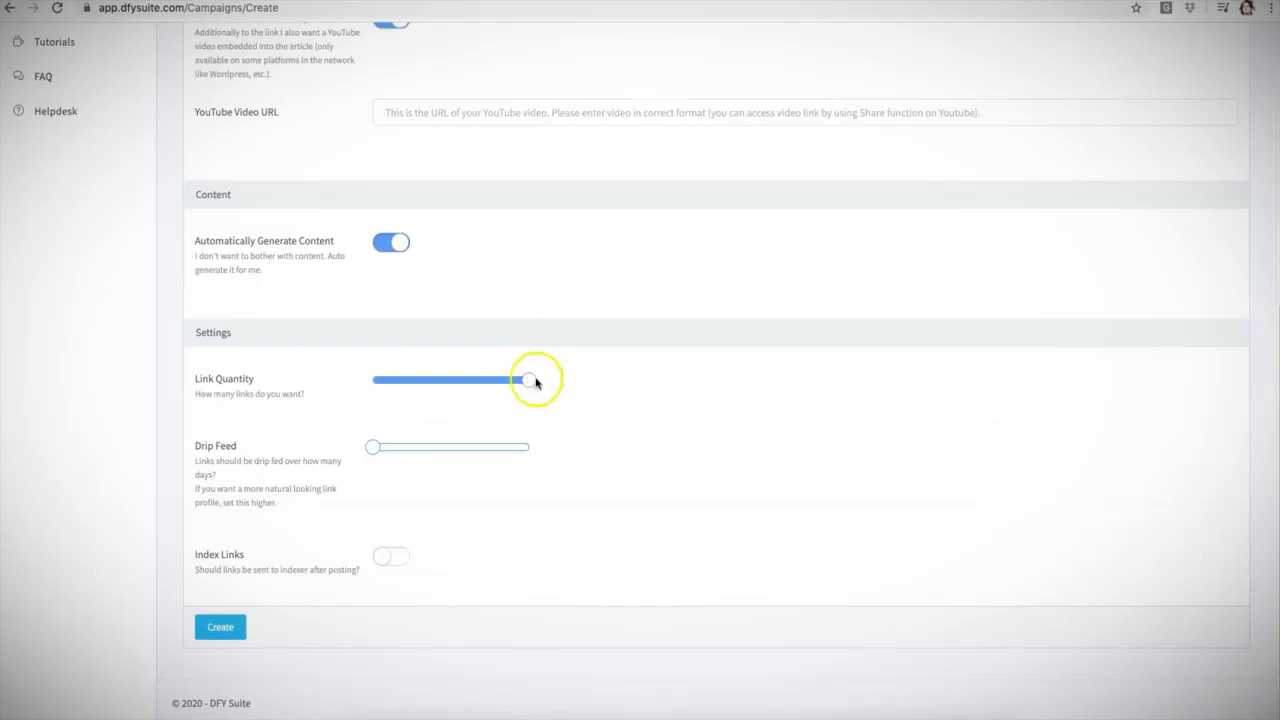
{"action": "left_click_drag", "start_coordinate": [529, 380], "coordinate": [529, 380]}
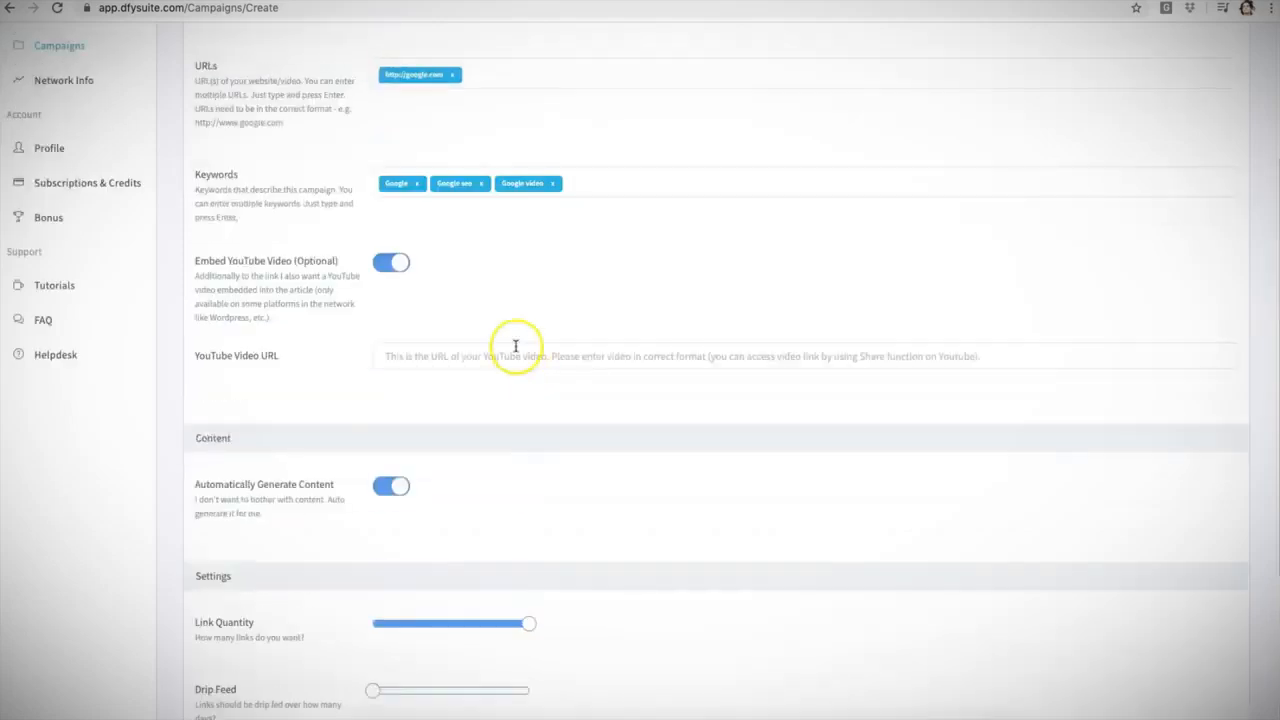
Step: Raise the Drip Feed slider to about 20 days, near its highest setting
{"action": "scroll", "scroll_direction": "down", "scroll_amount": 3}
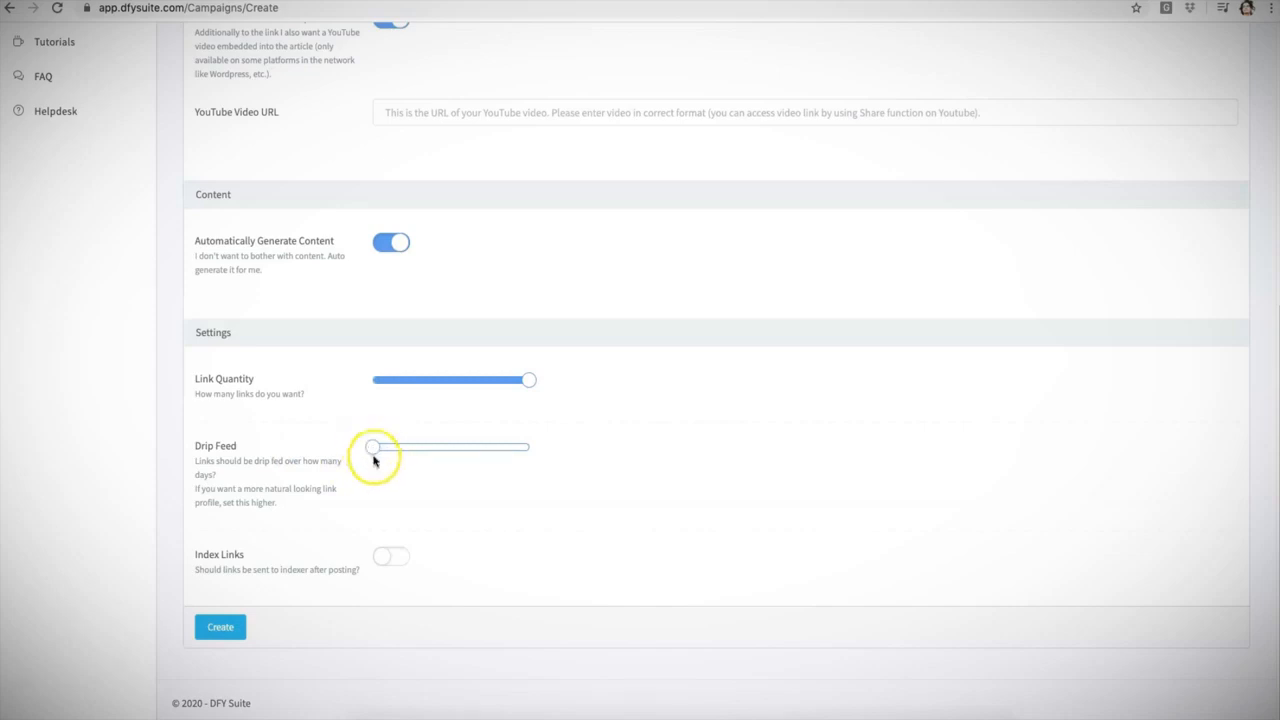
{"action": "mouse_move", "coordinate": [383, 466]}
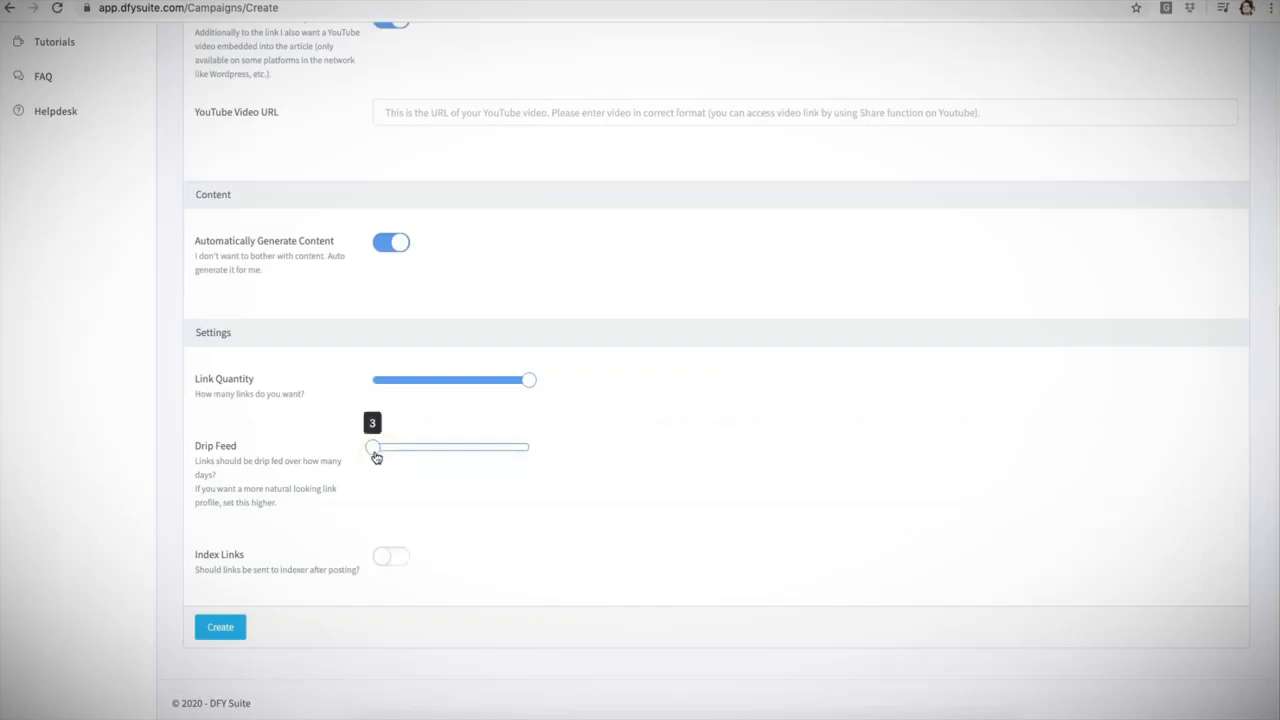
{"action": "left_click_drag", "start_coordinate": [373, 446], "coordinate": [518, 446]}
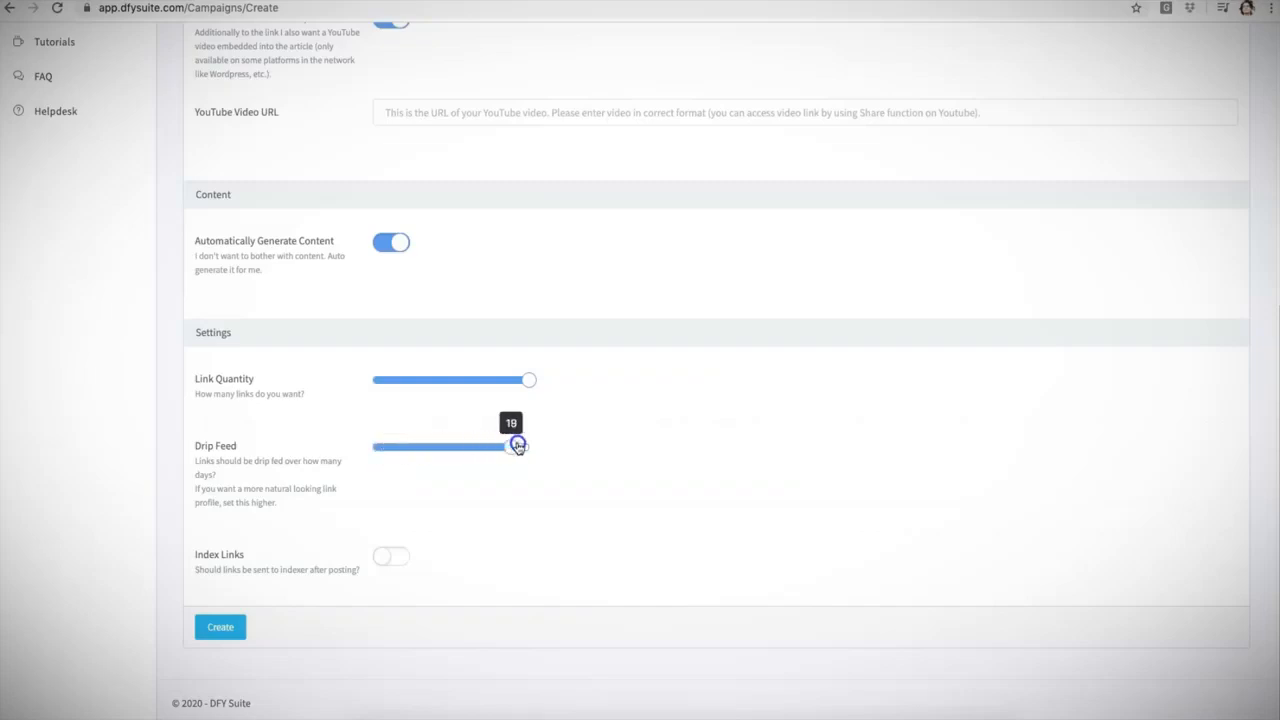
{"action": "left_click_drag", "start_coordinate": [517, 446], "coordinate": [371, 446]}
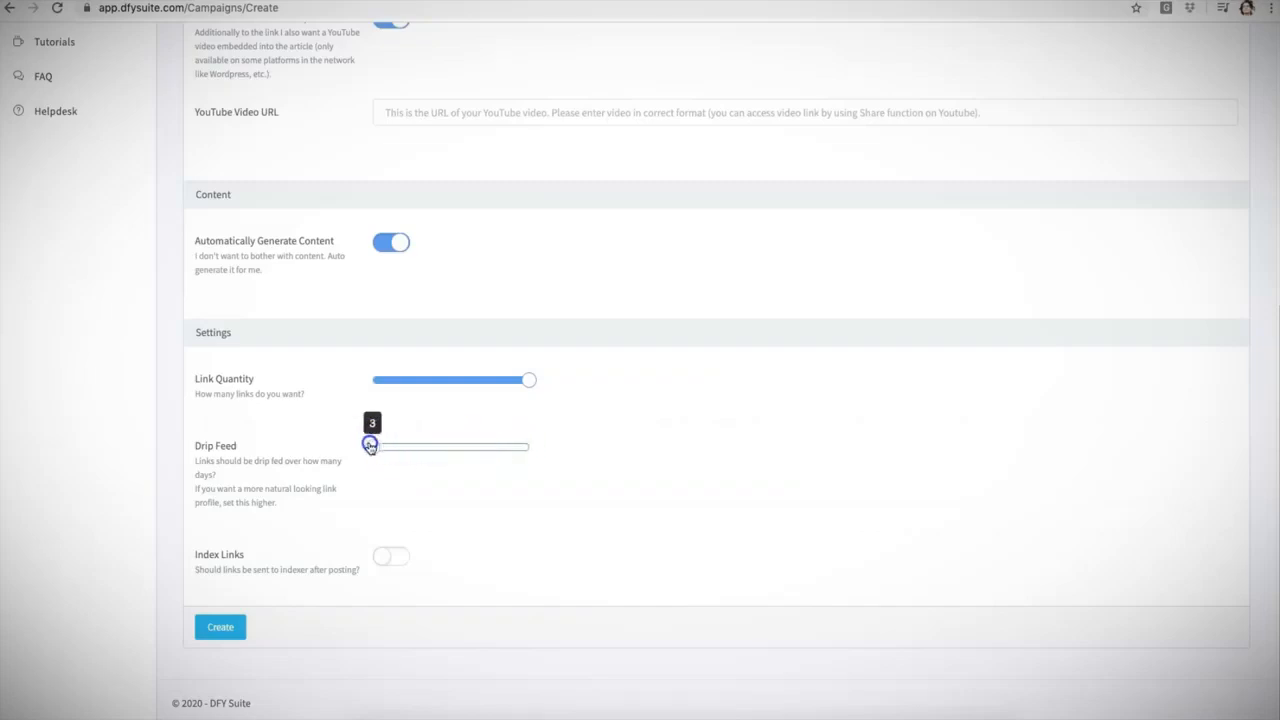
{"action": "left_click_drag", "start_coordinate": [370, 446], "coordinate": [528, 446]}
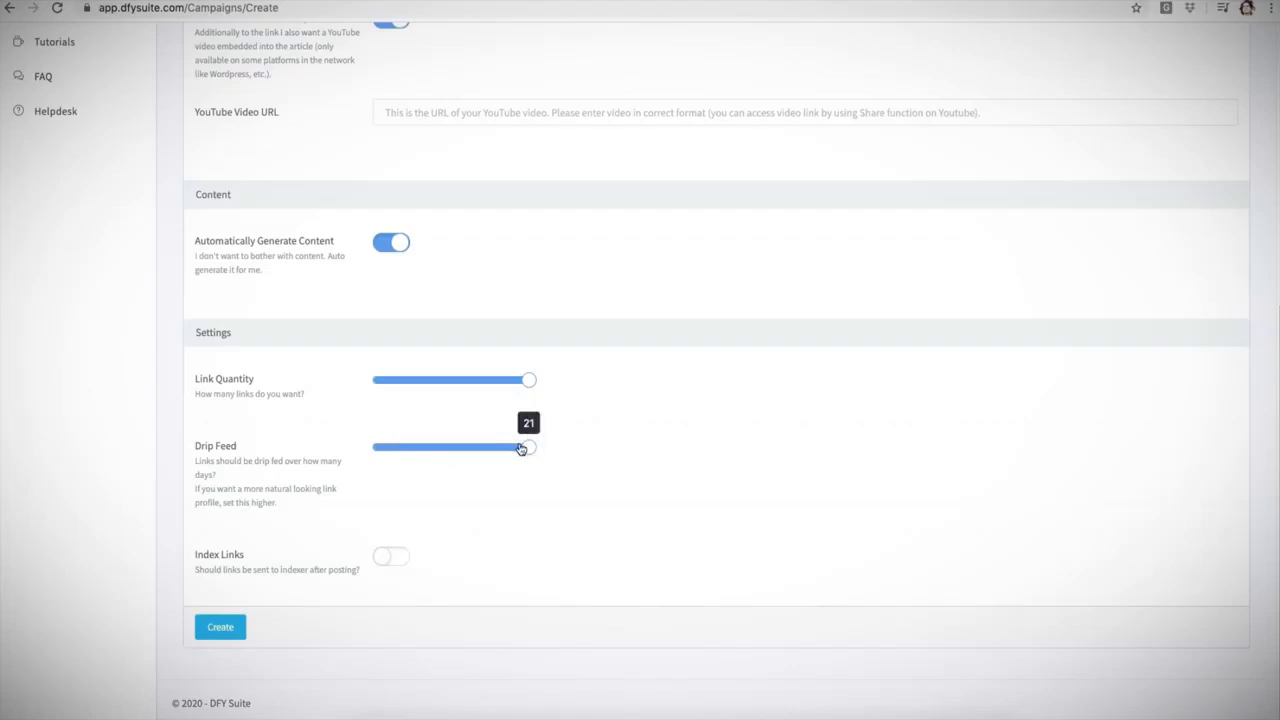
{"action": "left_click_drag", "start_coordinate": [519, 447], "coordinate": [530, 447]}
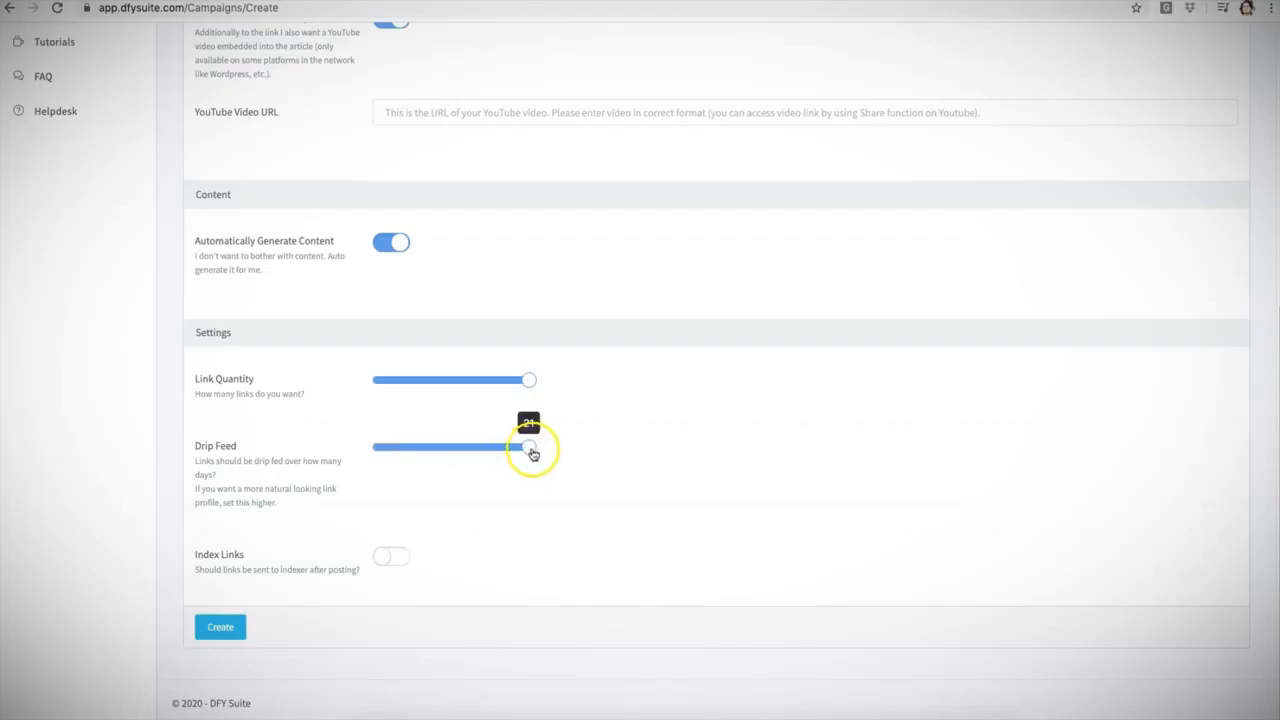
{"action": "left_click_drag", "start_coordinate": [528, 447], "coordinate": [381, 447]}
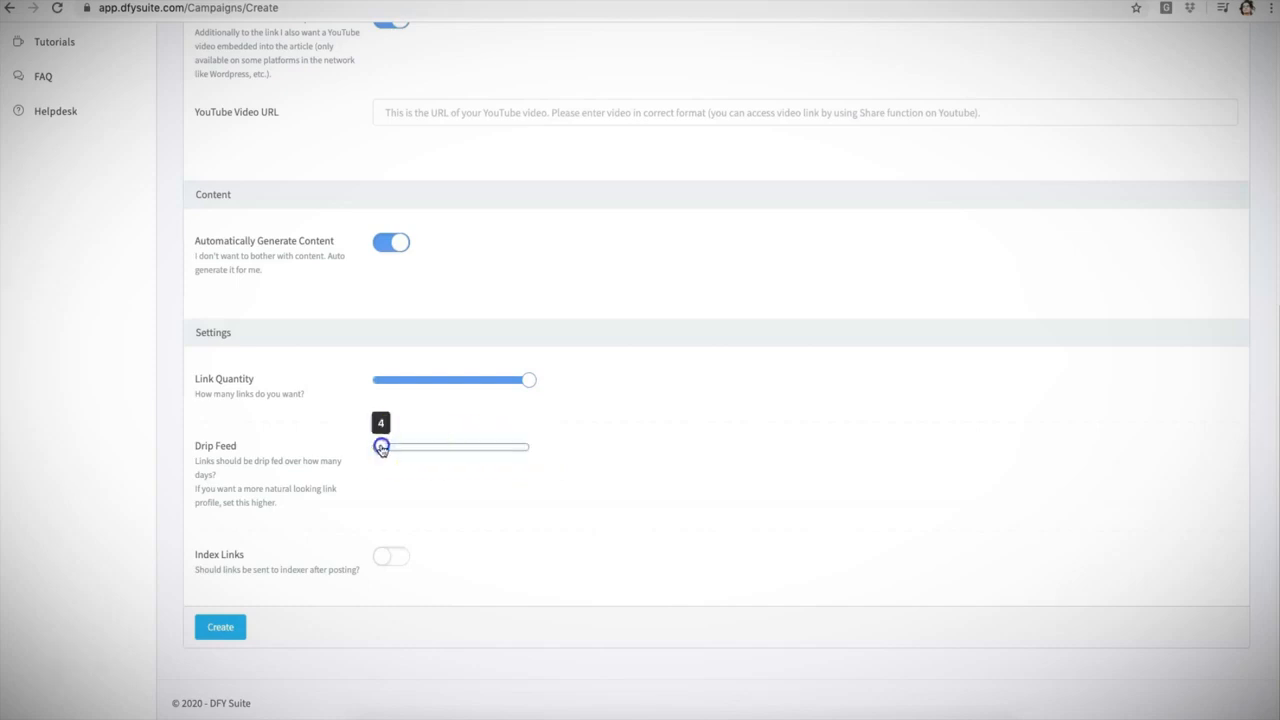
{"action": "left_click_drag", "start_coordinate": [380, 446], "coordinate": [528, 446]}
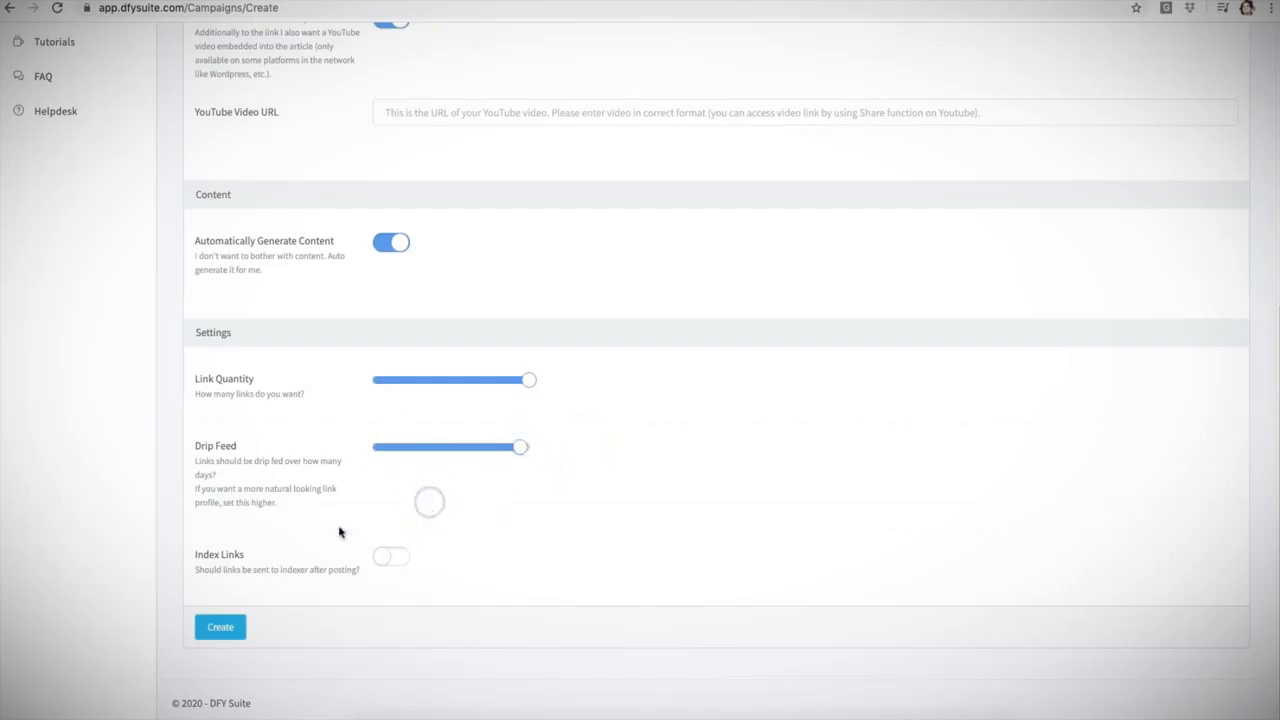
{"action": "mouse_move", "coordinate": [248, 562]}
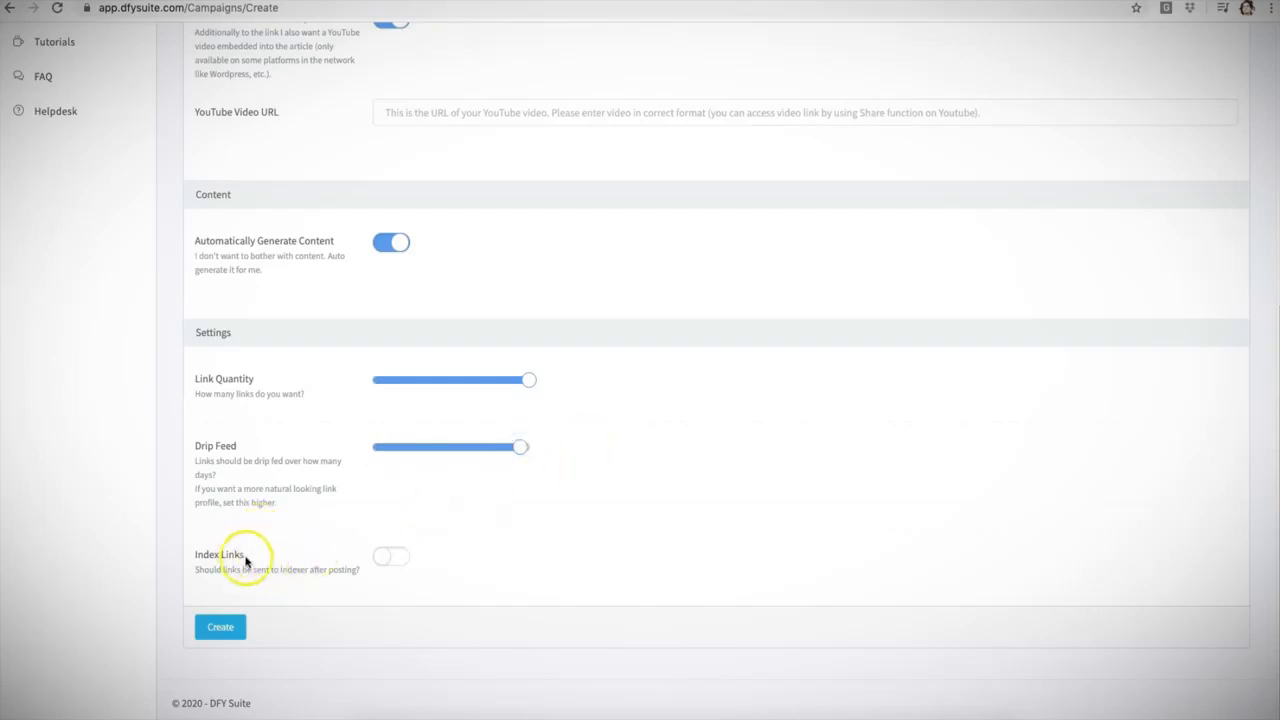
{"action": "mouse_move", "coordinate": [264, 550]}
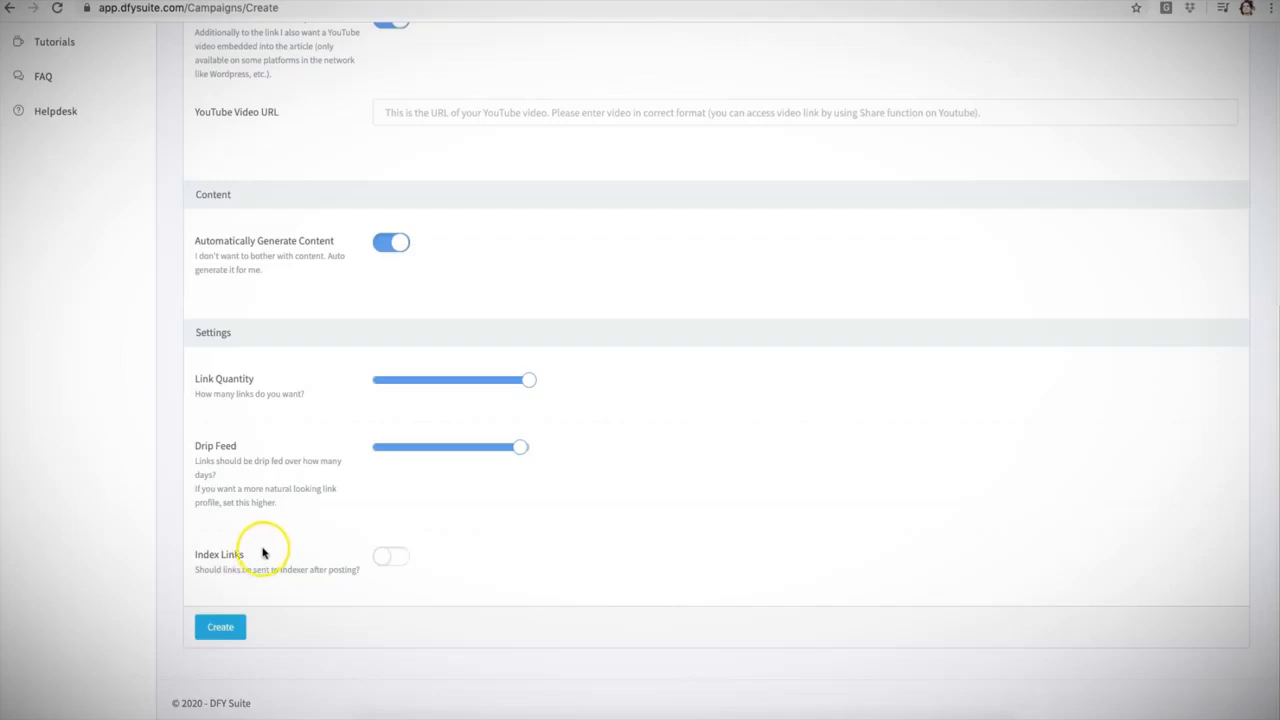
{"action": "mouse_move", "coordinate": [304, 555]}
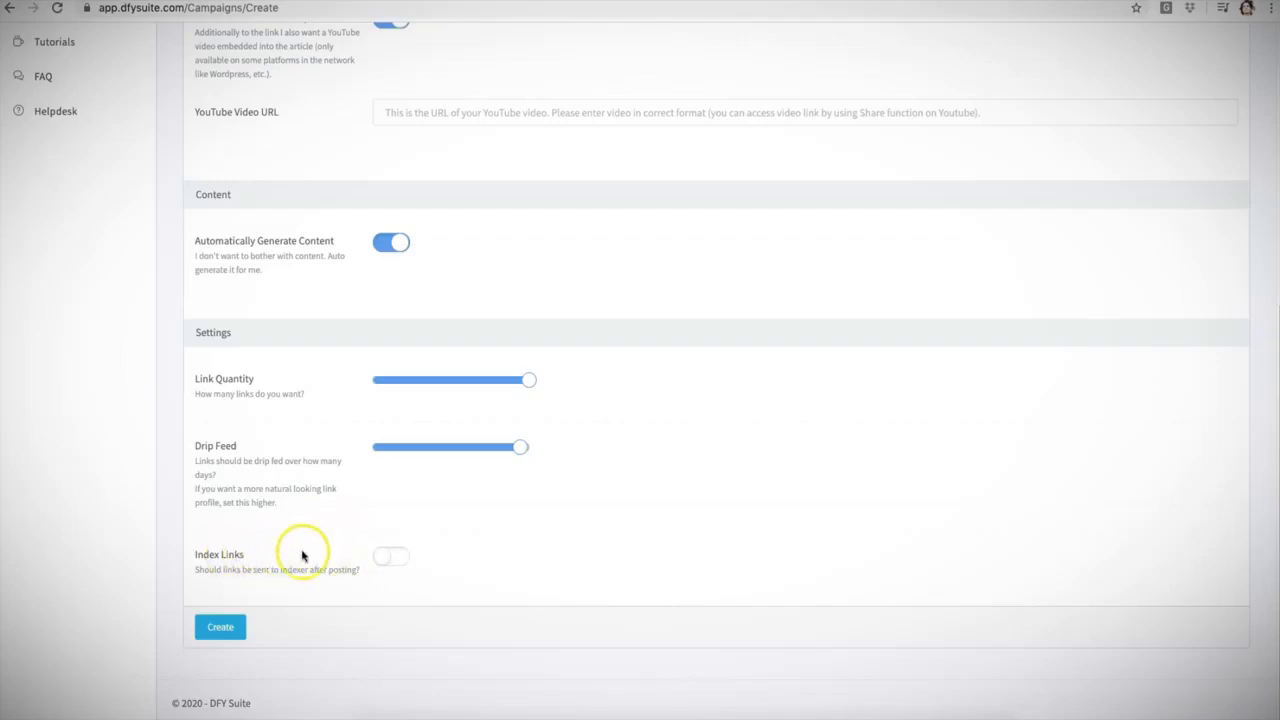
{"action": "mouse_move", "coordinate": [330, 555]}
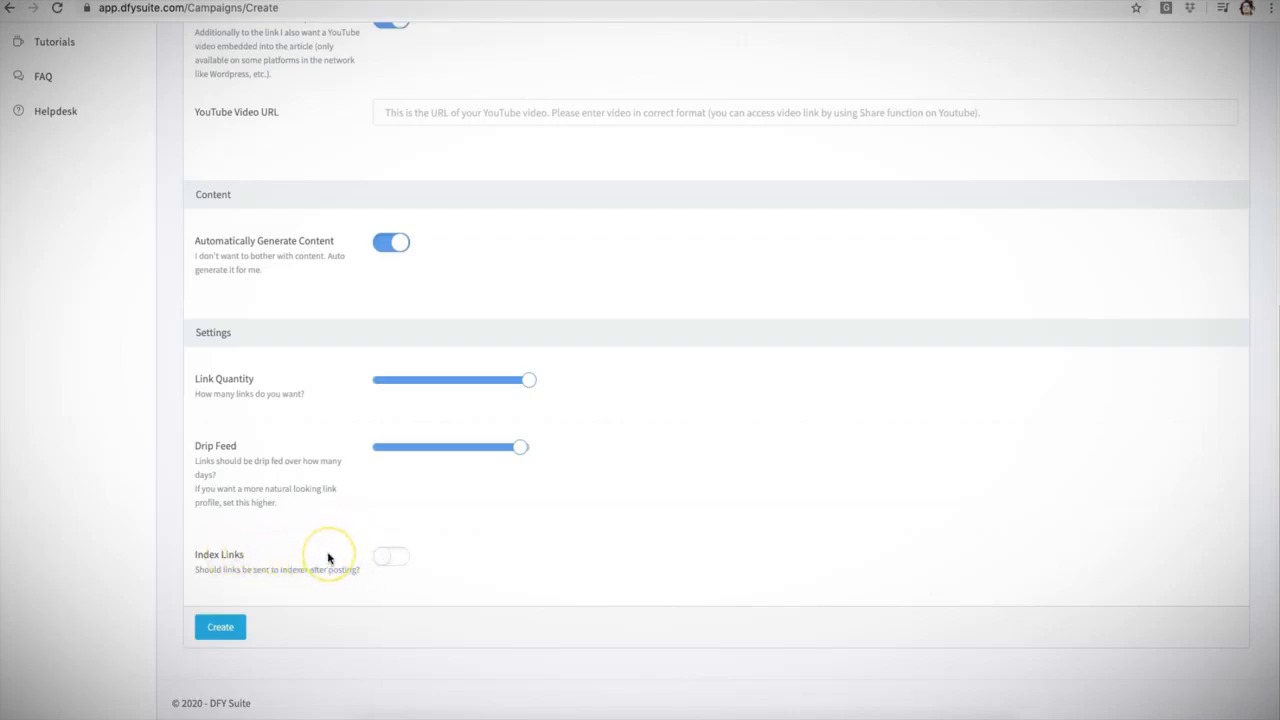
{"action": "mouse_move", "coordinate": [403, 560]}
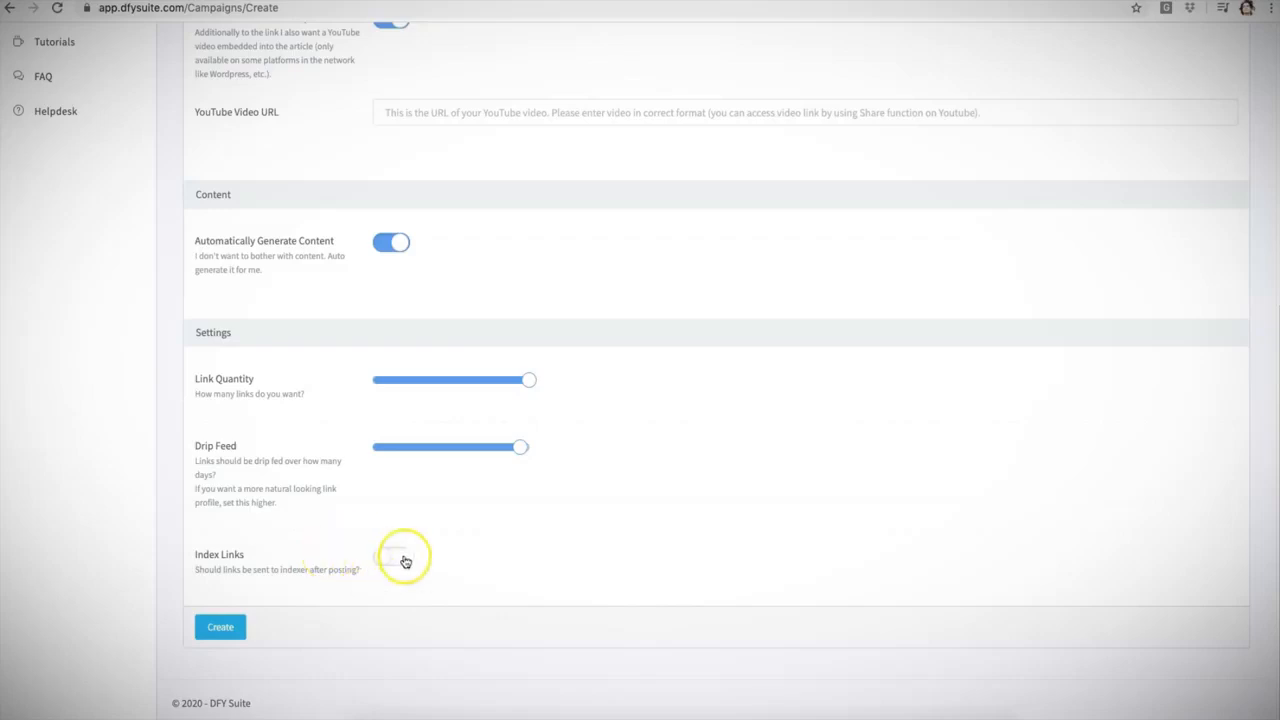
{"action": "left_click", "coordinate": [381, 556]}
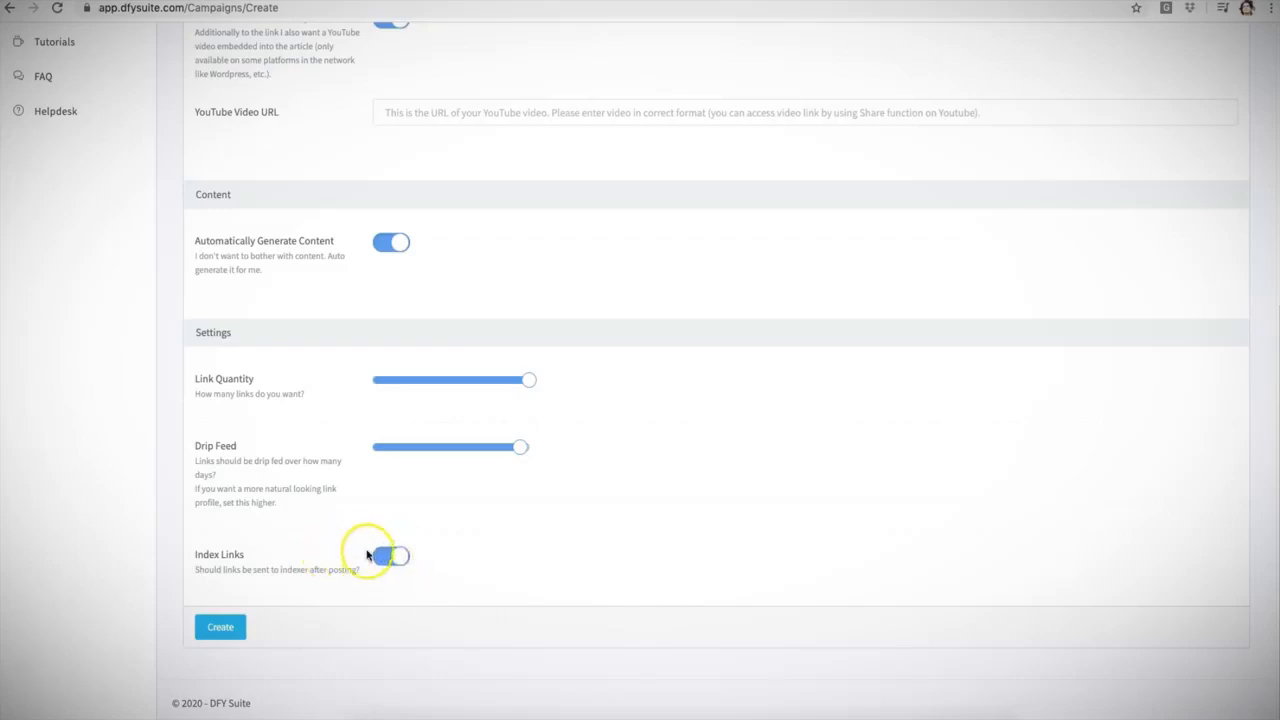
{"action": "left_click", "coordinate": [389, 556]}
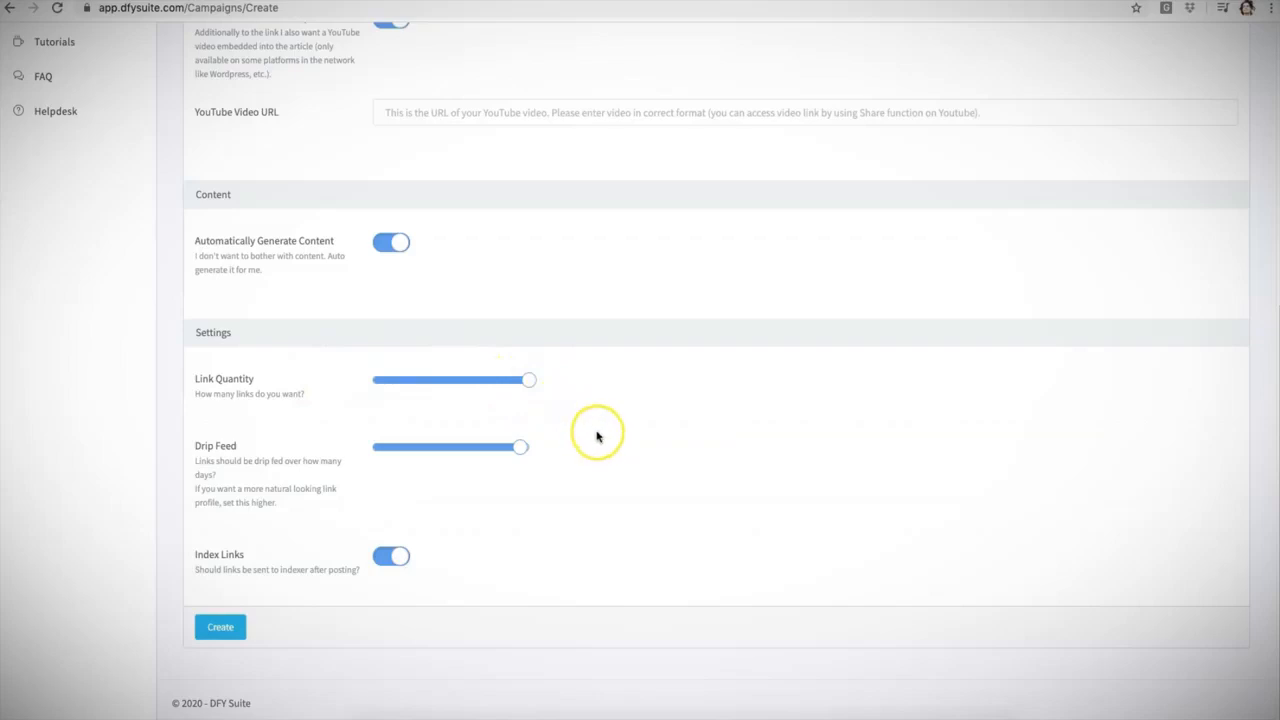
{"action": "mouse_move", "coordinate": [318, 540]}
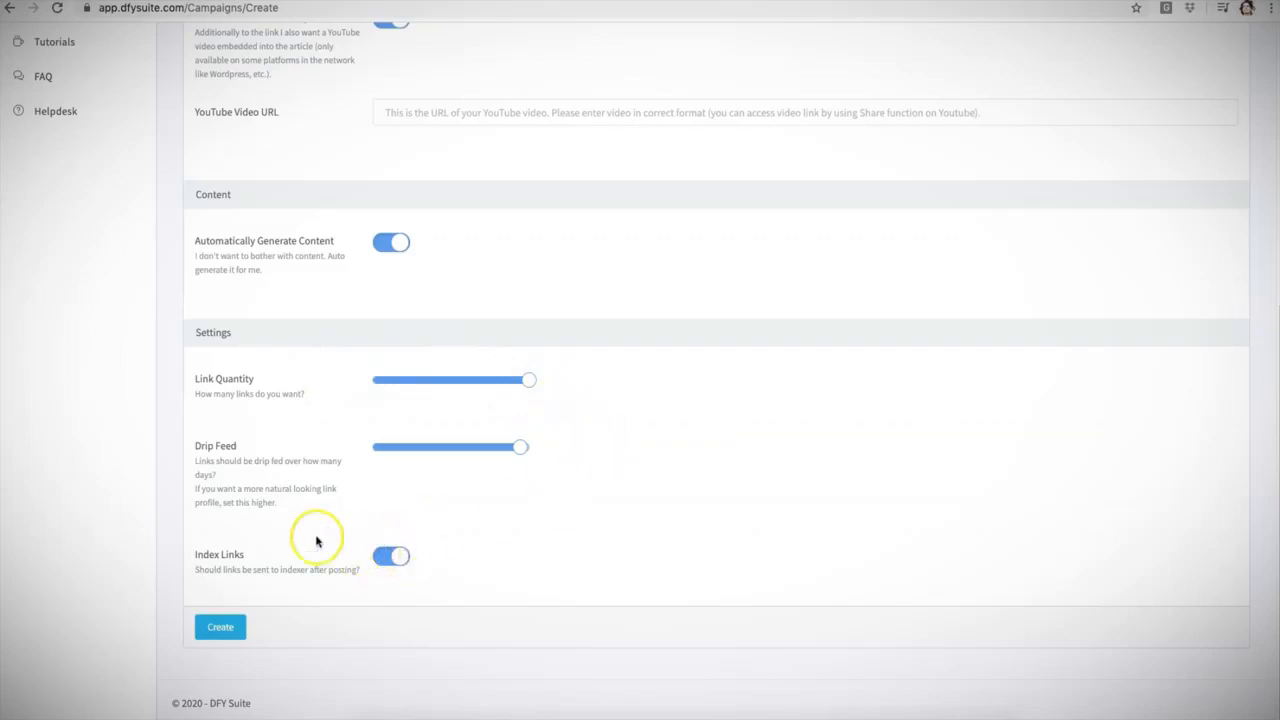
{"action": "mouse_move", "coordinate": [356, 548]}
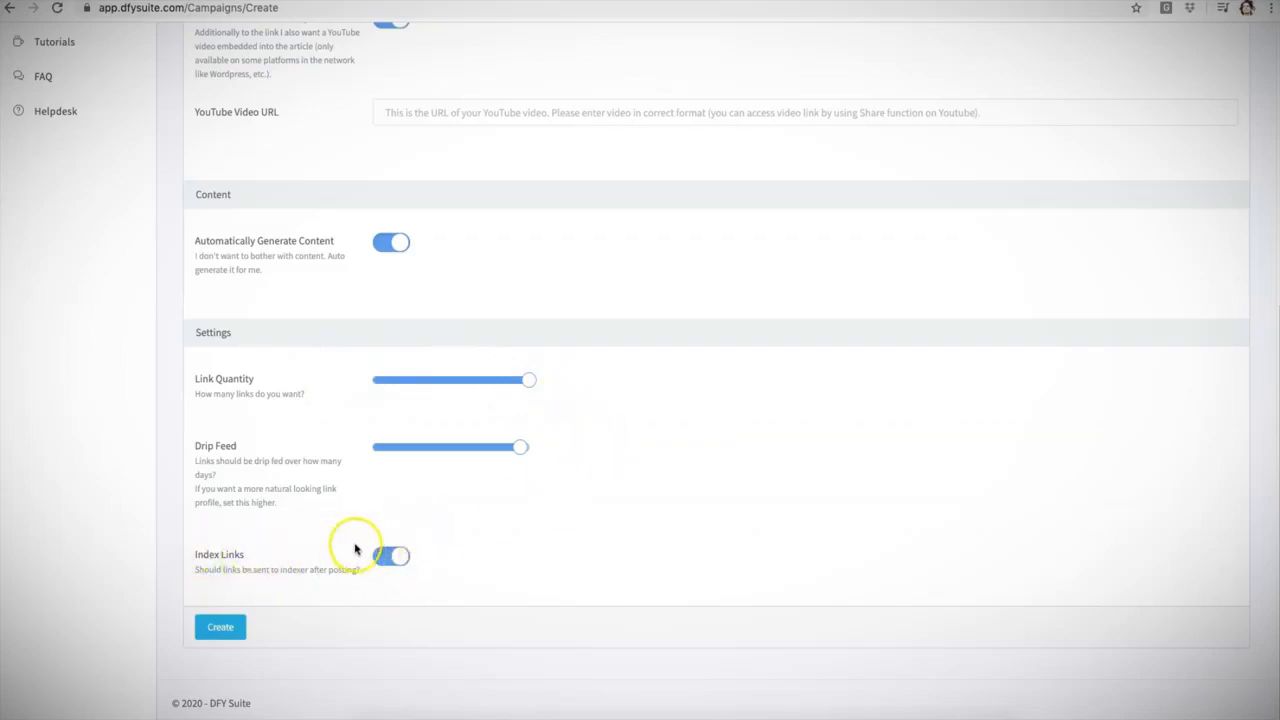
{"action": "mouse_move", "coordinate": [184, 569]}
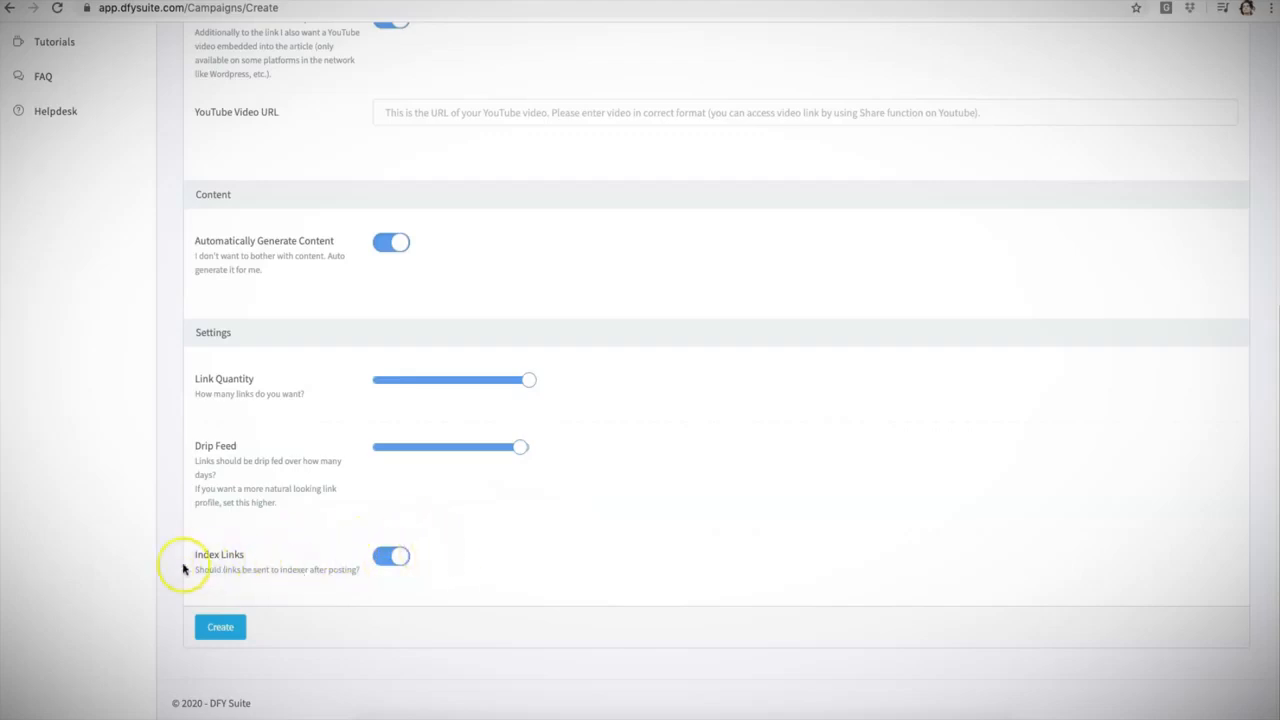
{"action": "mouse_move", "coordinate": [278, 572]}
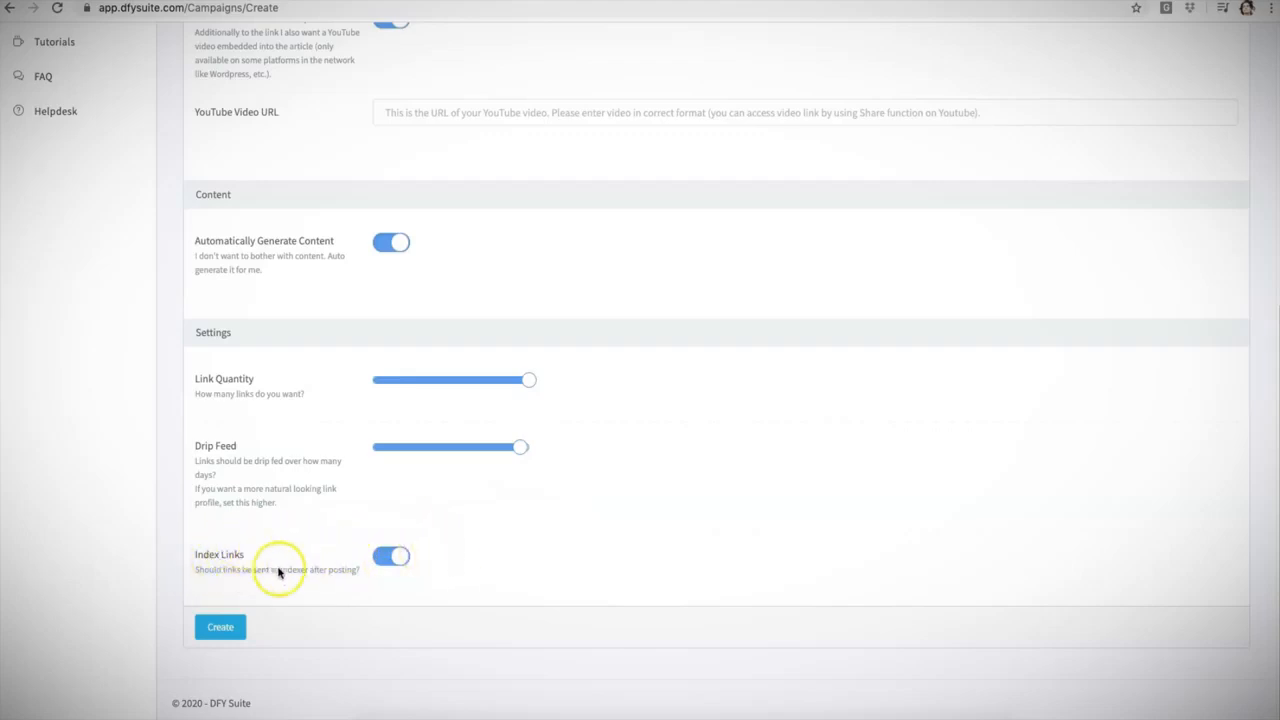
{"action": "left_click", "coordinate": [390, 556]}
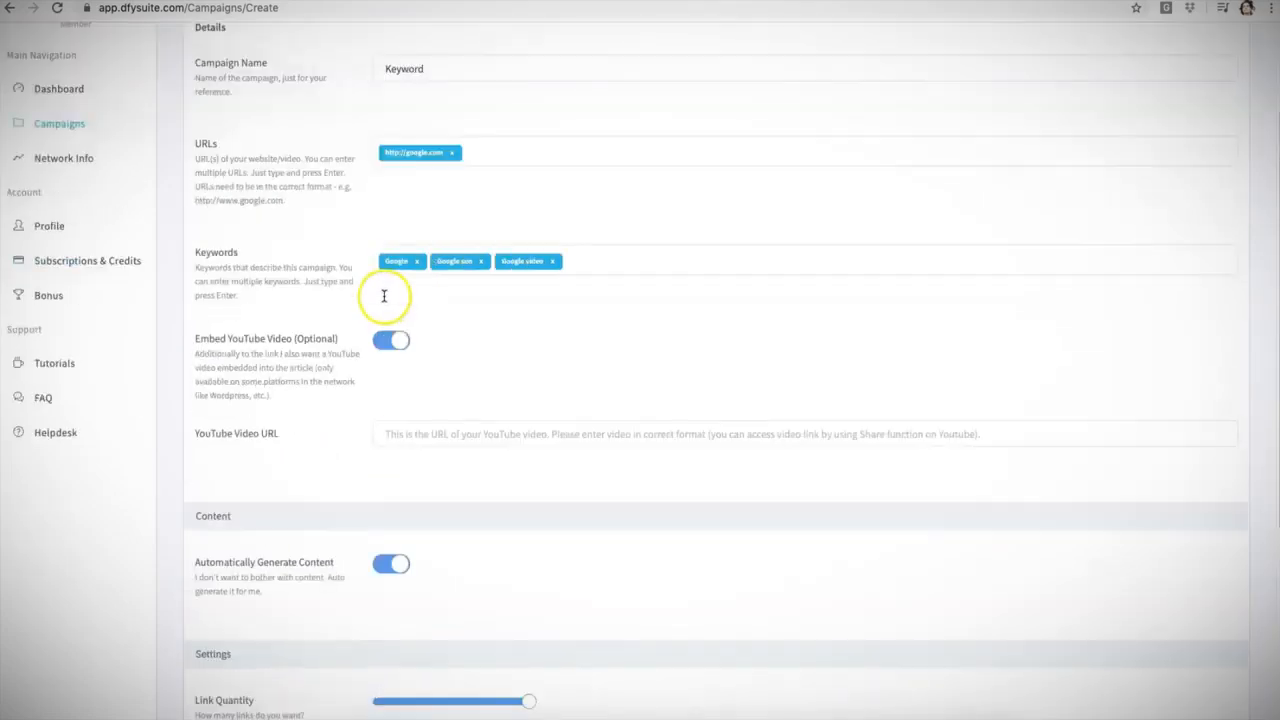
Step: Submit the Keyword campaign form with the Create button at the bottom
{"action": "scroll", "scroll_direction": "down", "scroll_amount": 3}
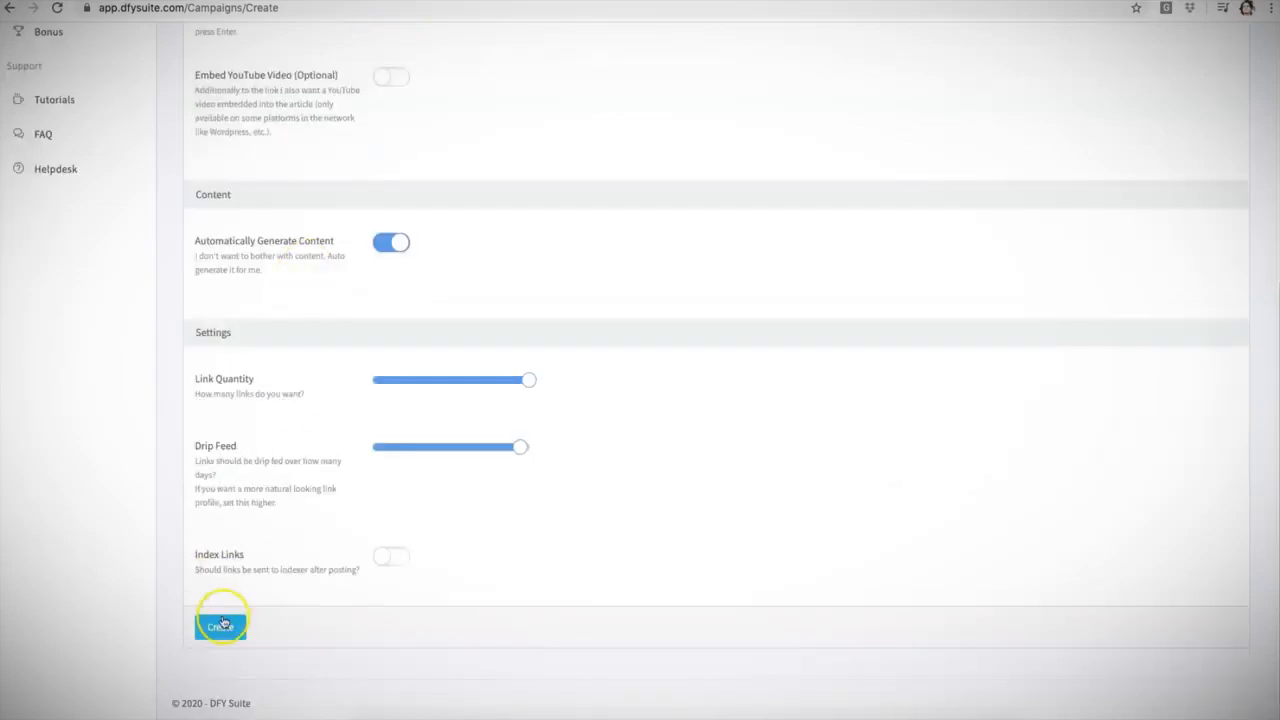
{"action": "left_click", "coordinate": [220, 626]}
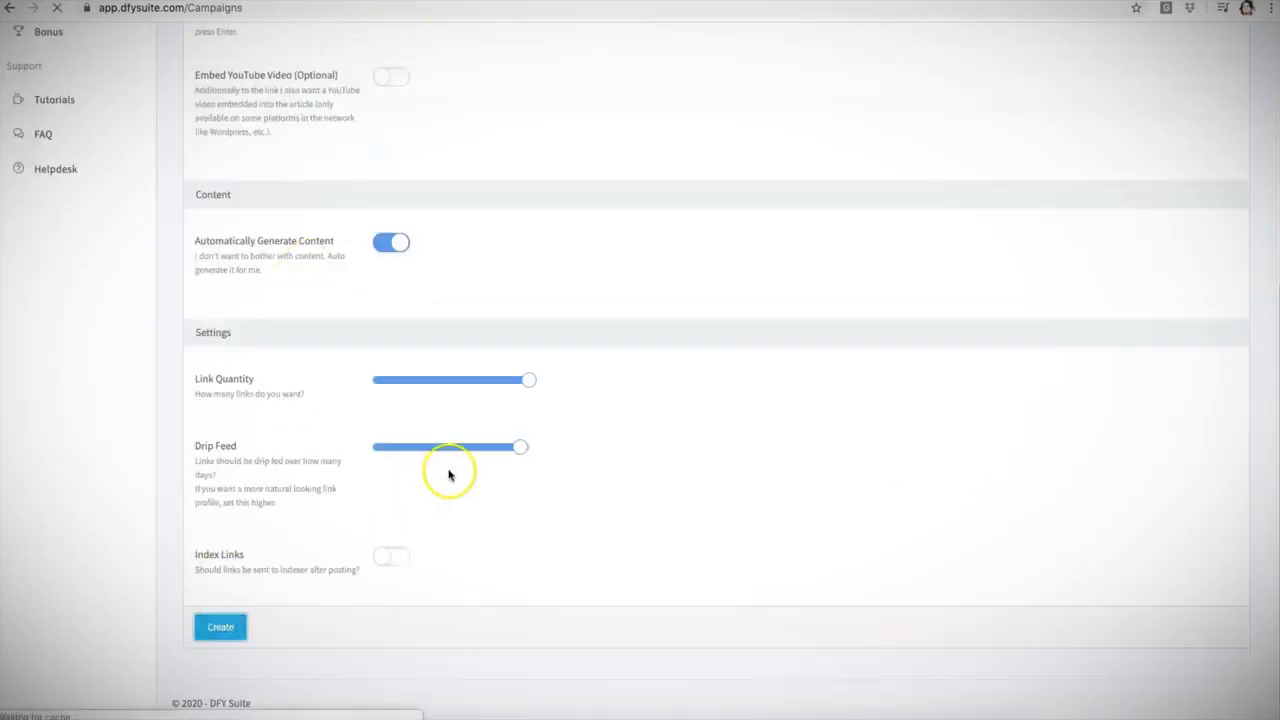
{"action": "left_click", "coordinate": [220, 626]}
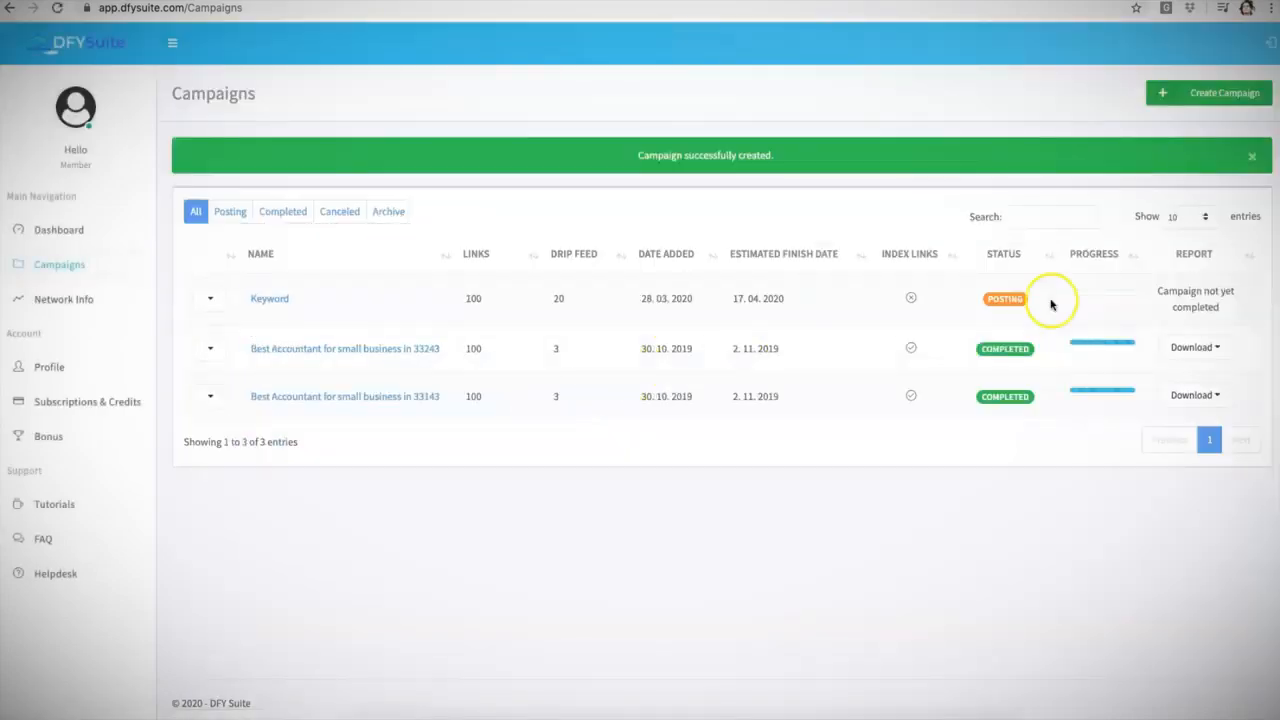
{"action": "mouse_move", "coordinate": [590, 315]}
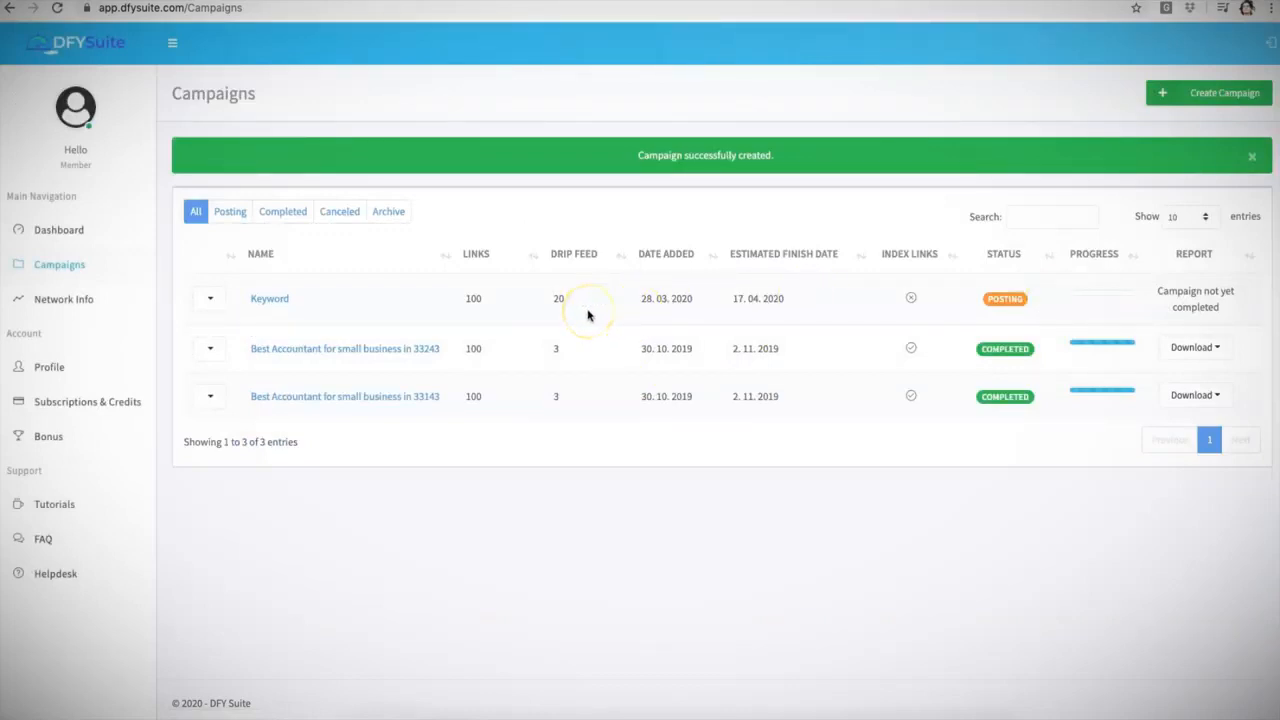
{"action": "mouse_move", "coordinate": [1032, 293]}
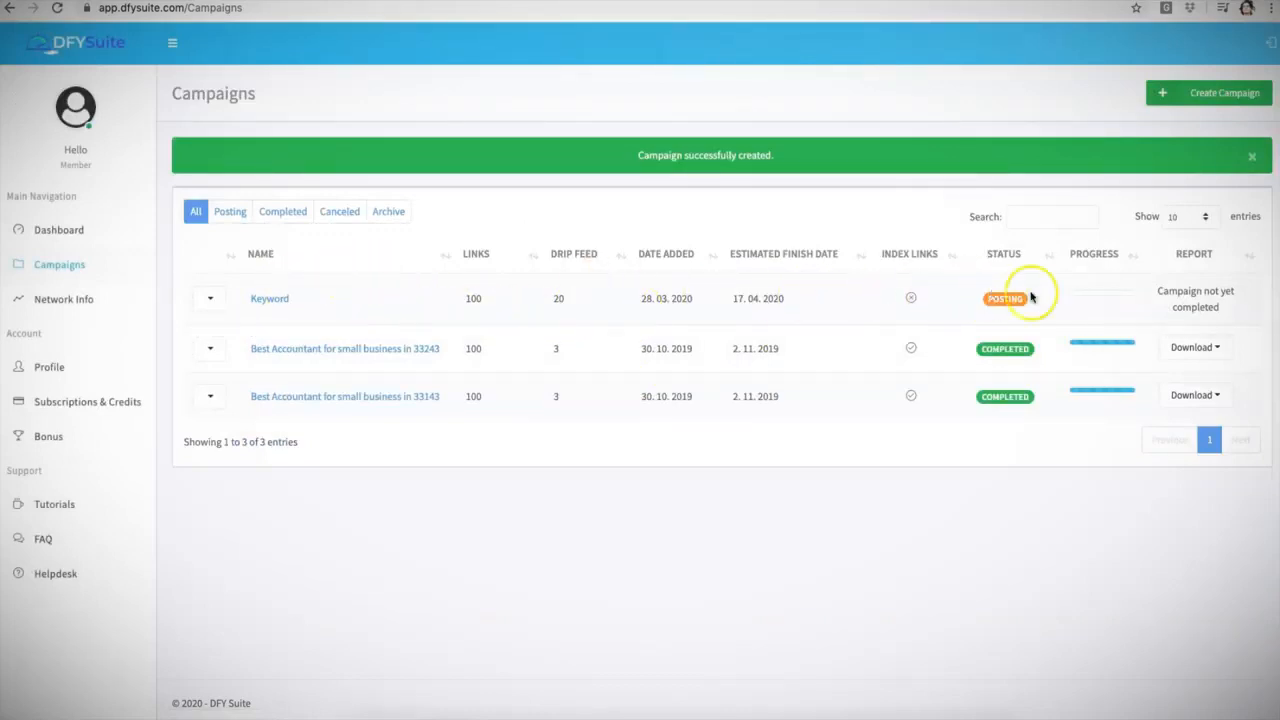
{"action": "mouse_move", "coordinate": [908, 313]}
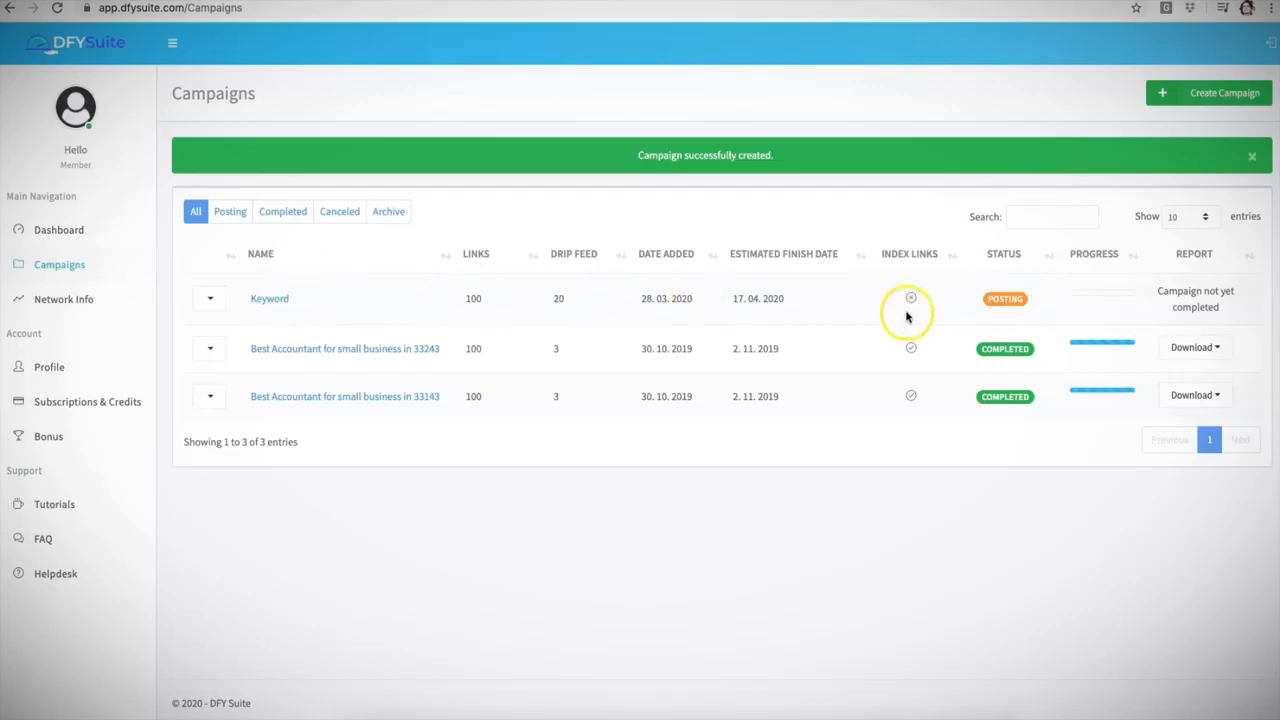
{"action": "mouse_move", "coordinate": [1085, 251]}
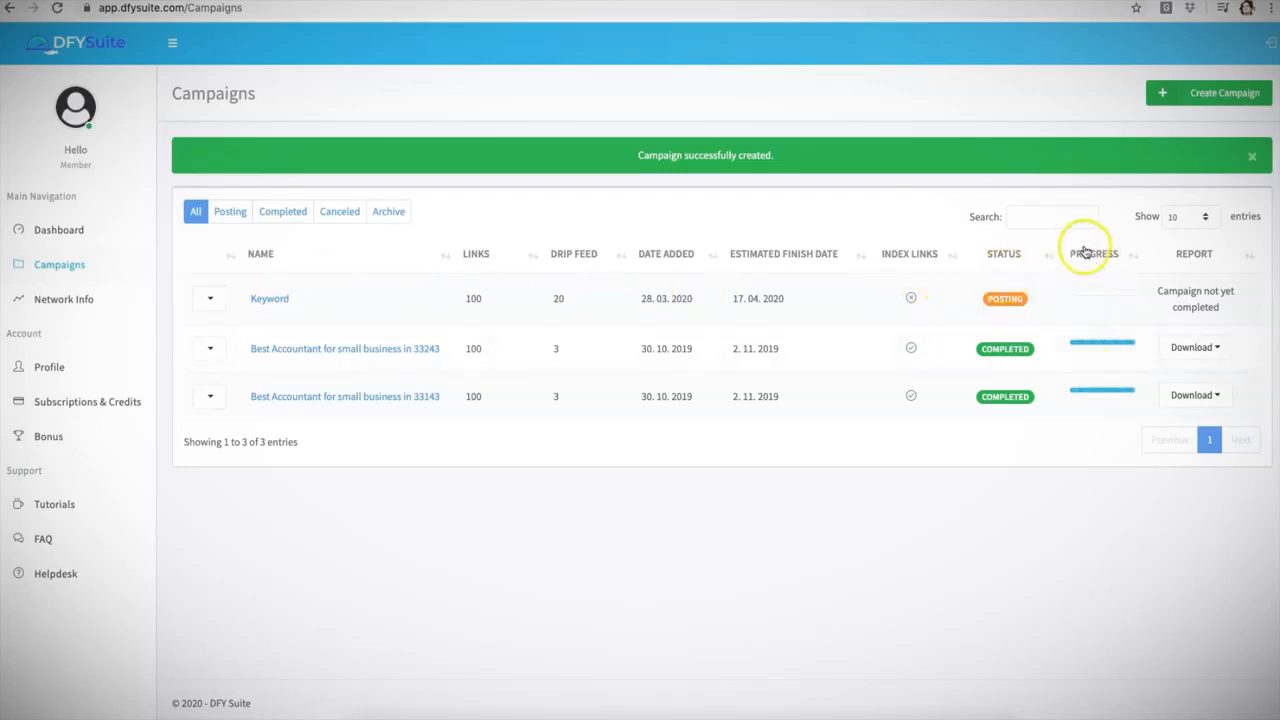
Step: Dismiss the 'Campaign successfully created' alert and review the campaigns table
{"action": "left_click", "coordinate": [1252, 154]}
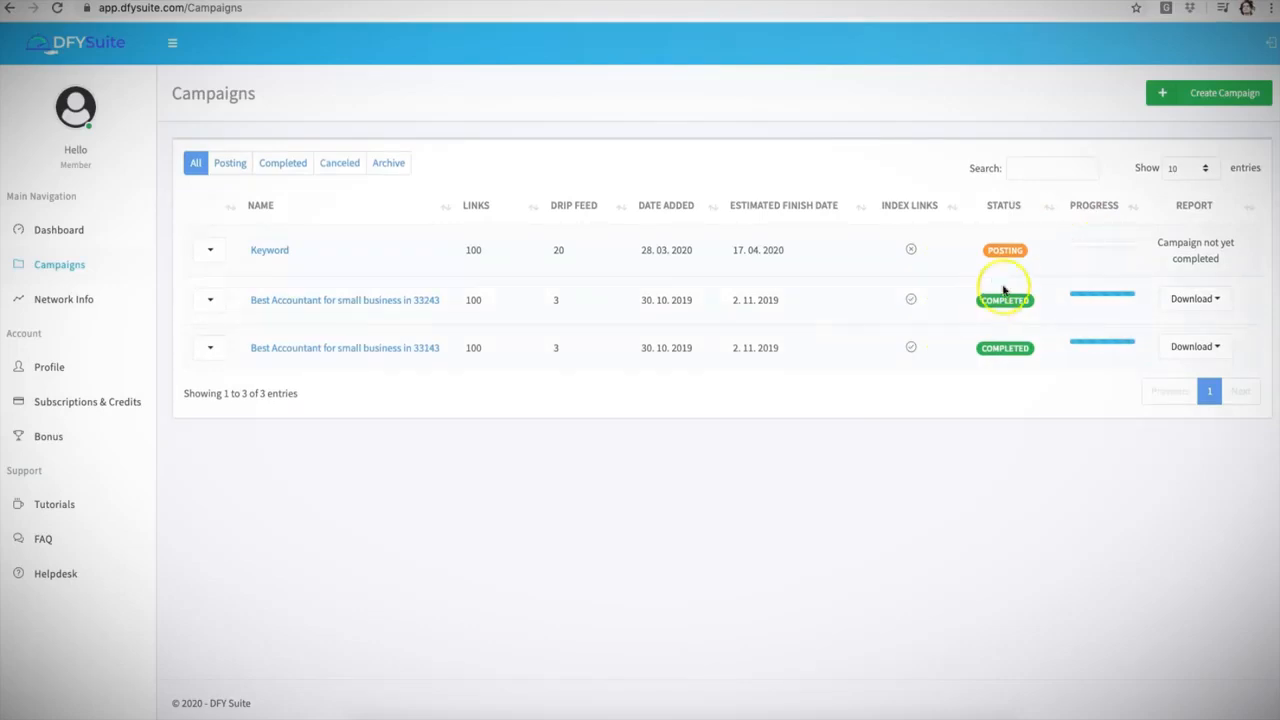
{"action": "mouse_move", "coordinate": [998, 395]}
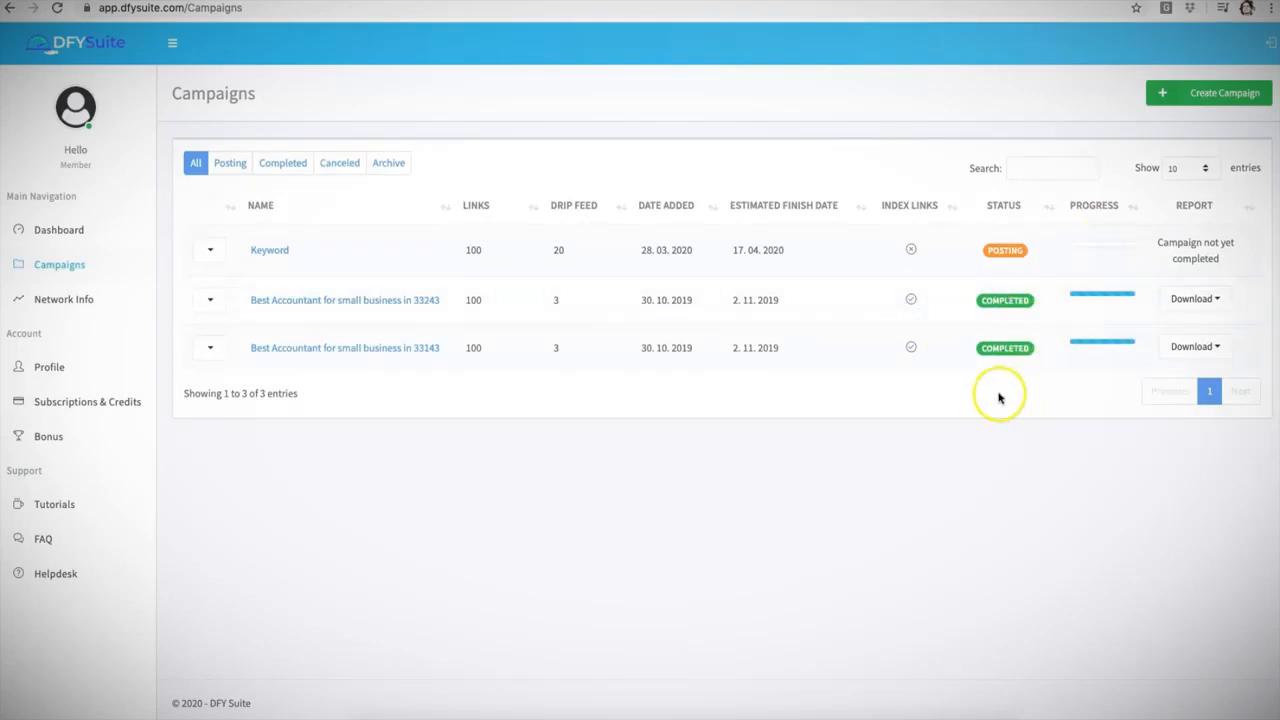
{"action": "mouse_move", "coordinate": [1142, 341]}
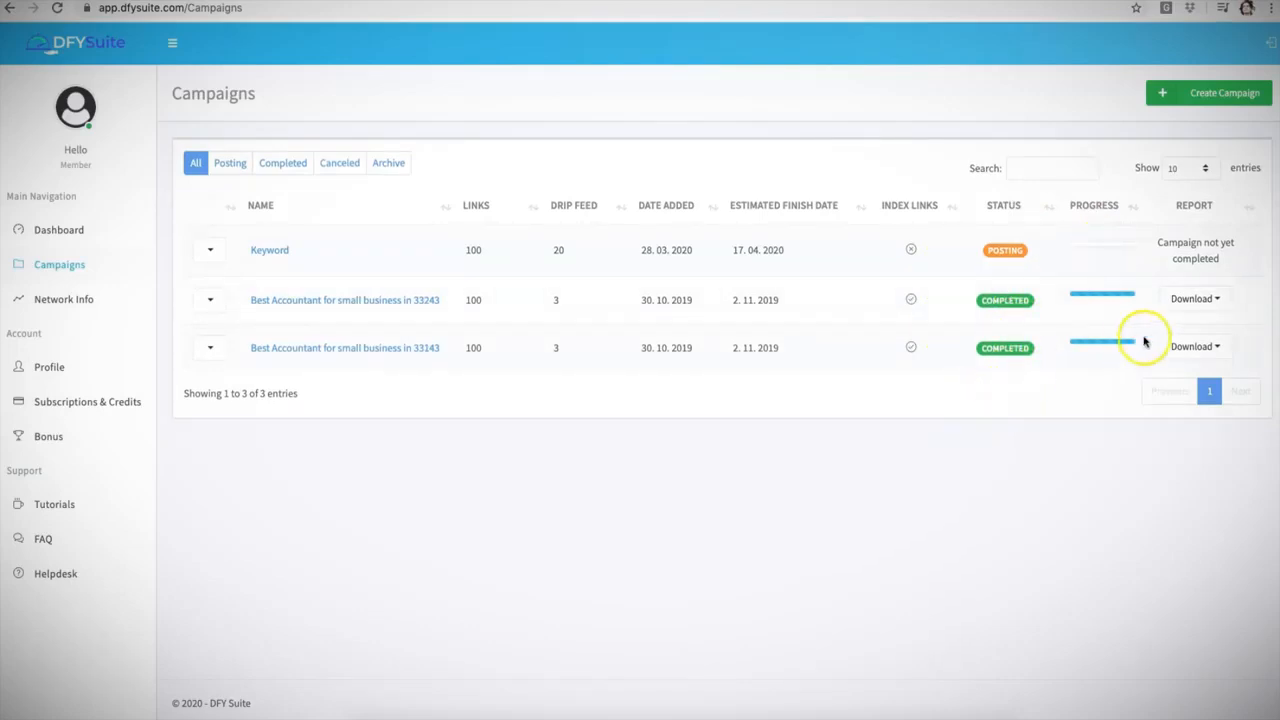
{"action": "left_click", "coordinate": [1191, 298]}
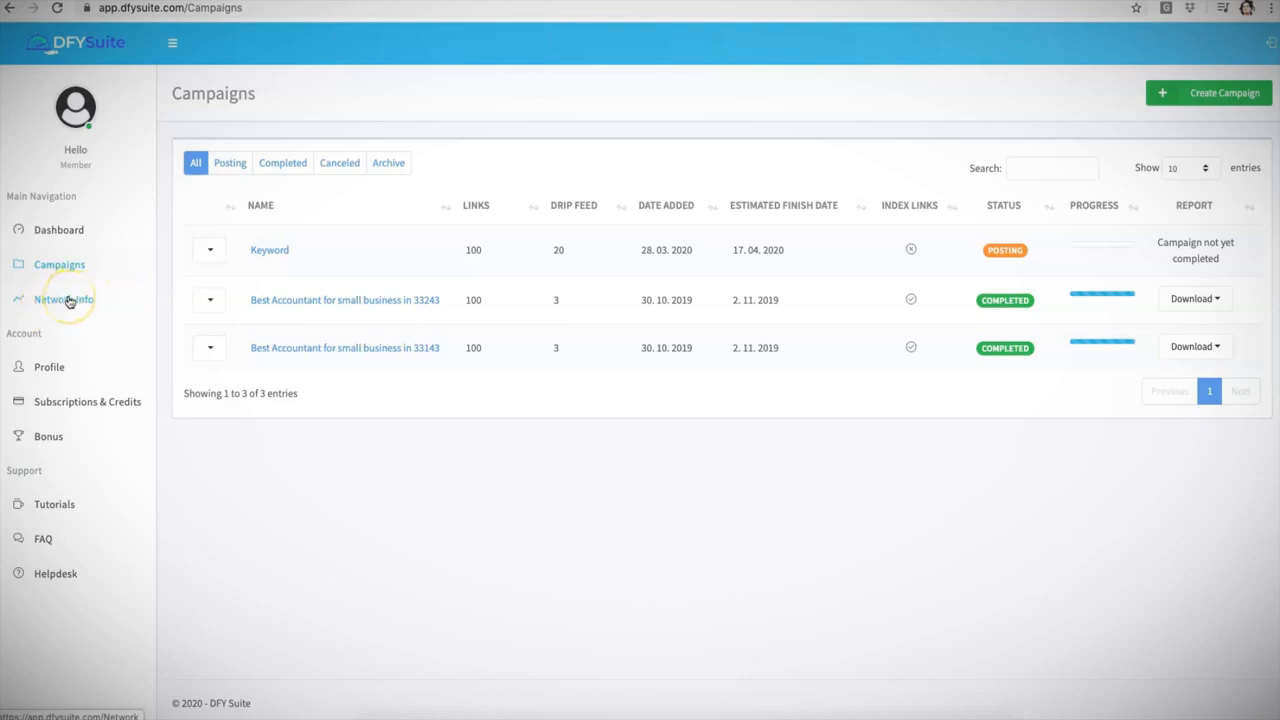
{"action": "mouse_move", "coordinate": [111, 298]}
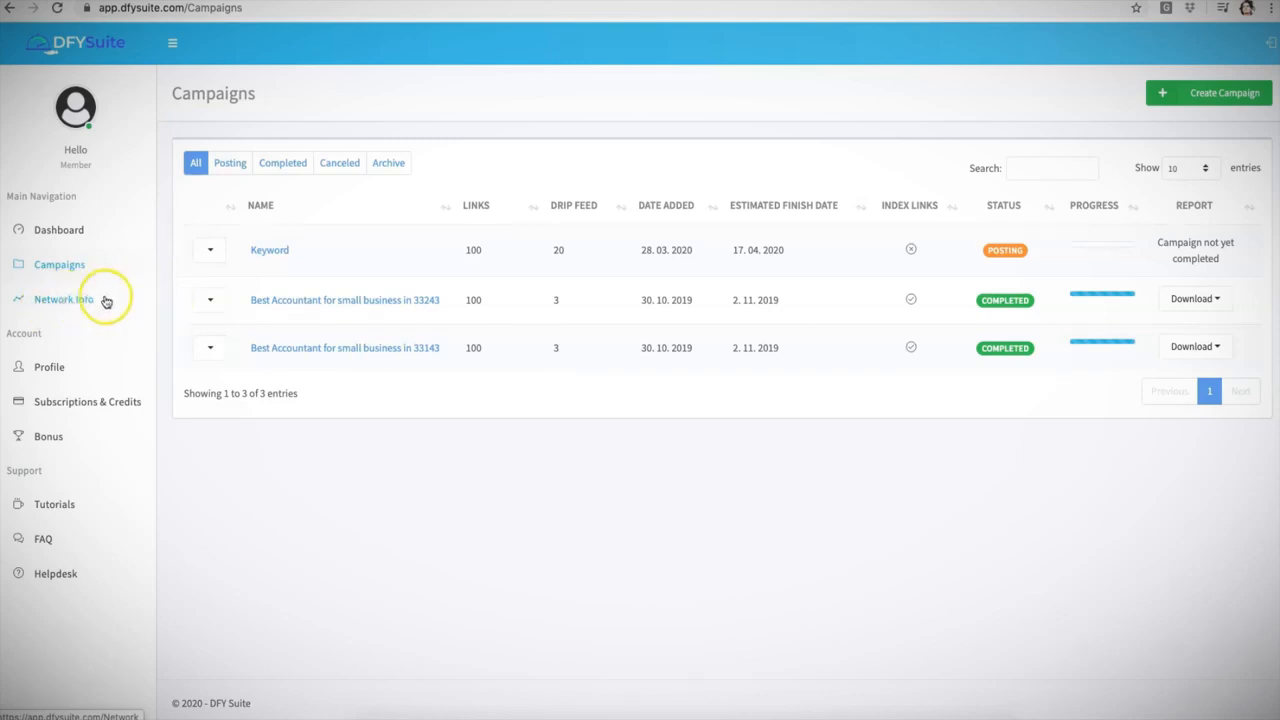
{"action": "mouse_move", "coordinate": [97, 300]}
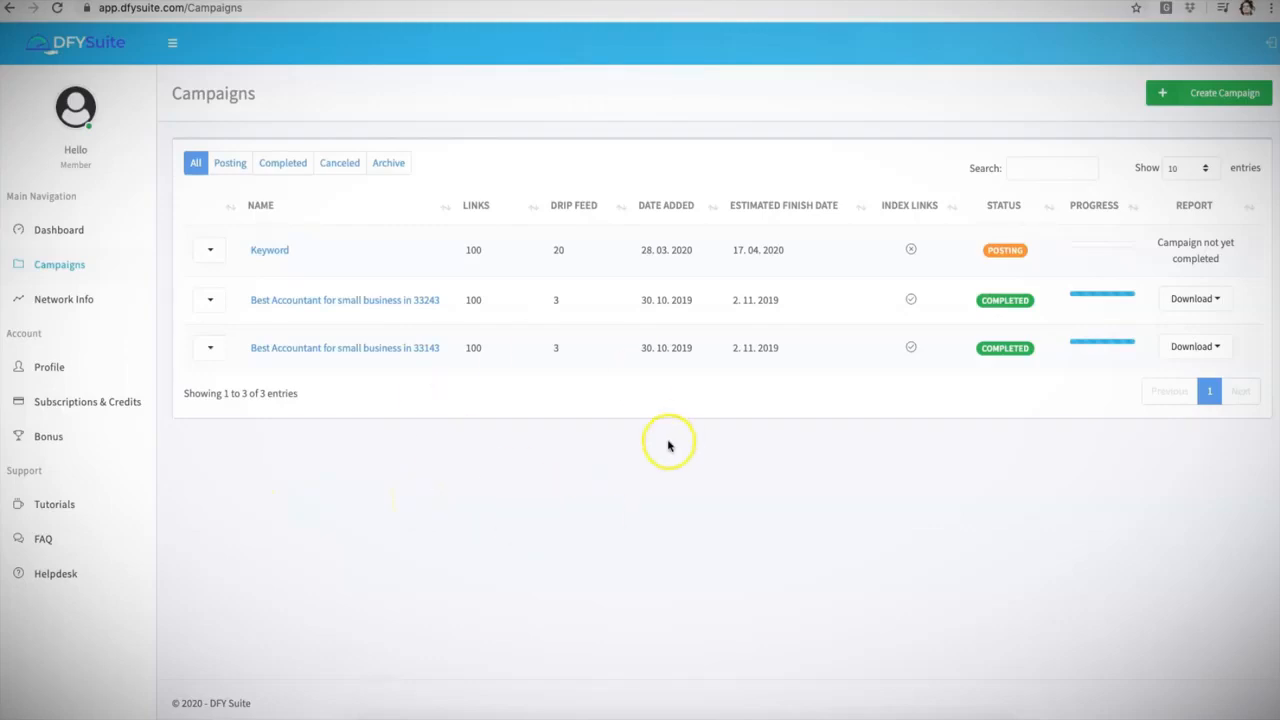
{"action": "mouse_move", "coordinate": [621, 472]}
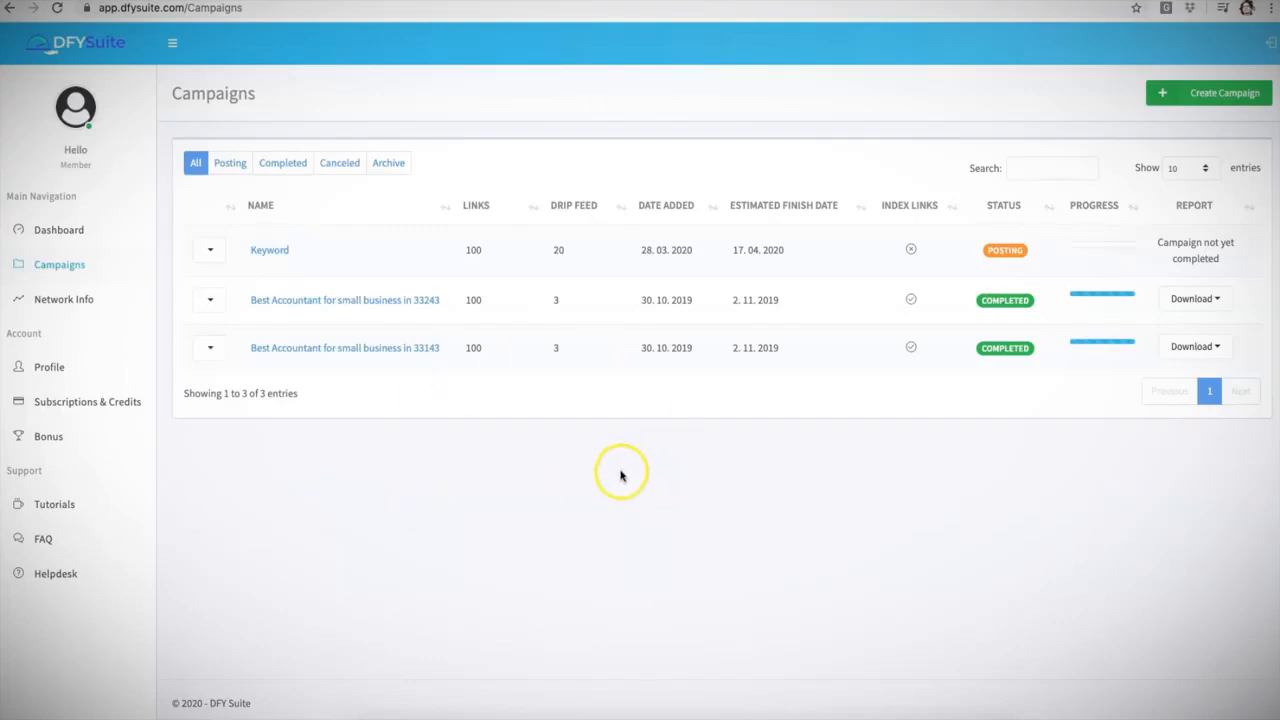
{"action": "mouse_move", "coordinate": [632, 174]}
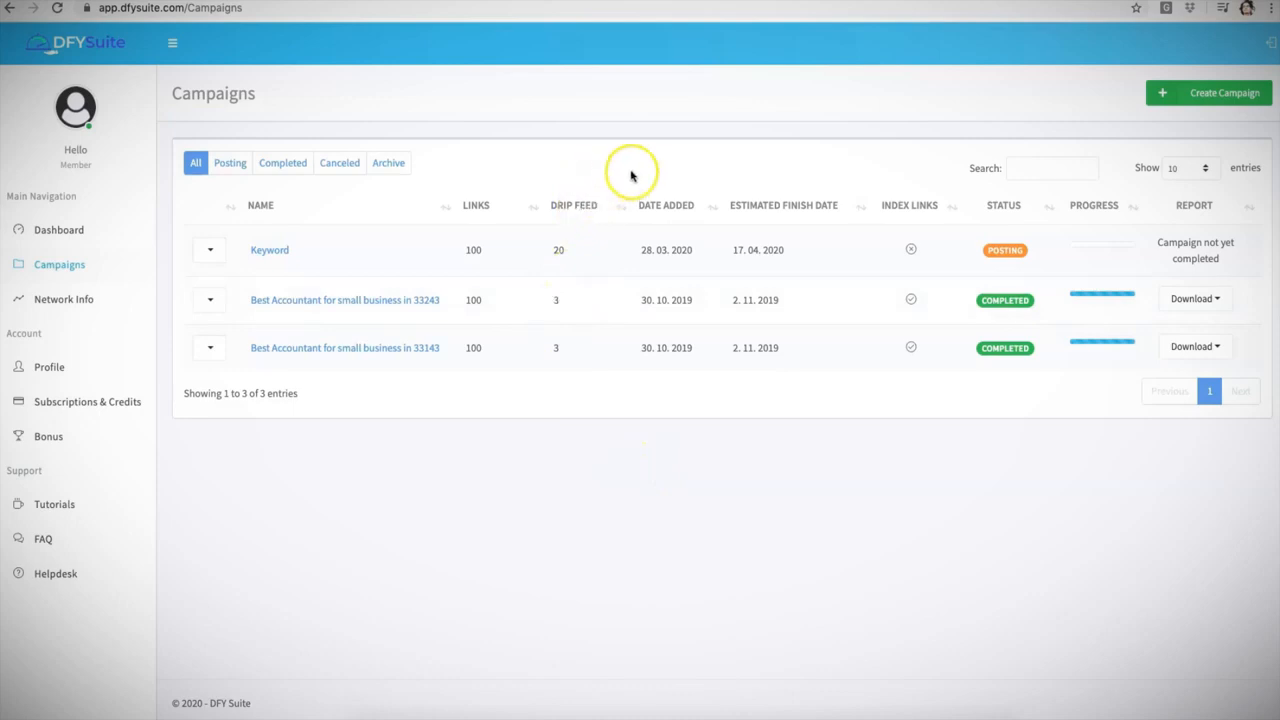